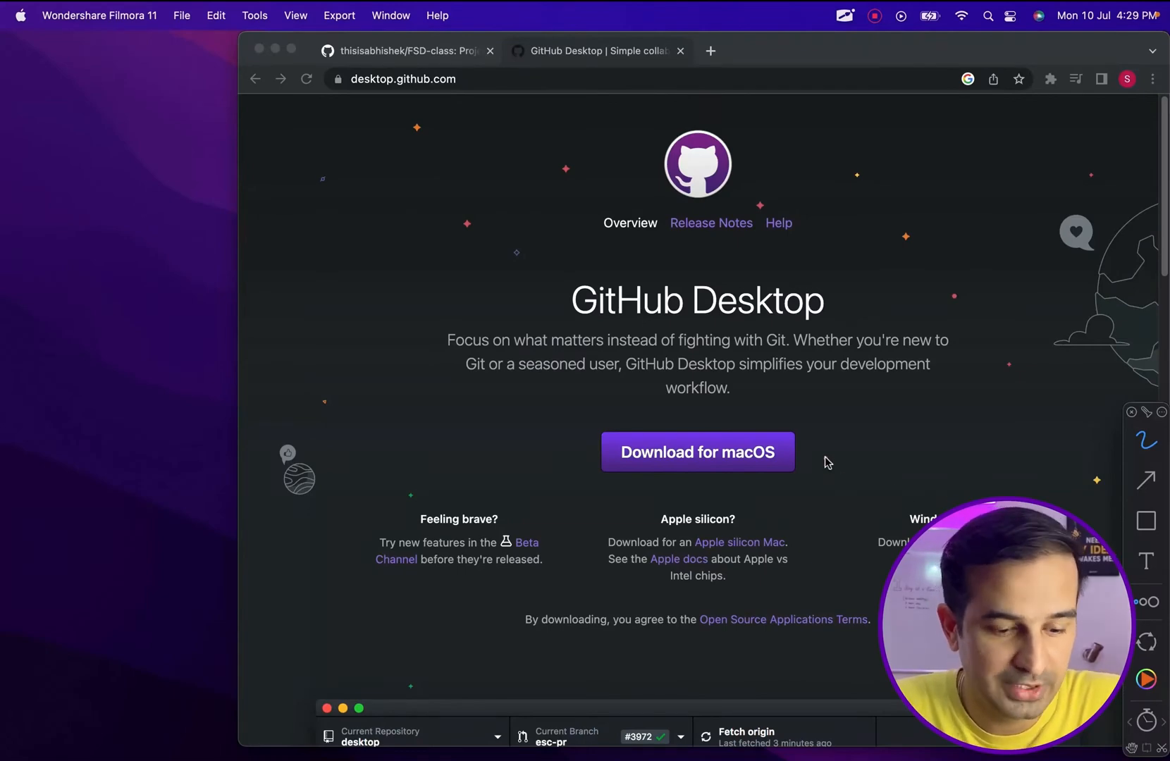
{"action": "mouse_move", "coordinate": [419, 116]}
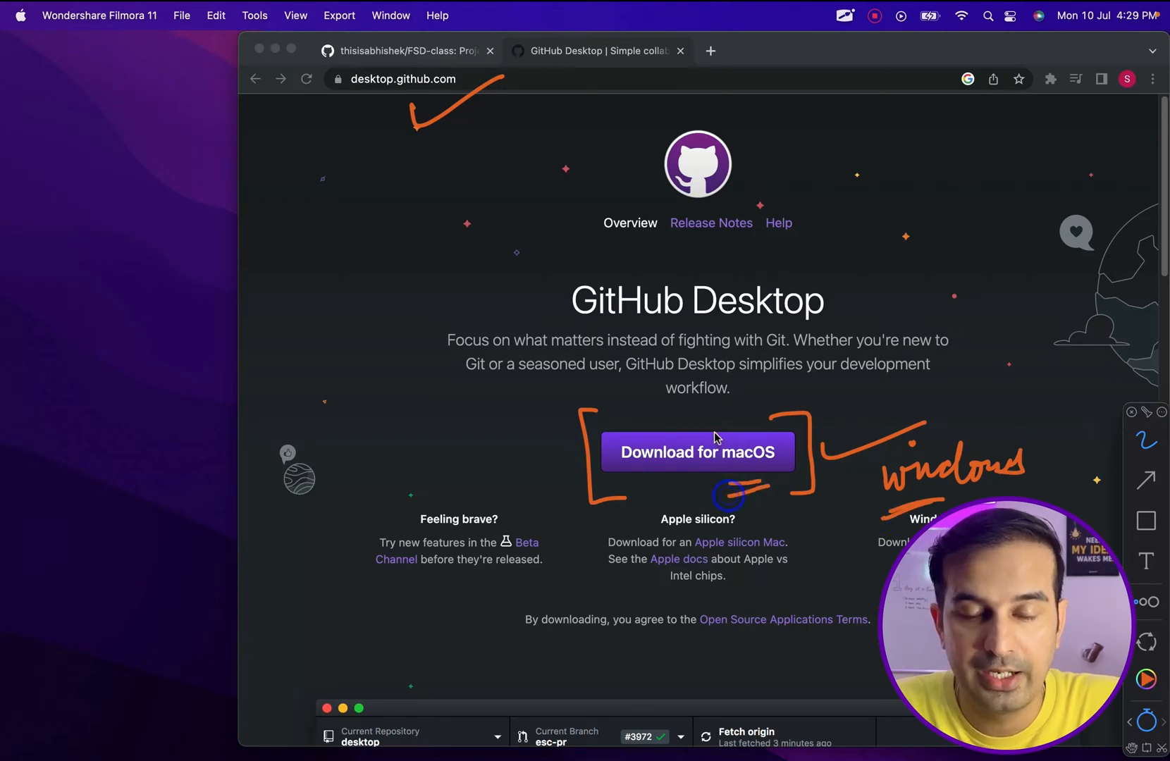
{"action": "mouse_move", "coordinate": [730, 411]}
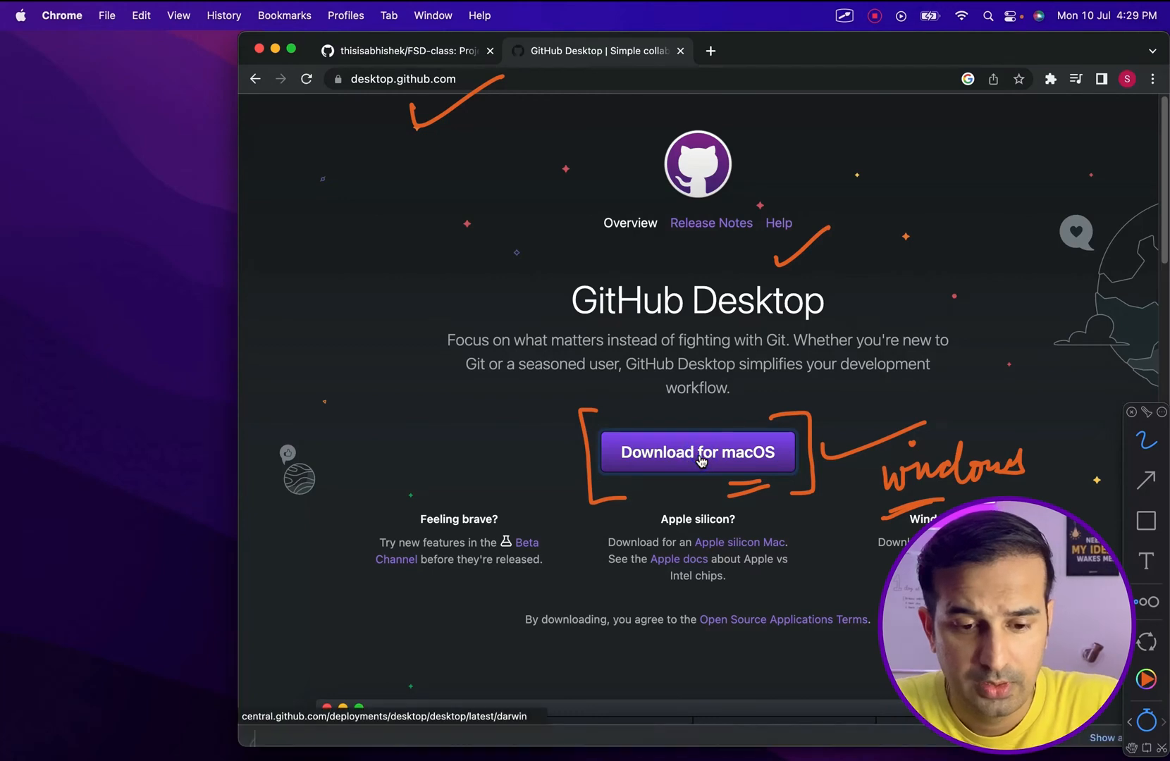
Download GitHub Desktop for macOS from desktop.github.com
{"action": "left_click", "coordinate": [696, 451]}
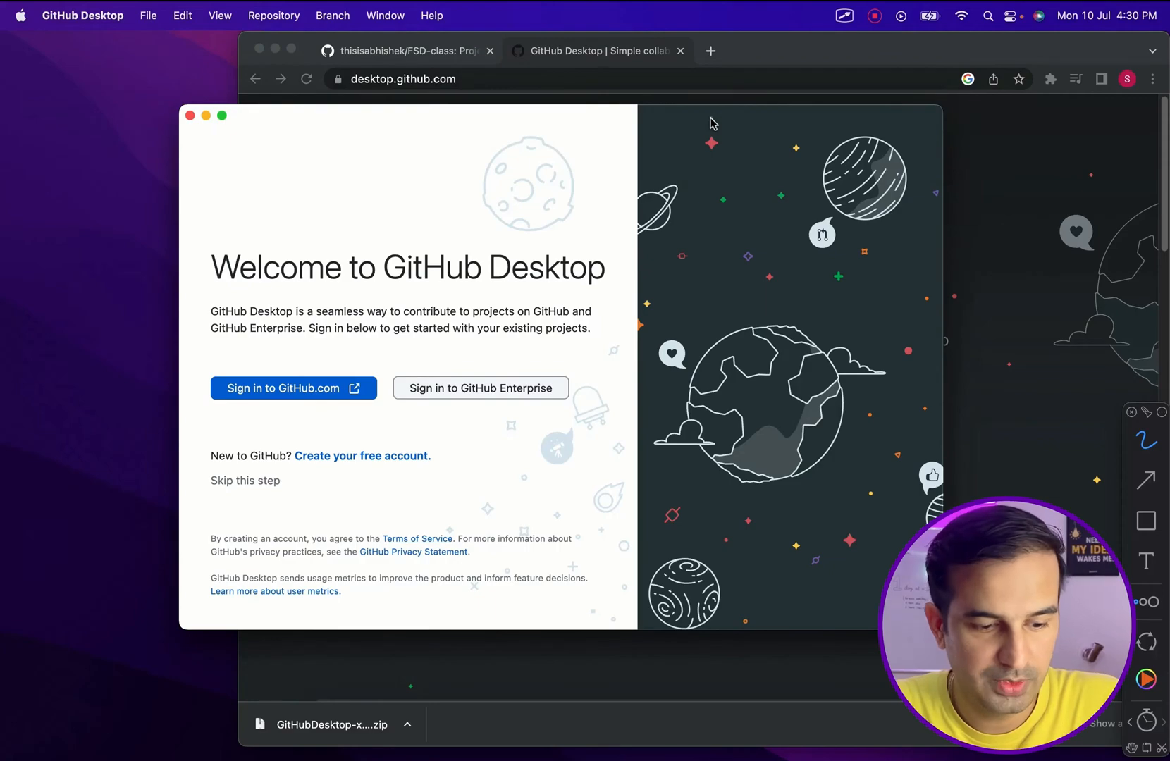
{"action": "left_click", "coordinate": [546, 233]}
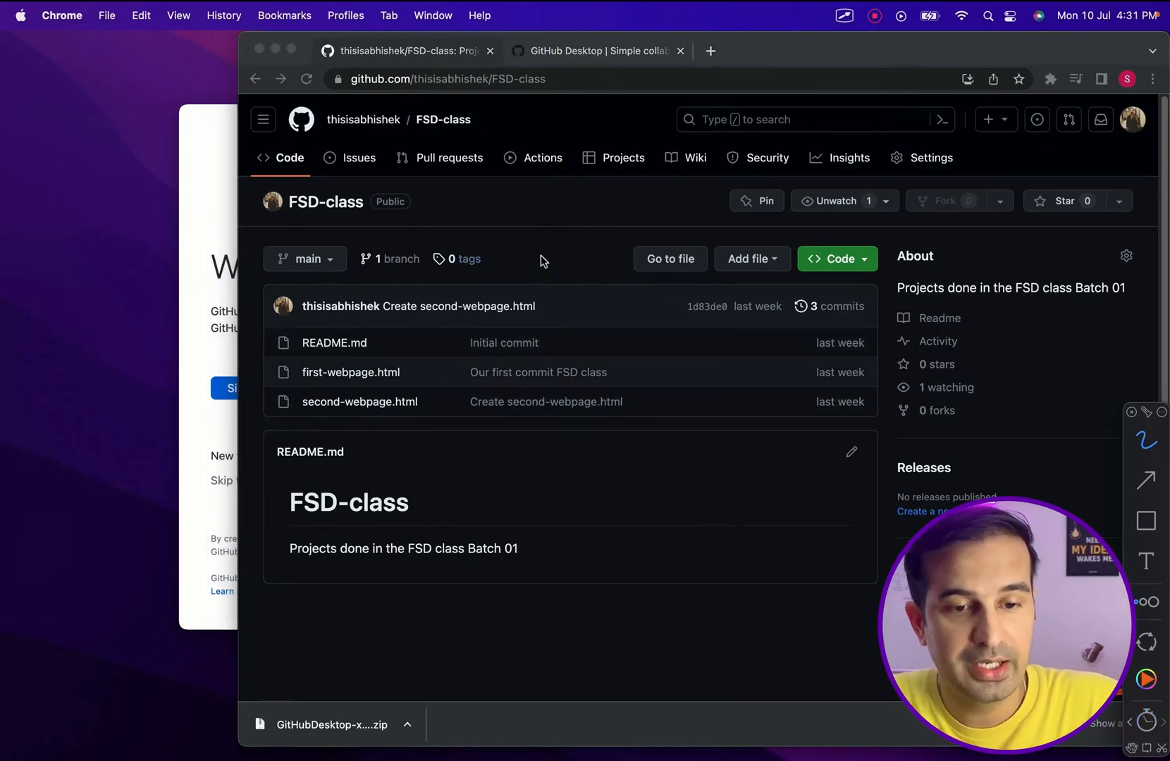
{"action": "mouse_move", "coordinate": [575, 186]}
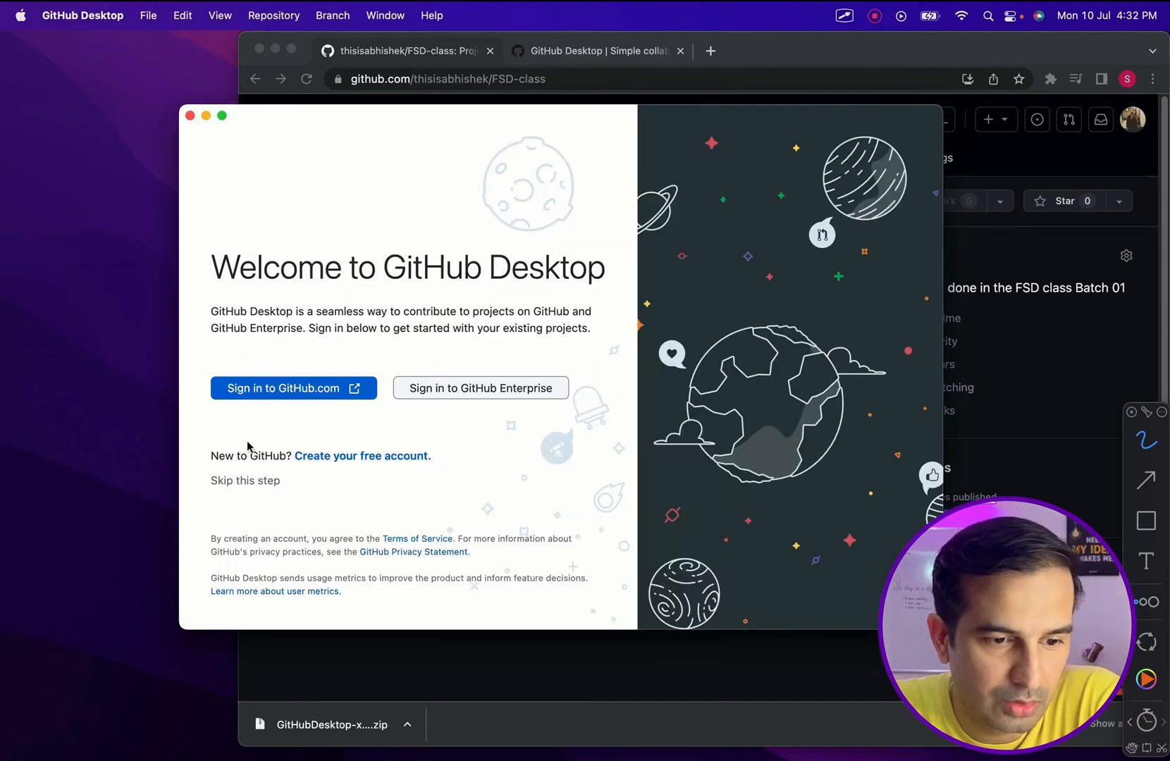
Sign in via GitHub.com, authorize GitHub Desktop and confirm access with the account password
{"action": "left_click", "coordinate": [293, 388]}
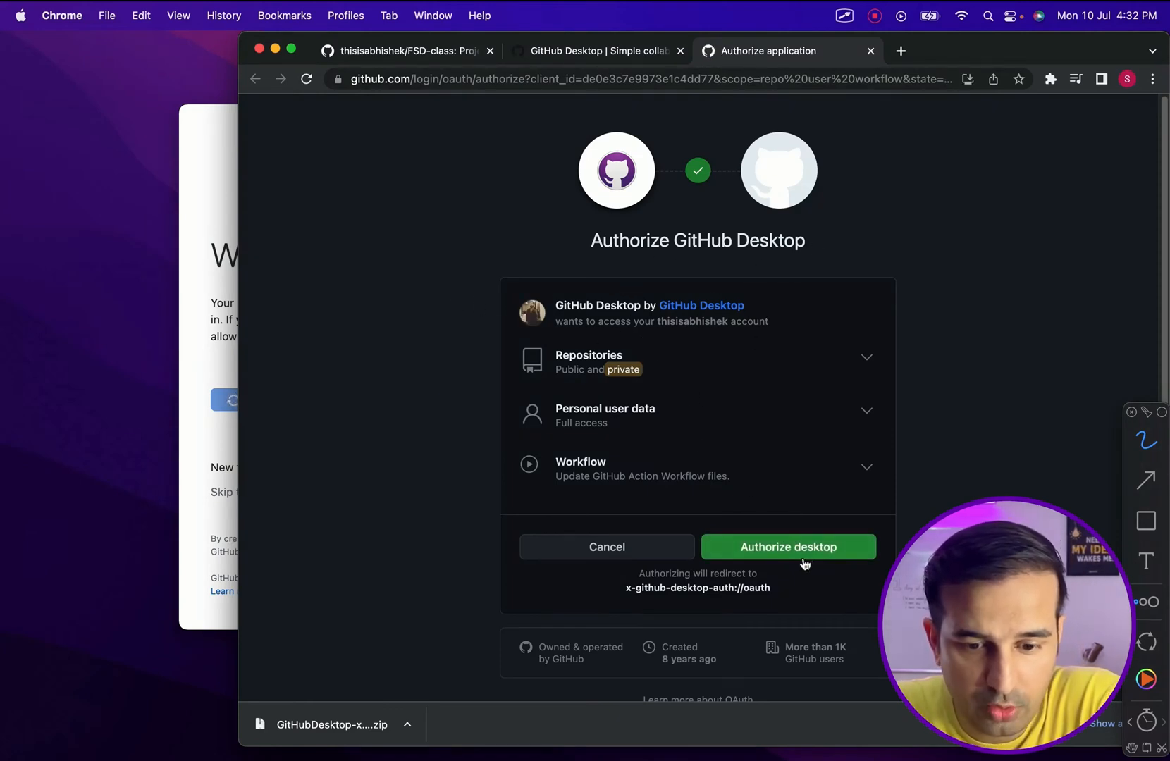
{"action": "left_click", "coordinate": [787, 547]}
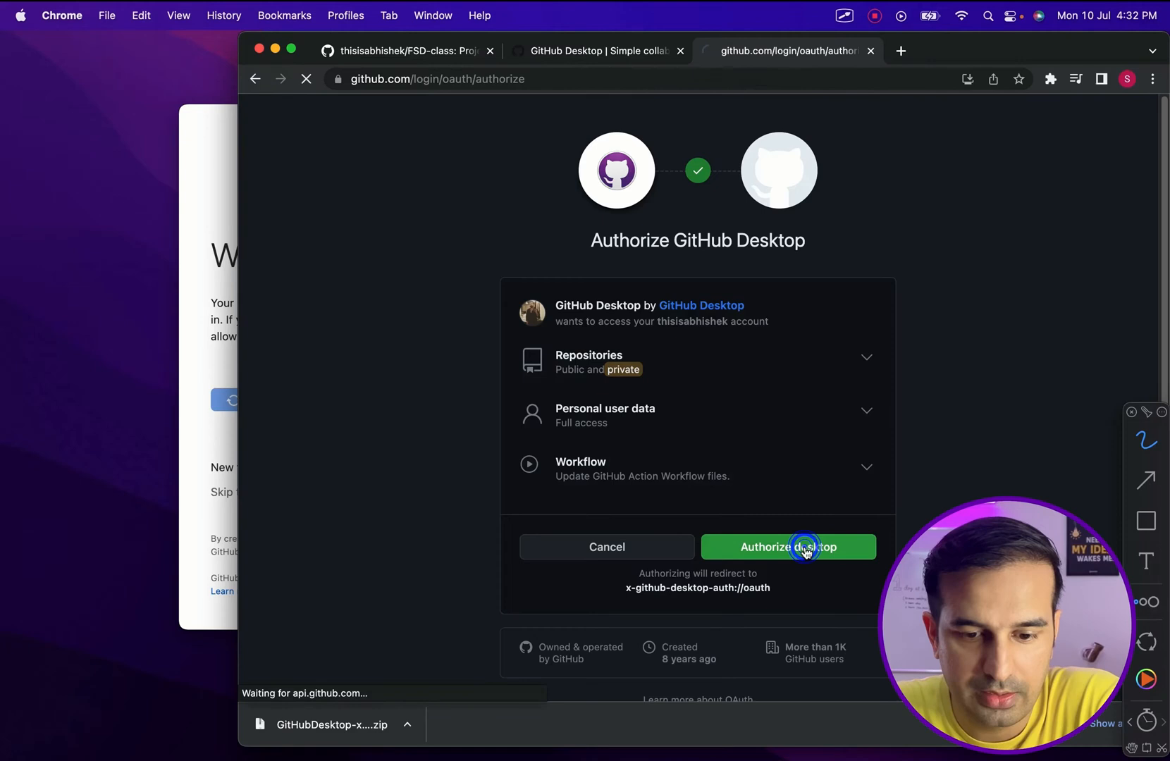
{"action": "left_click", "coordinate": [786, 547]}
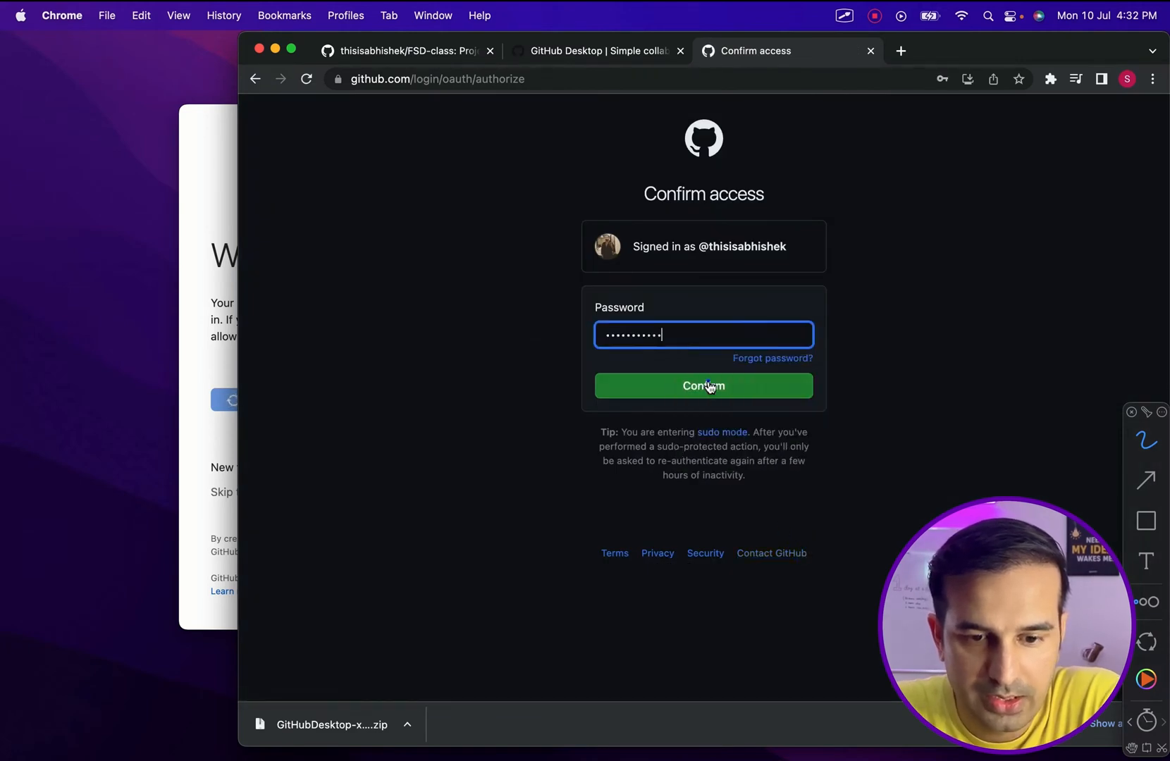
{"action": "left_click", "coordinate": [702, 386]}
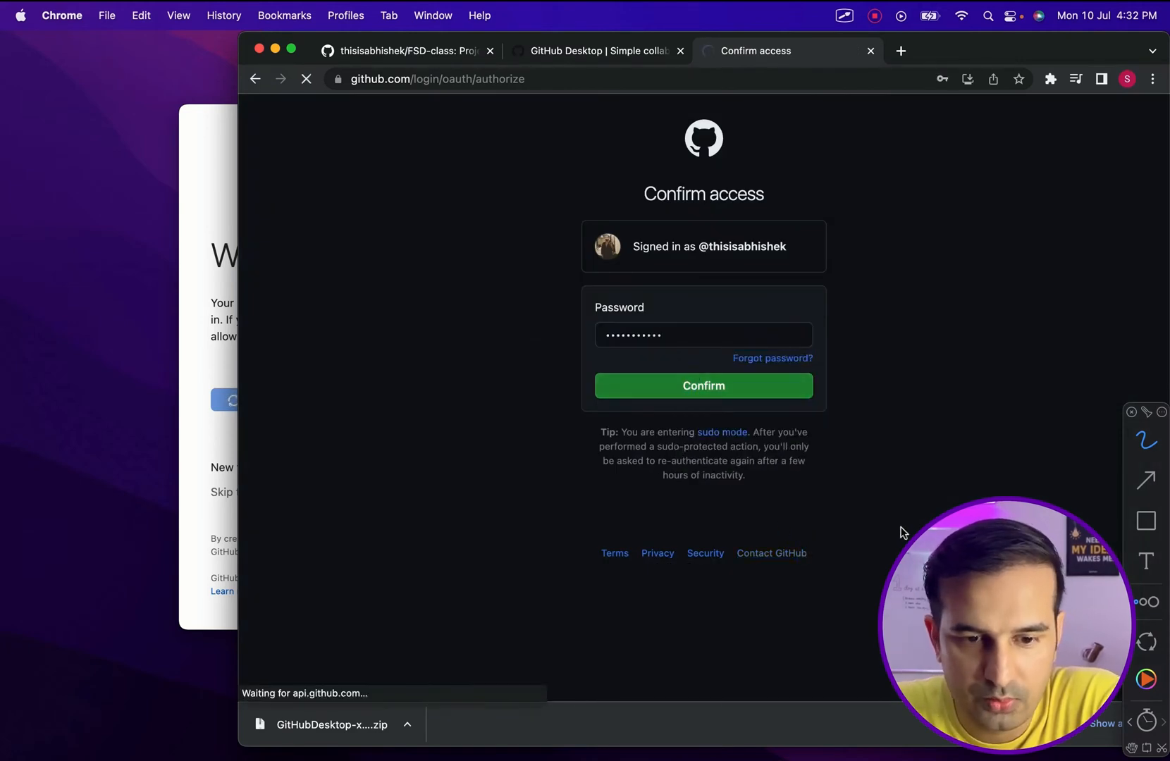
{"action": "left_click", "coordinate": [702, 385]}
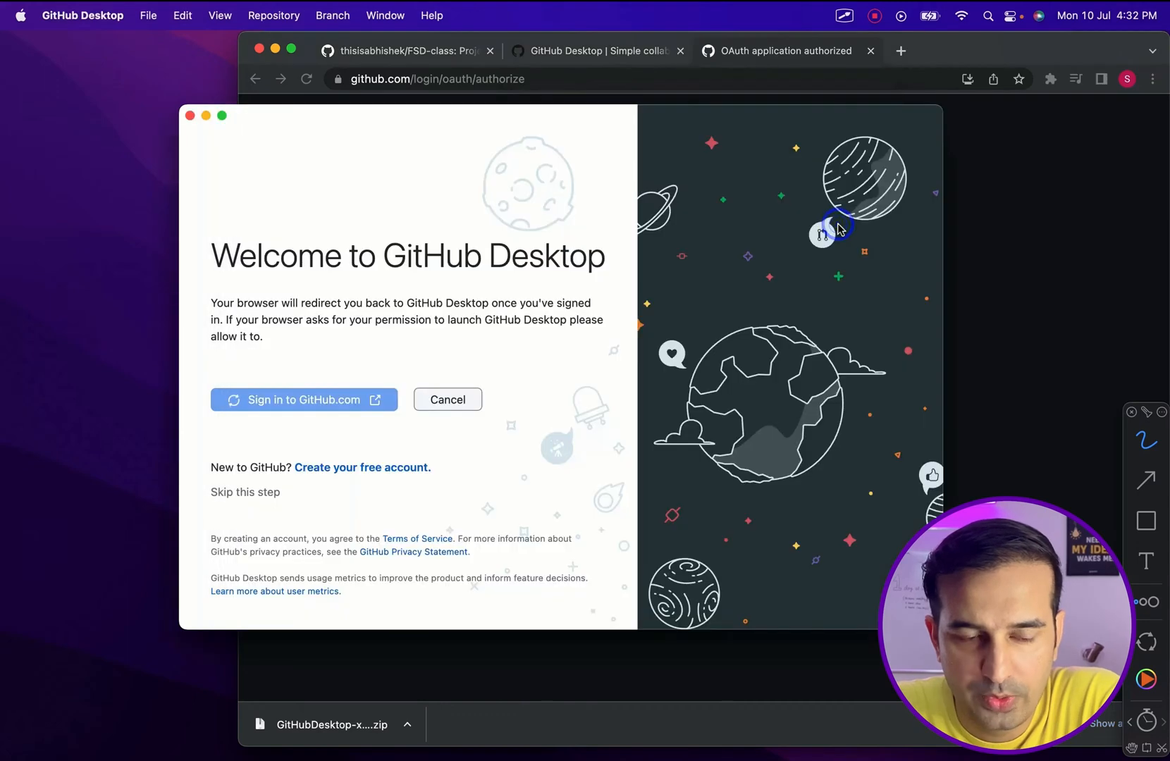
Finish Git configuration with the account's name and email, dismiss the move prompt and allow Finder access
{"action": "left_click", "coordinate": [303, 399]}
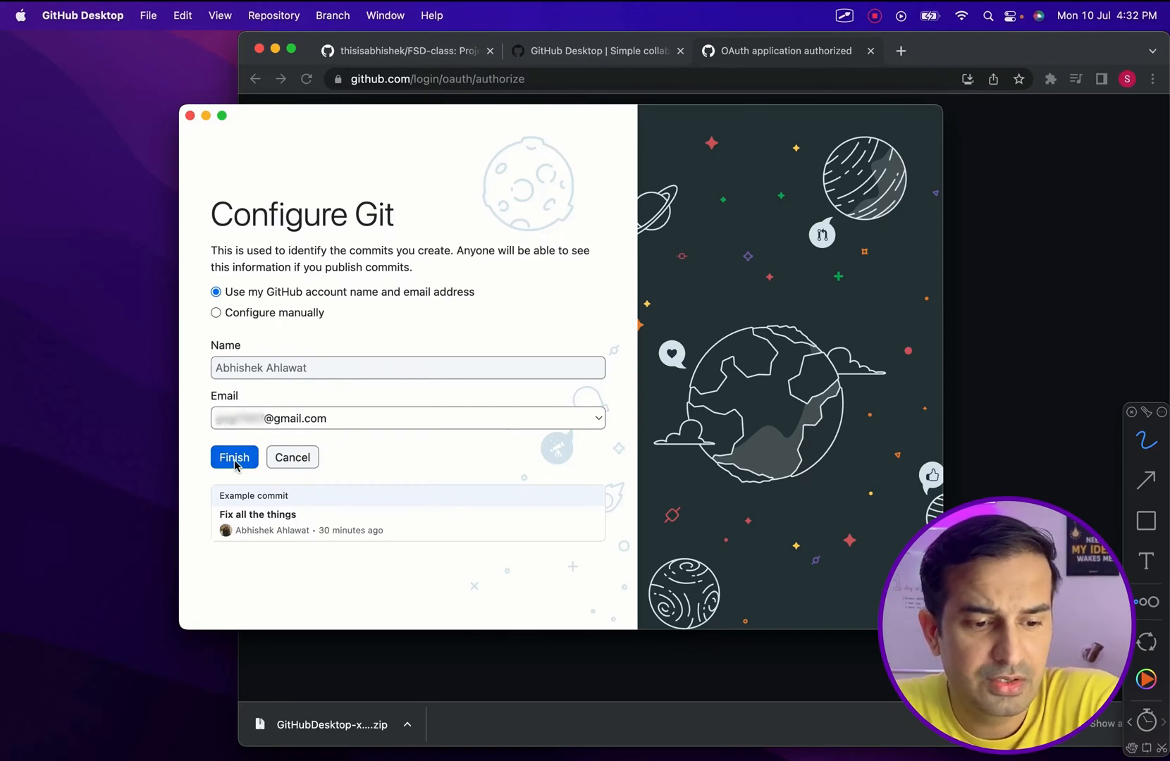
{"action": "left_click", "coordinate": [234, 457]}
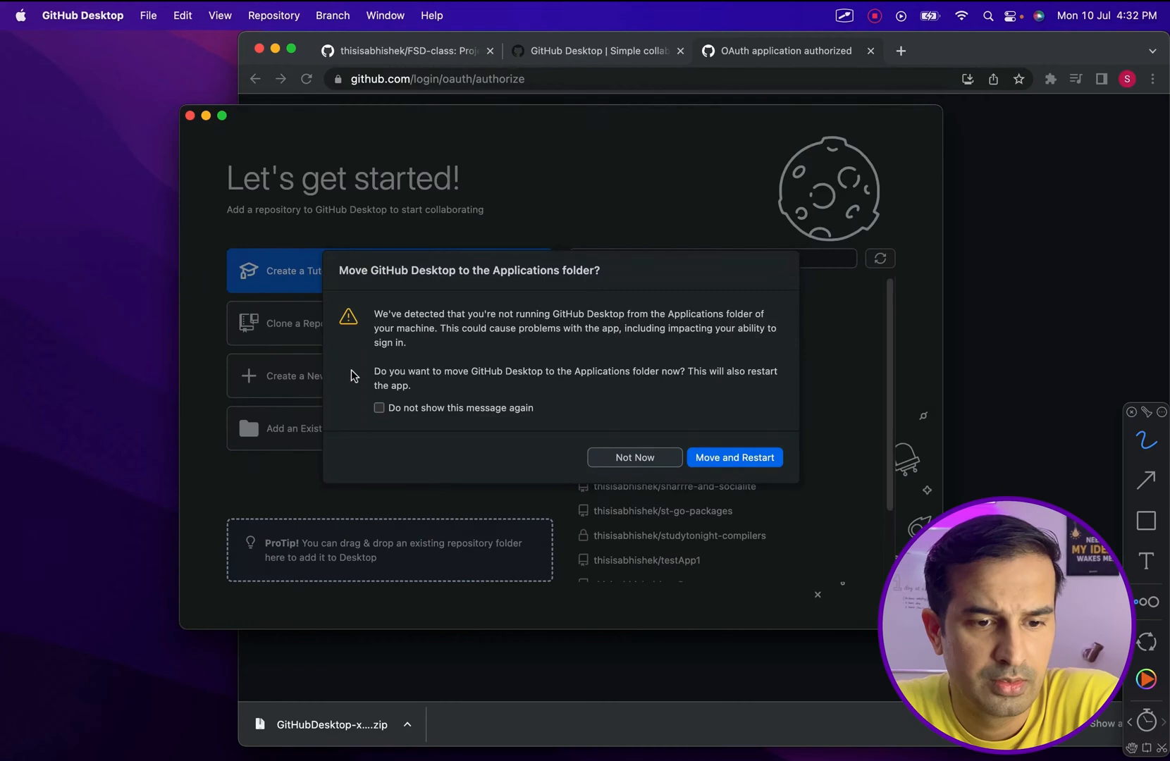
{"action": "mouse_move", "coordinate": [510, 285]}
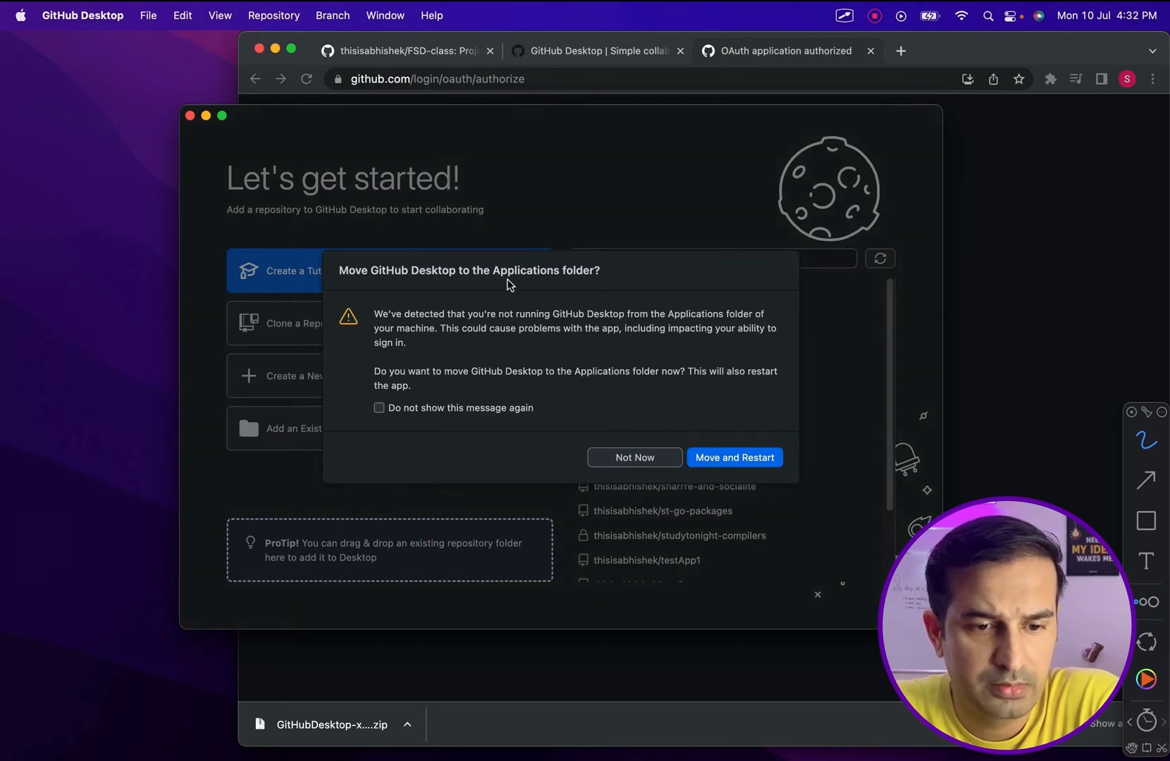
{"action": "left_click", "coordinate": [634, 458]}
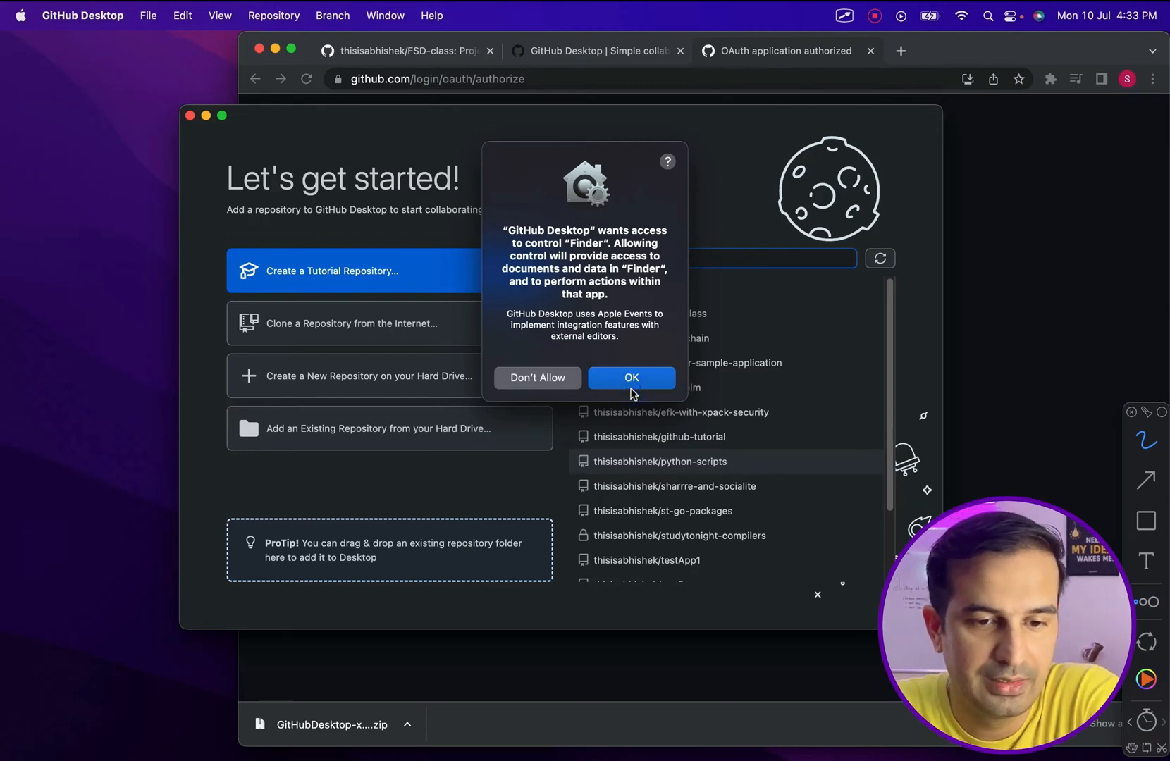
{"action": "left_click", "coordinate": [630, 378]}
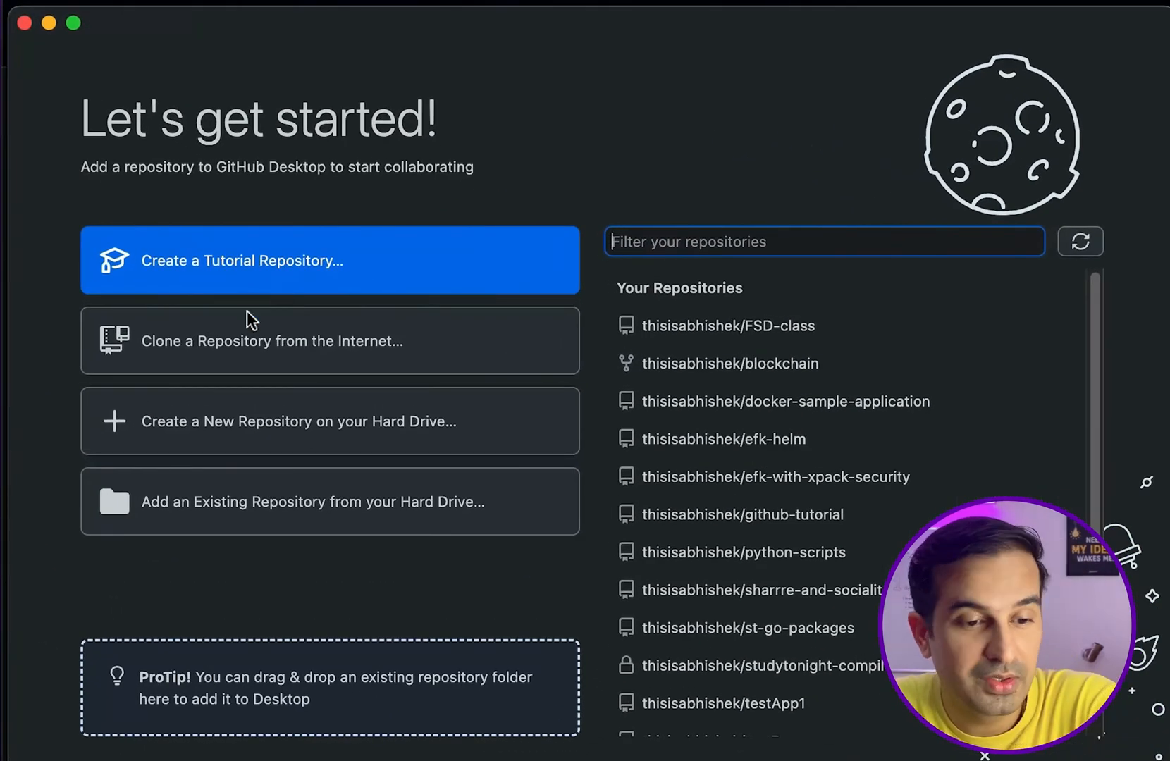
{"action": "mouse_move", "coordinate": [371, 337]}
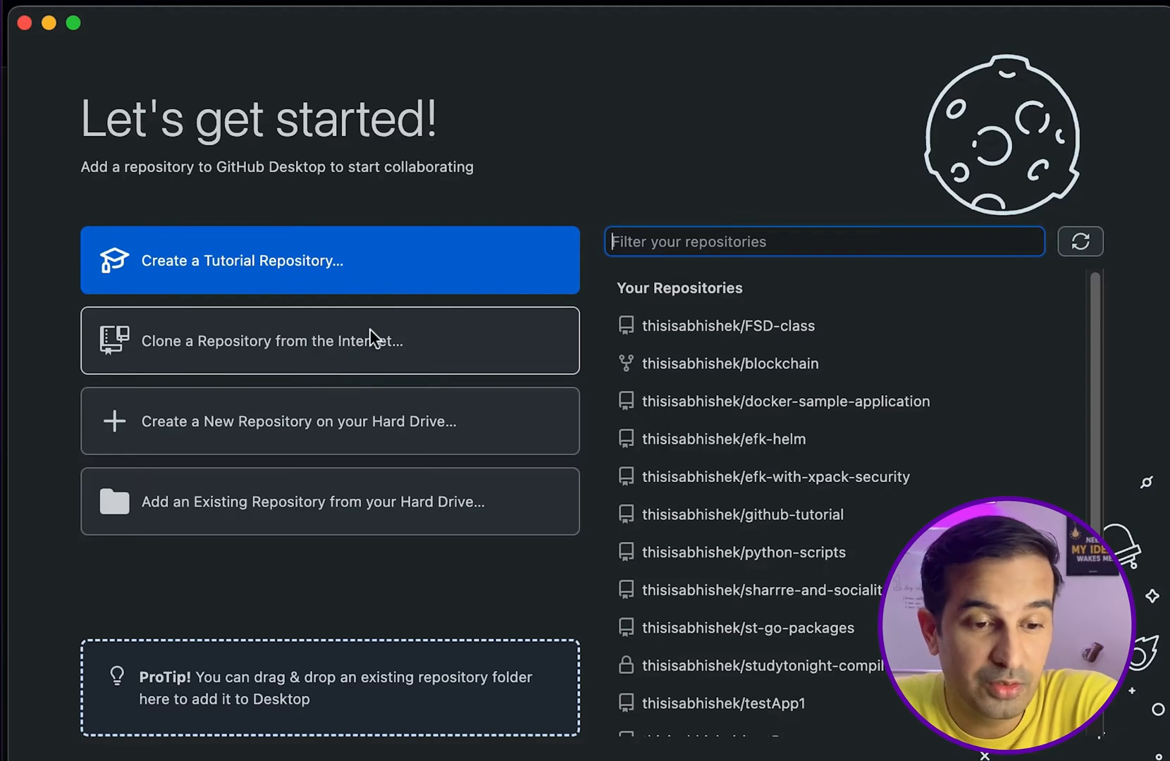
{"action": "mouse_move", "coordinate": [385, 351]}
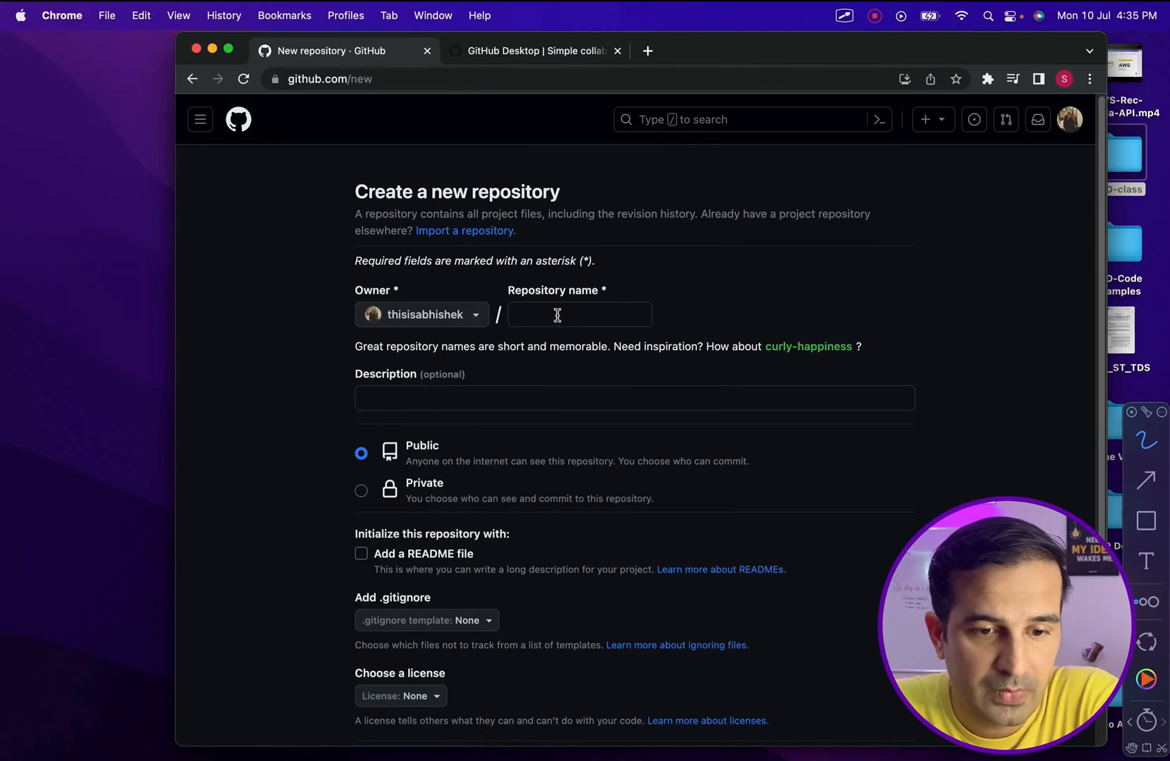
Name the new repository javascriptgames and create it as a public repository
{"action": "left_click", "coordinate": [580, 315]}
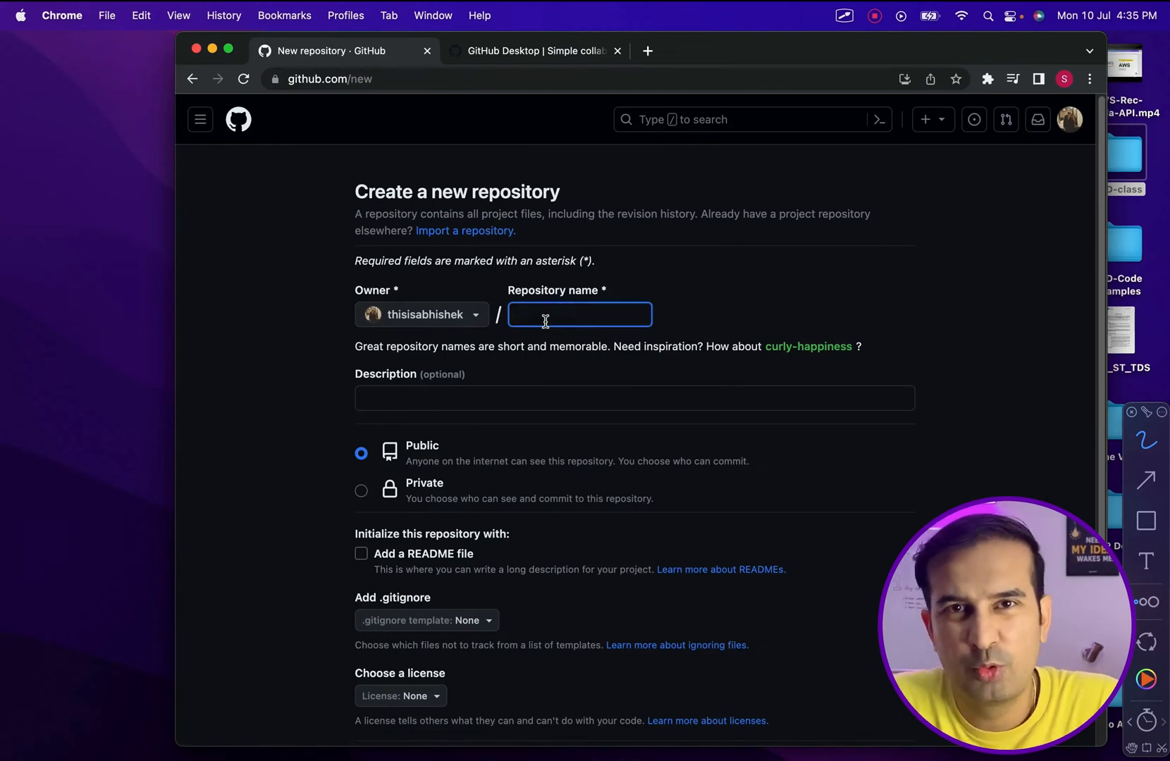
{"action": "type", "text": "testin"}
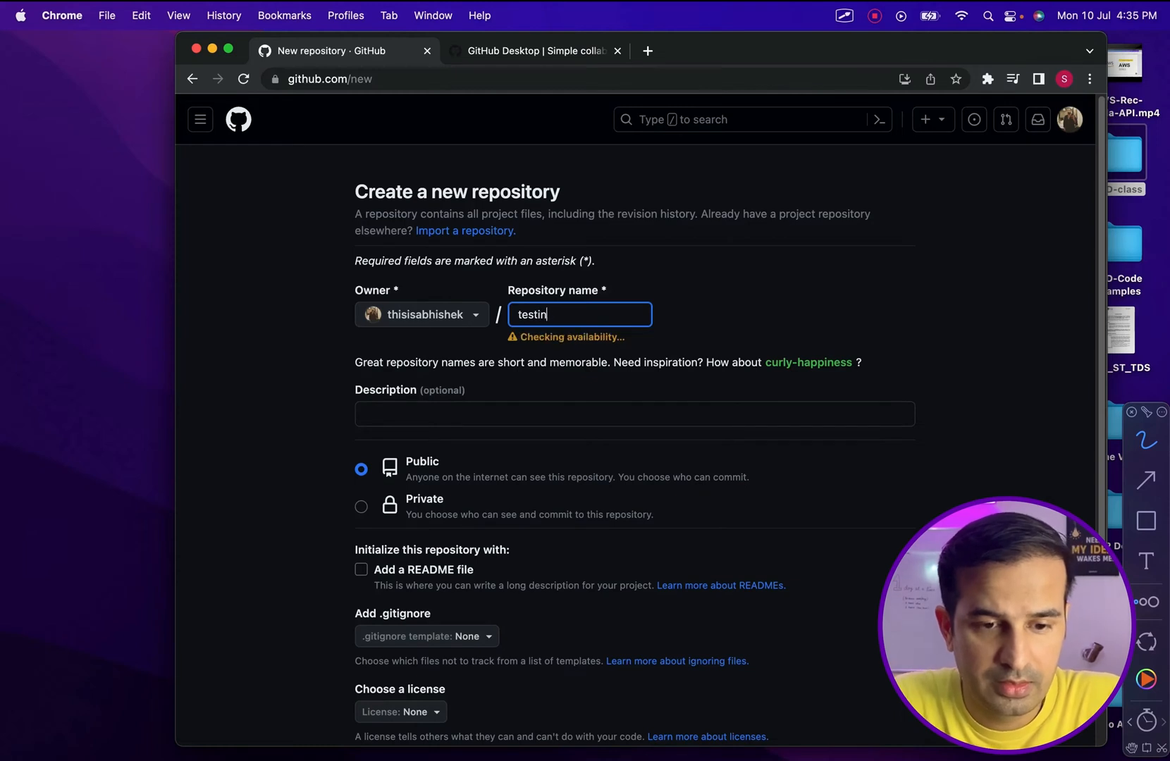
{"action": "type", "text": "p"}
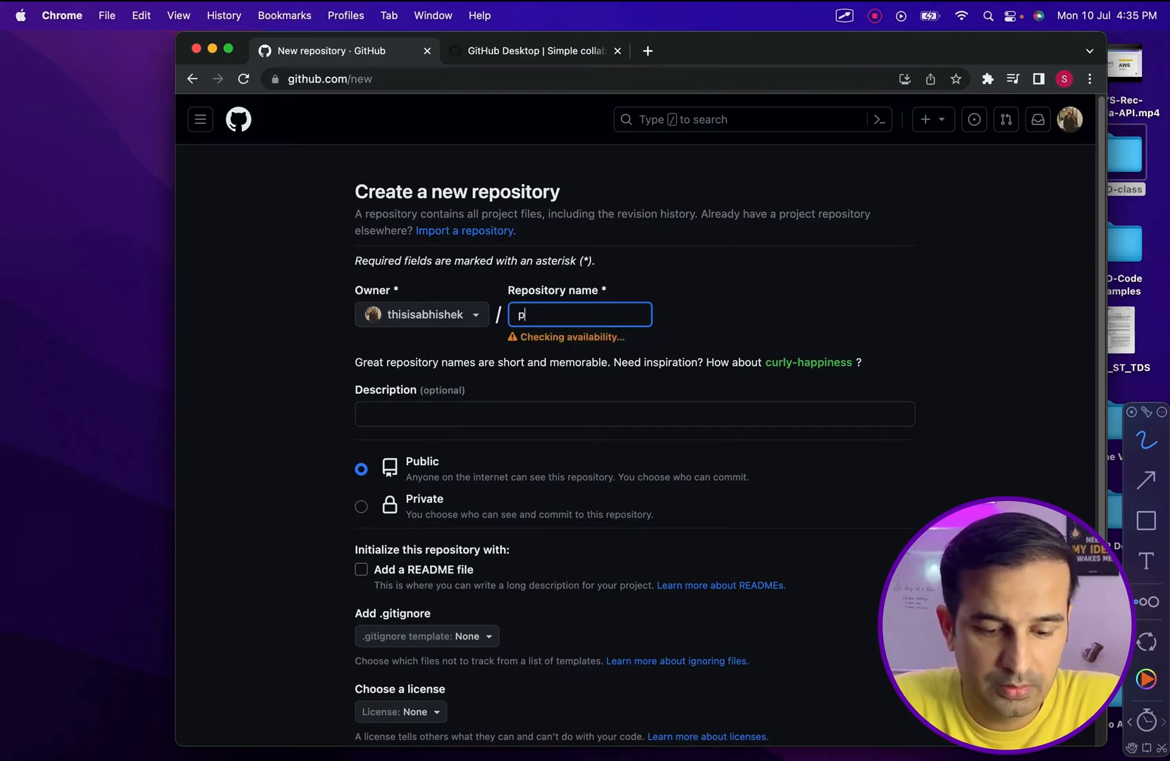
{"action": "type", "text": "javascriptgames"}
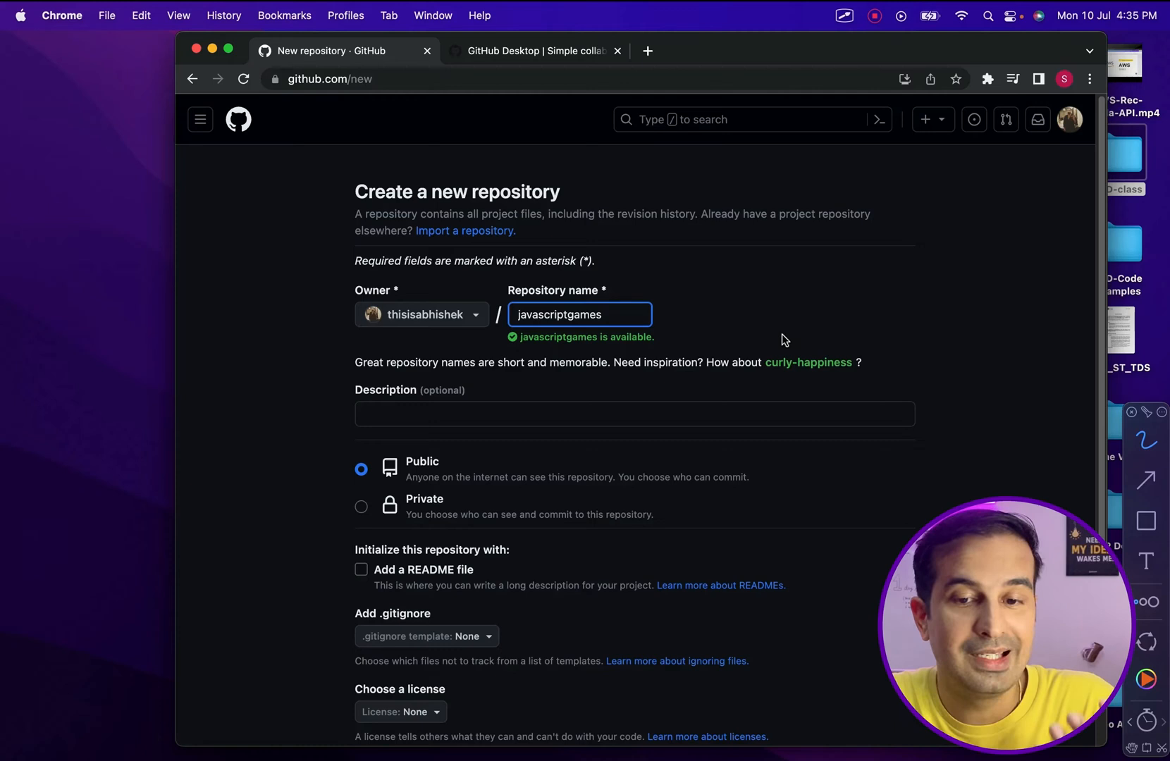
{"action": "mouse_move", "coordinate": [782, 344]}
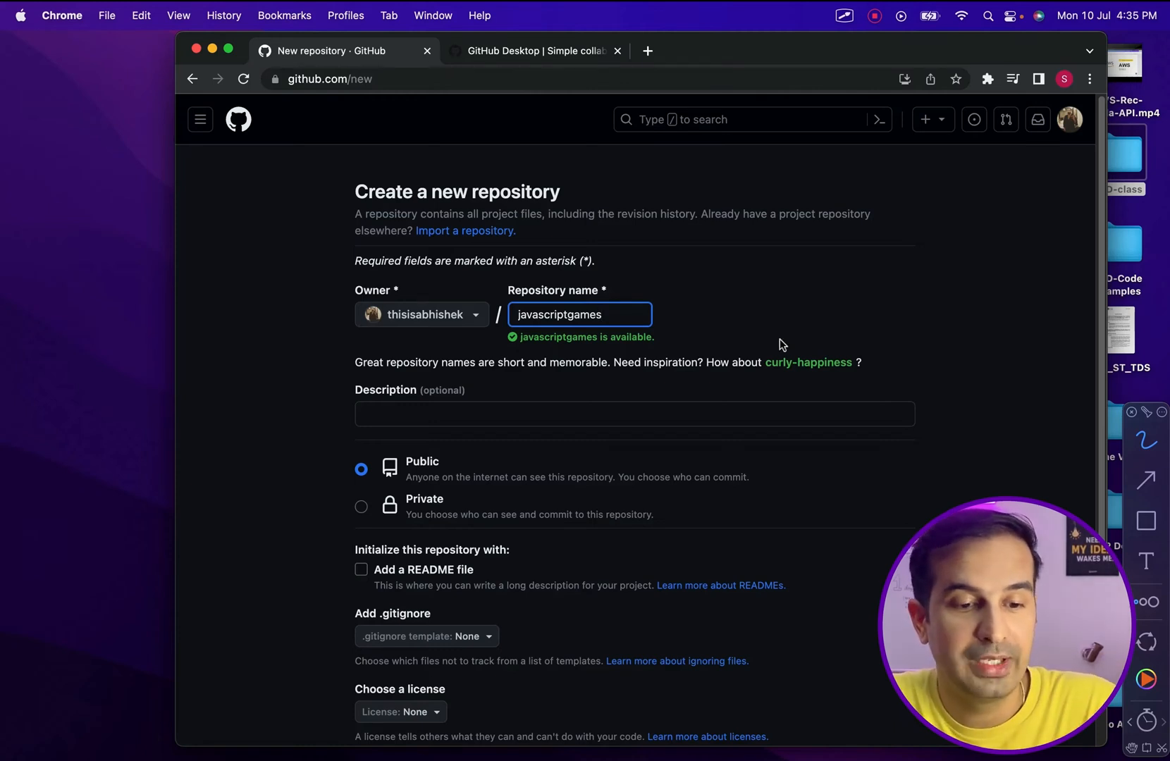
{"action": "scroll", "scroll_direction": "down", "scroll_amount": 3}
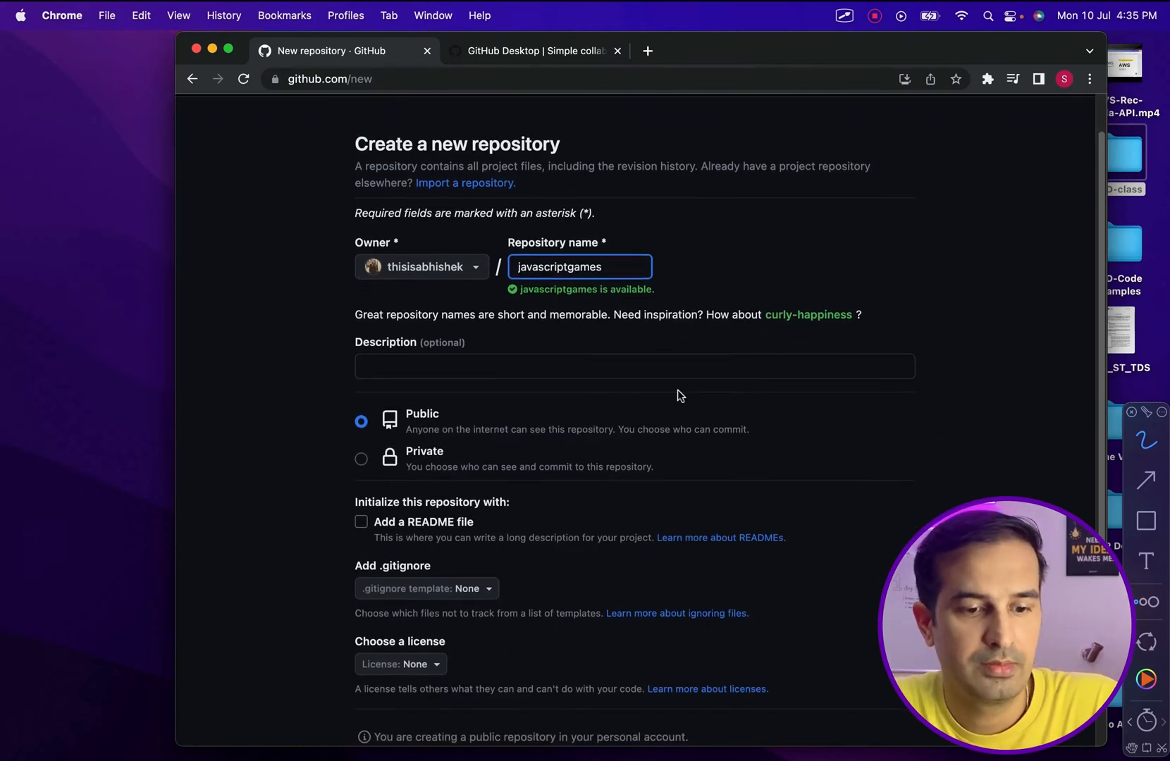
{"action": "scroll", "scroll_direction": "down", "scroll_amount": 3}
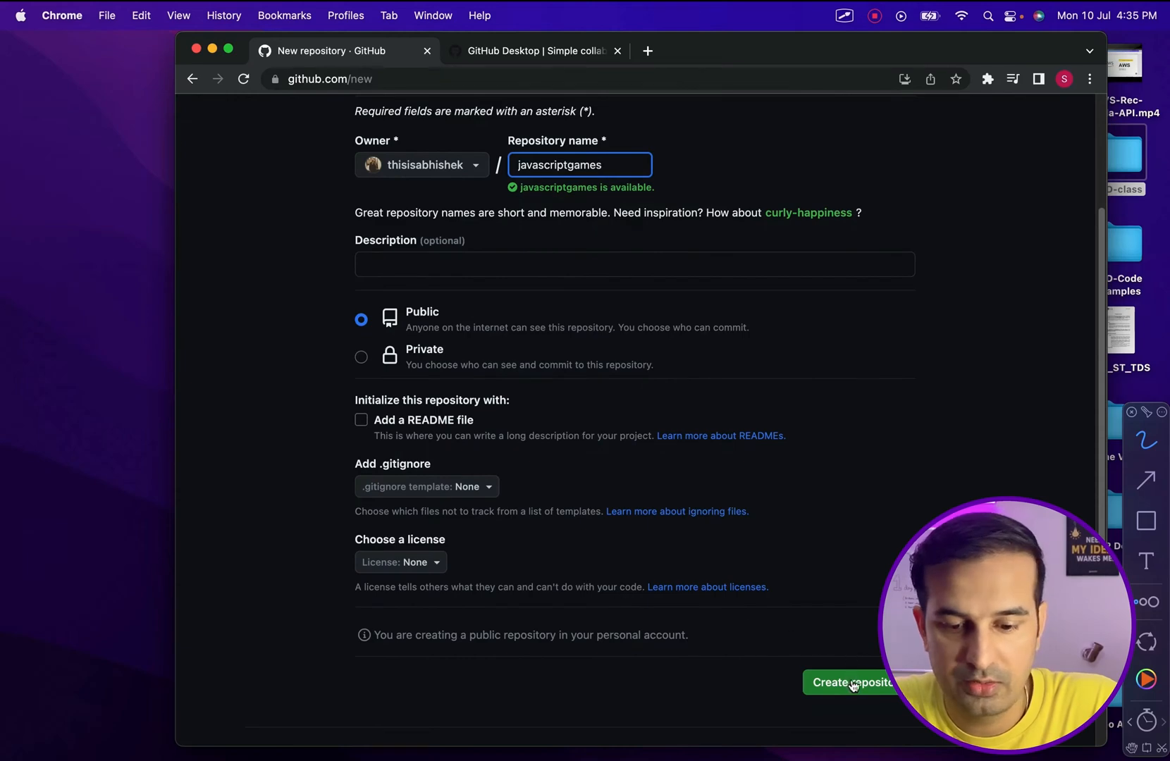
{"action": "left_click", "coordinate": [850, 682]}
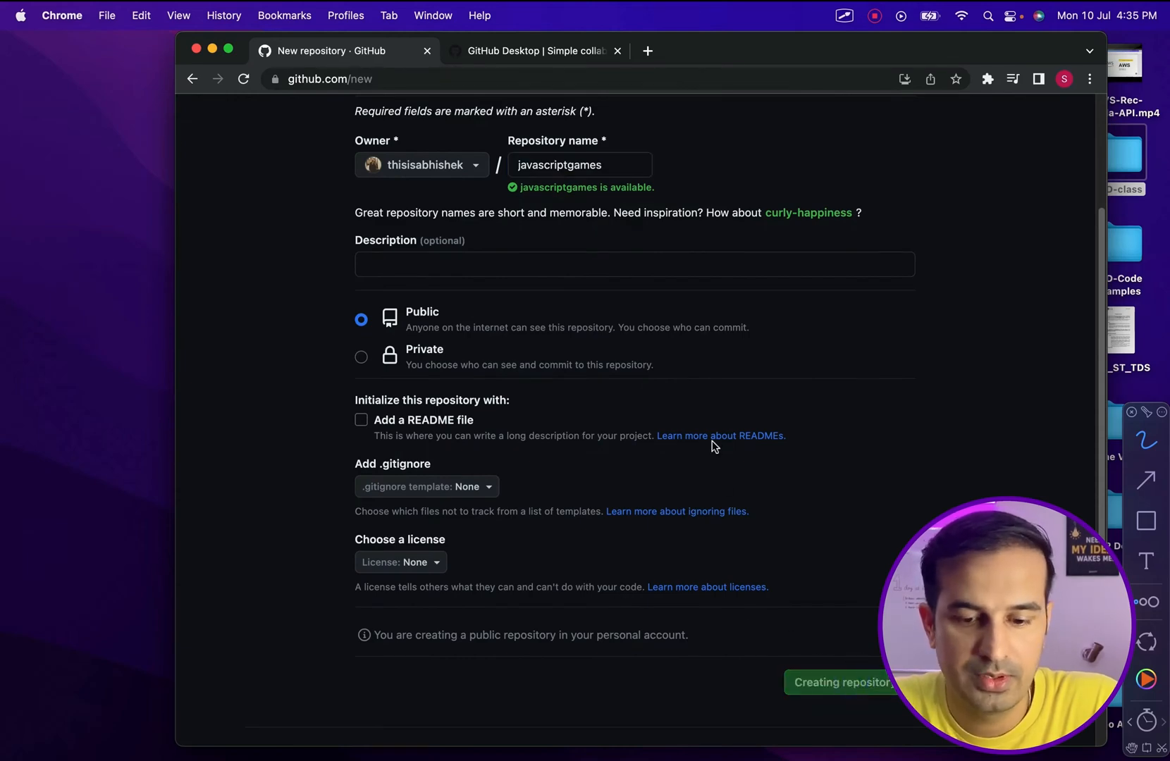
{"action": "left_click", "coordinate": [841, 682]}
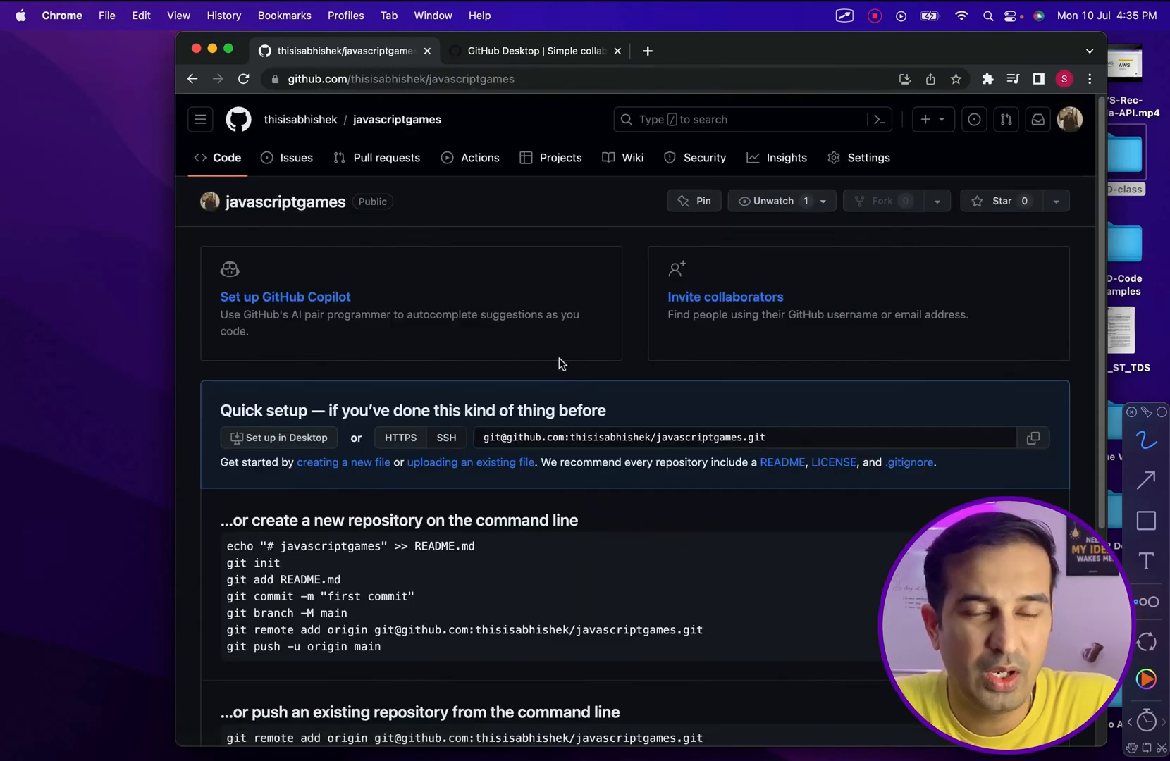
{"action": "mouse_move", "coordinate": [607, 382]}
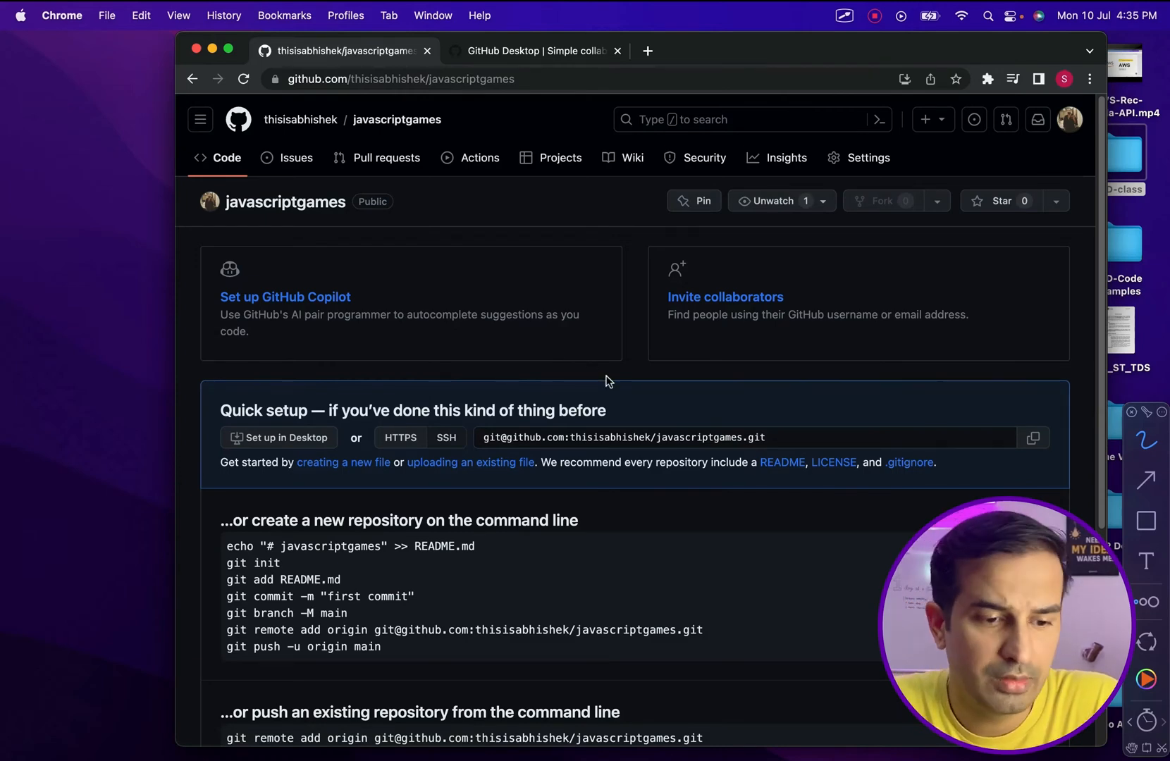
{"action": "scroll", "scroll_direction": "down", "scroll_amount": 3}
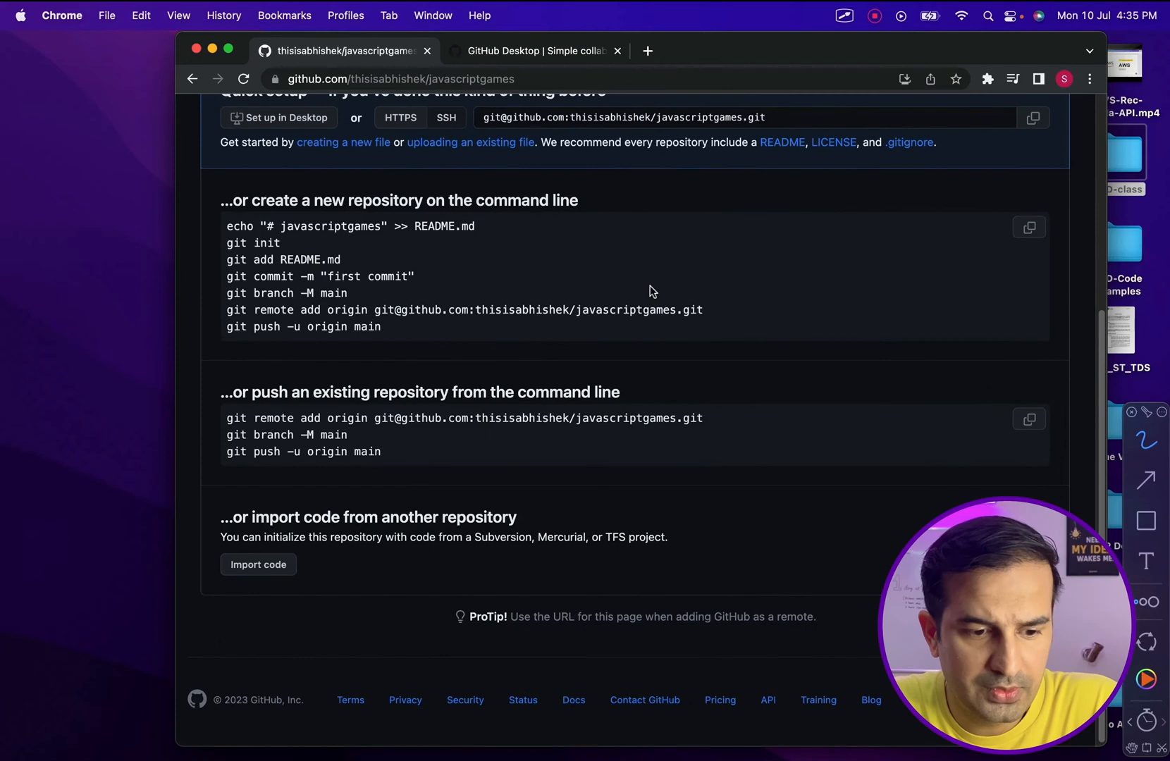
{"action": "scroll", "scroll_direction": "up", "scroll_amount": 3}
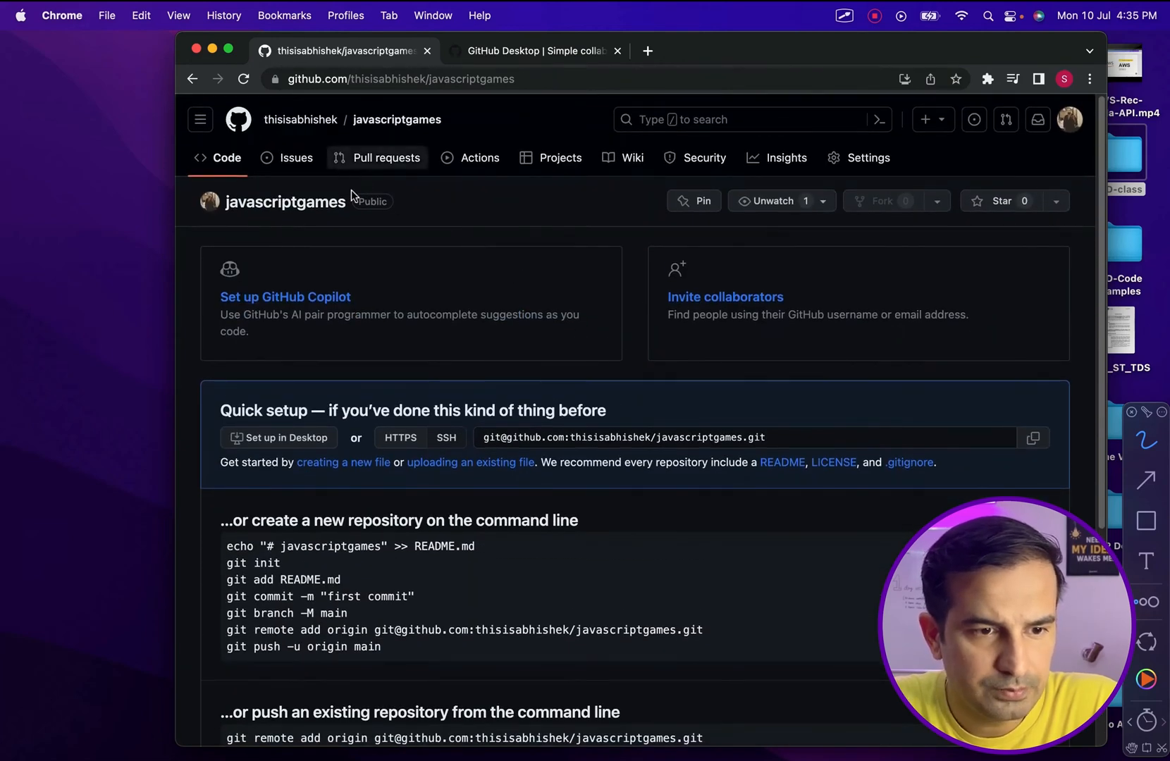
{"action": "scroll", "scroll_direction": "down", "scroll_amount": 3}
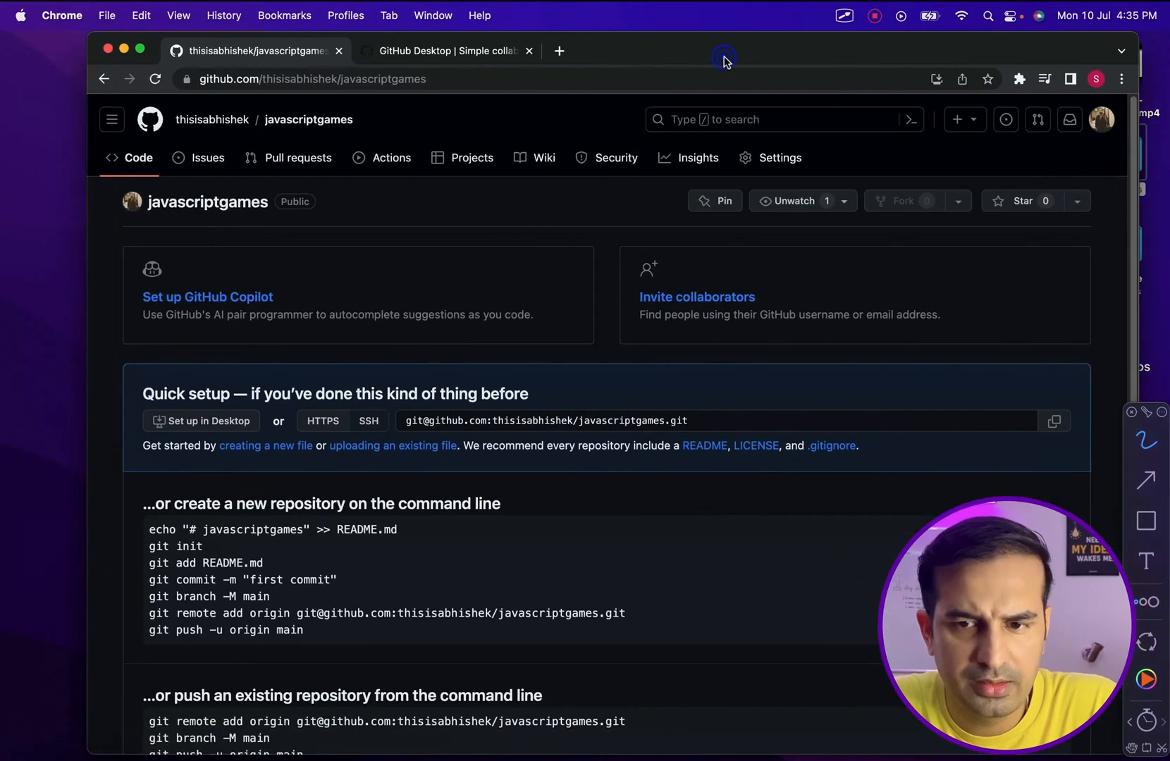
{"action": "scroll", "scroll_direction": "down", "scroll_amount": 3}
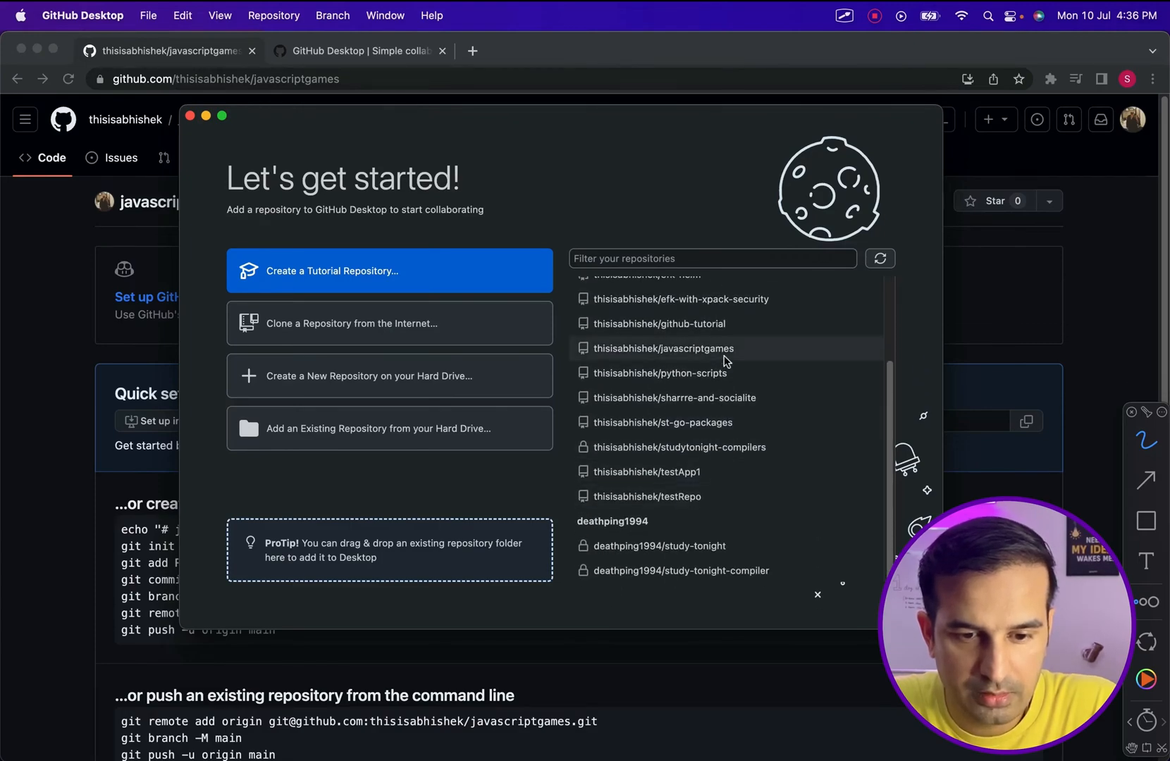
Clone javascriptgames with its local path changed from Documents/GitHub to the Desktop
{"action": "left_click", "coordinate": [662, 348]}
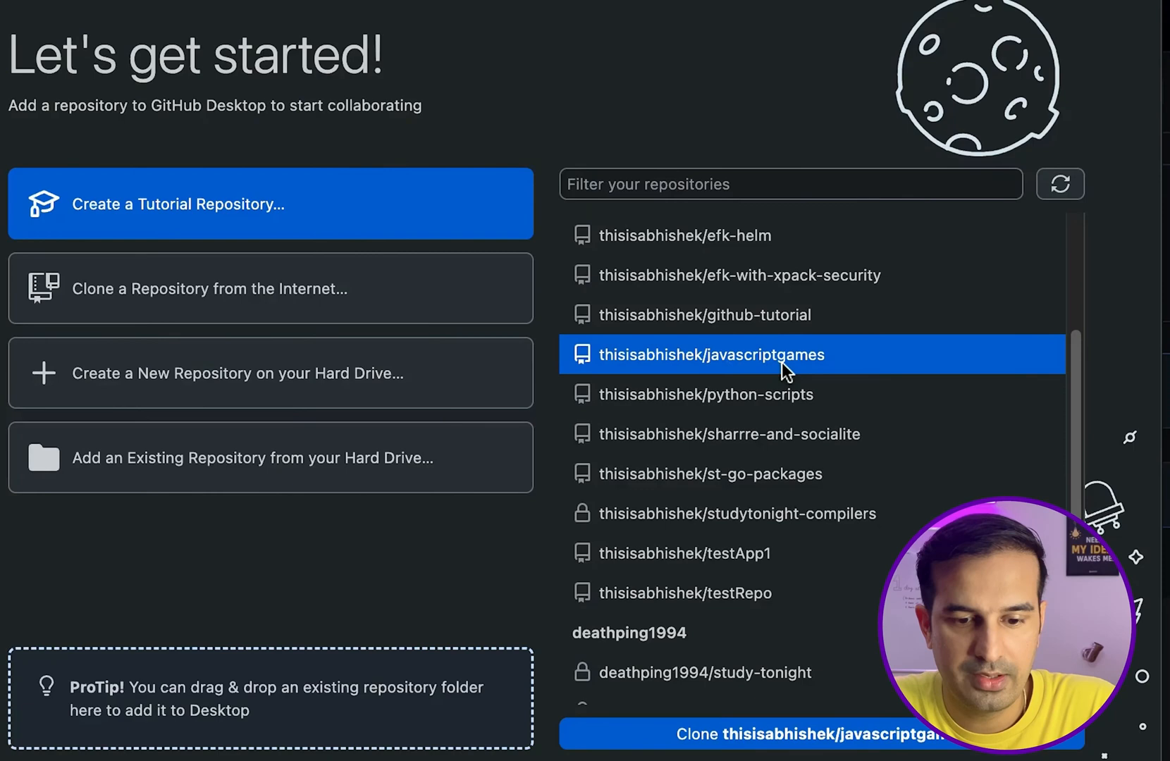
{"action": "left_click", "coordinate": [812, 733]}
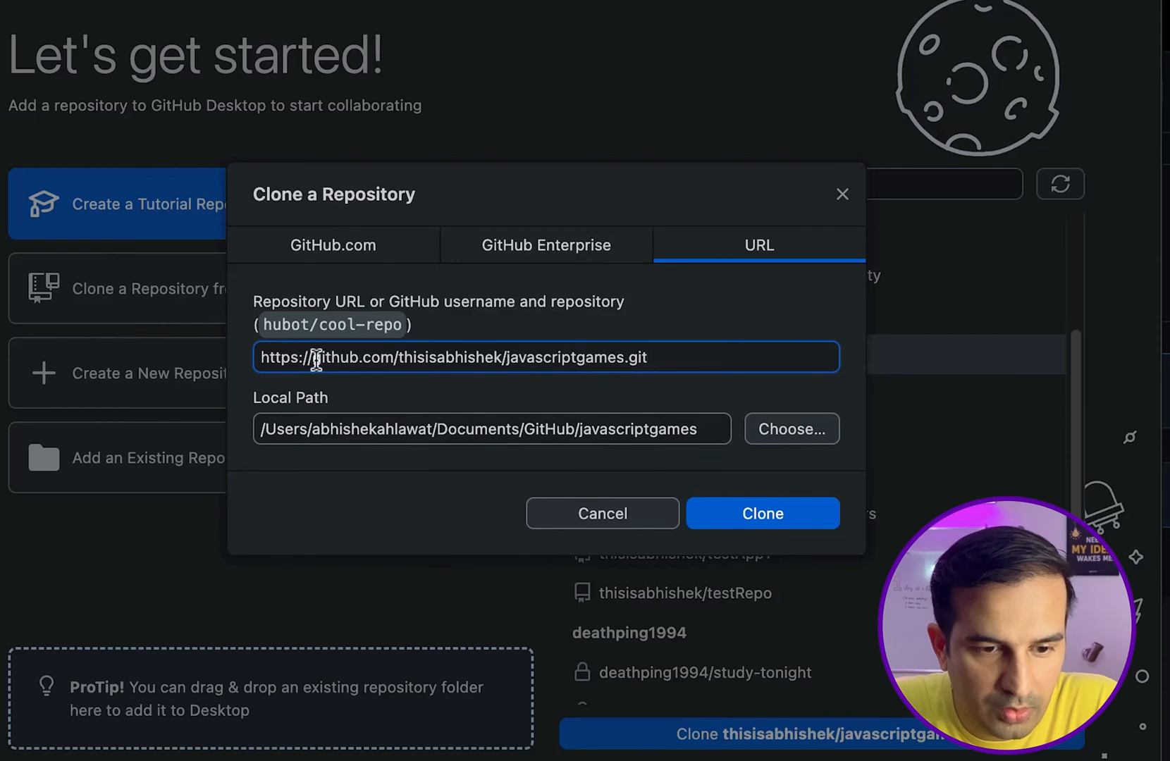
{"action": "mouse_move", "coordinate": [632, 366]}
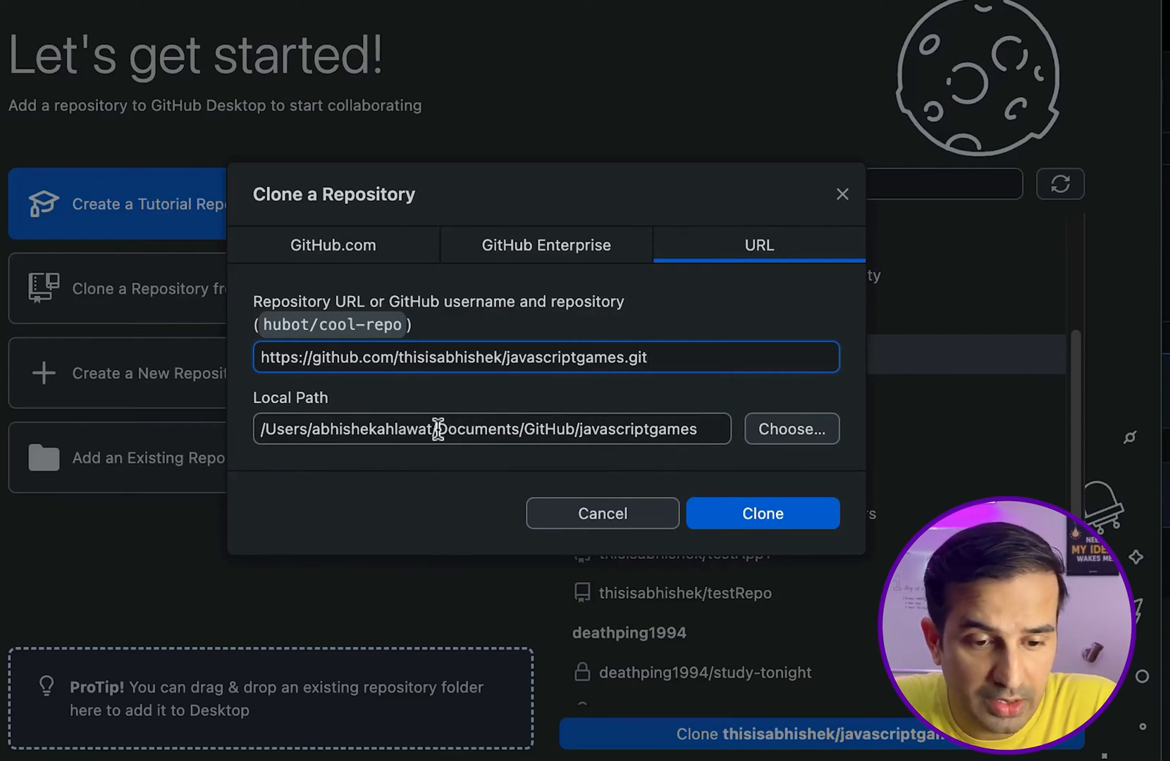
{"action": "left_click", "coordinate": [698, 429]}
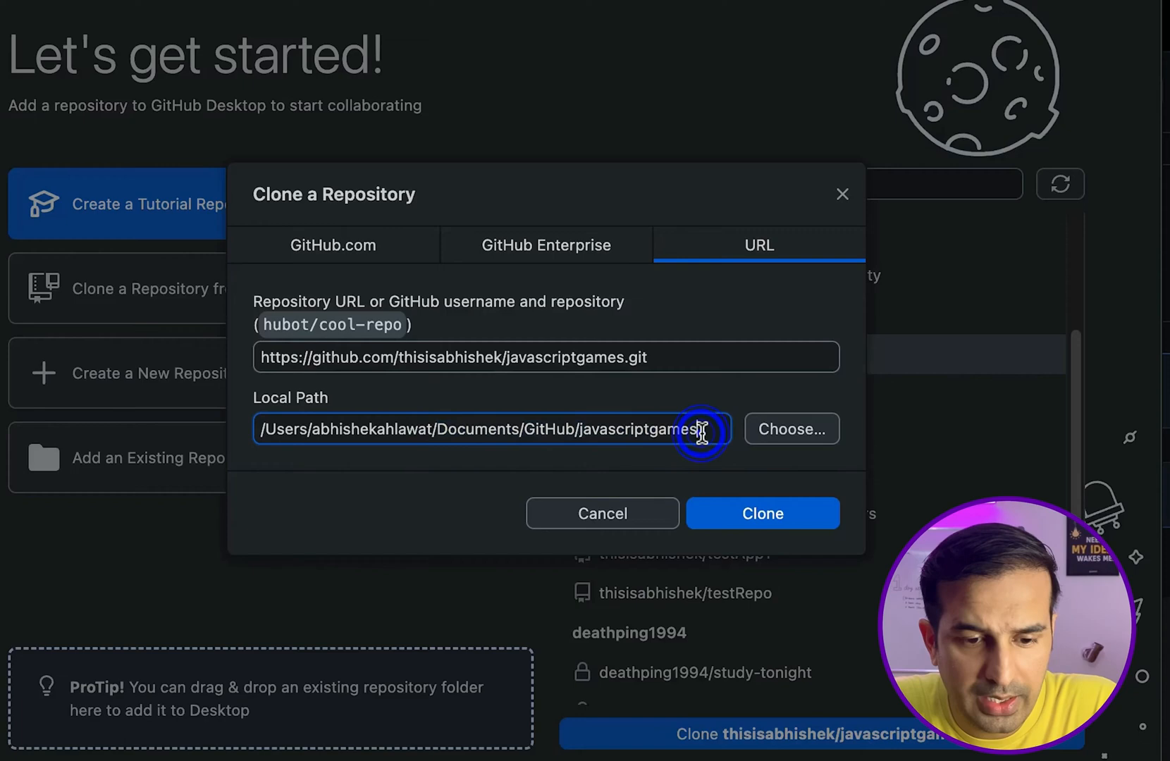
{"action": "double_click", "coordinate": [476, 428]}
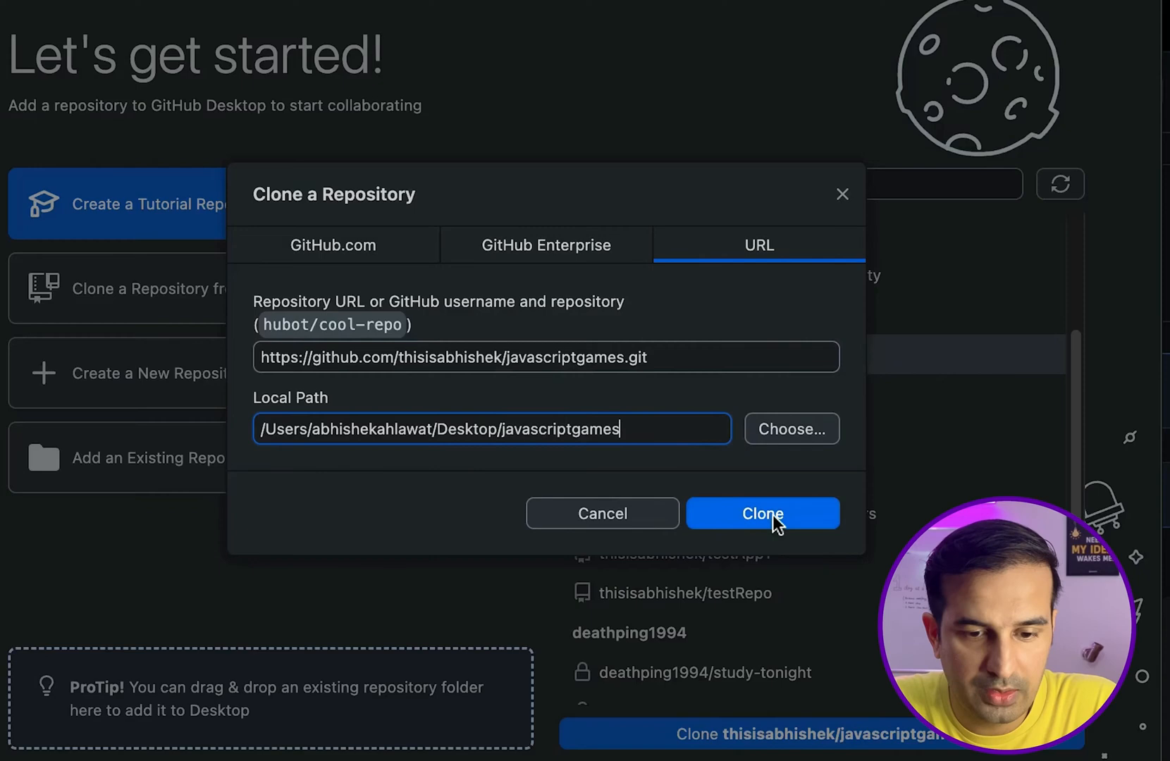
{"action": "left_click", "coordinate": [761, 513]}
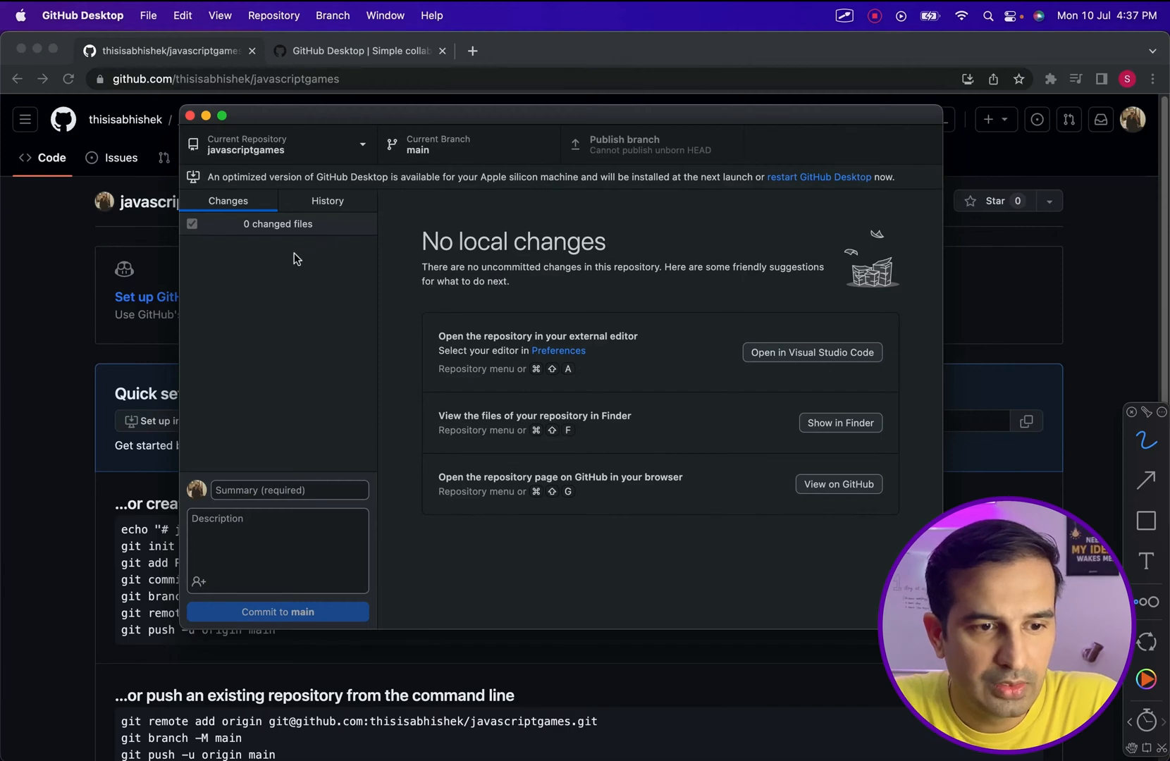
{"action": "mouse_move", "coordinate": [223, 296]}
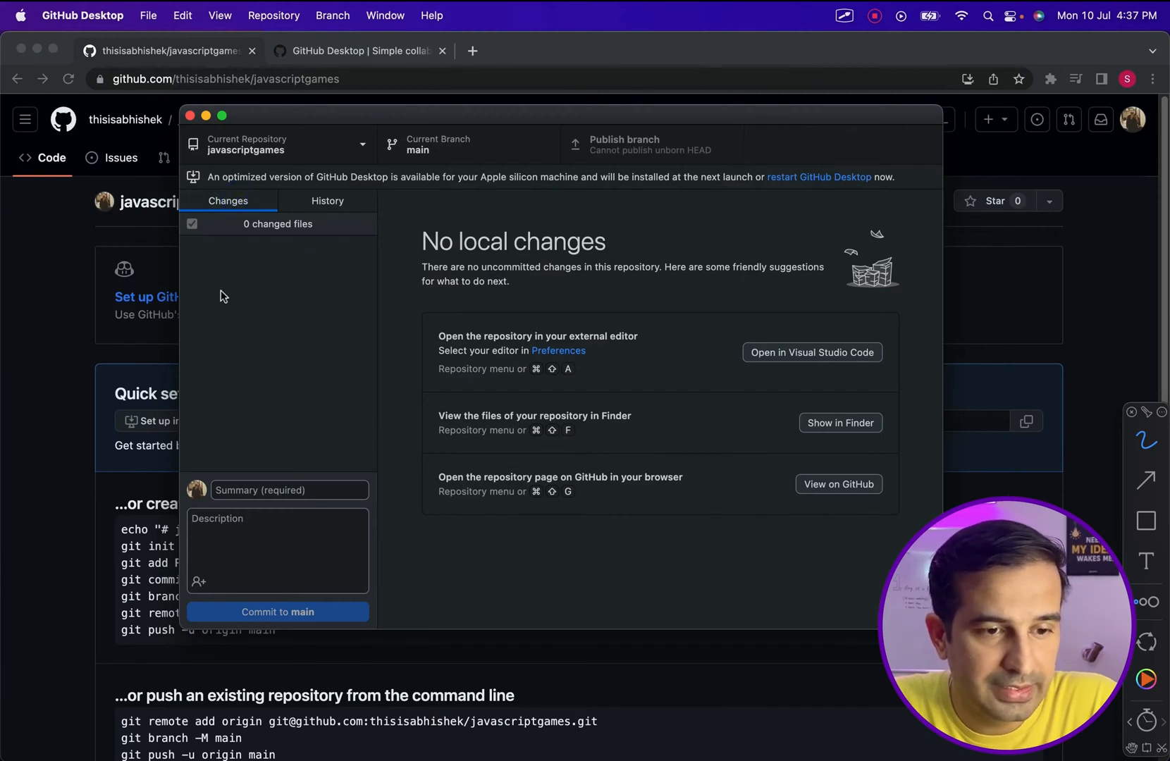
{"action": "left_click", "coordinate": [327, 200]}
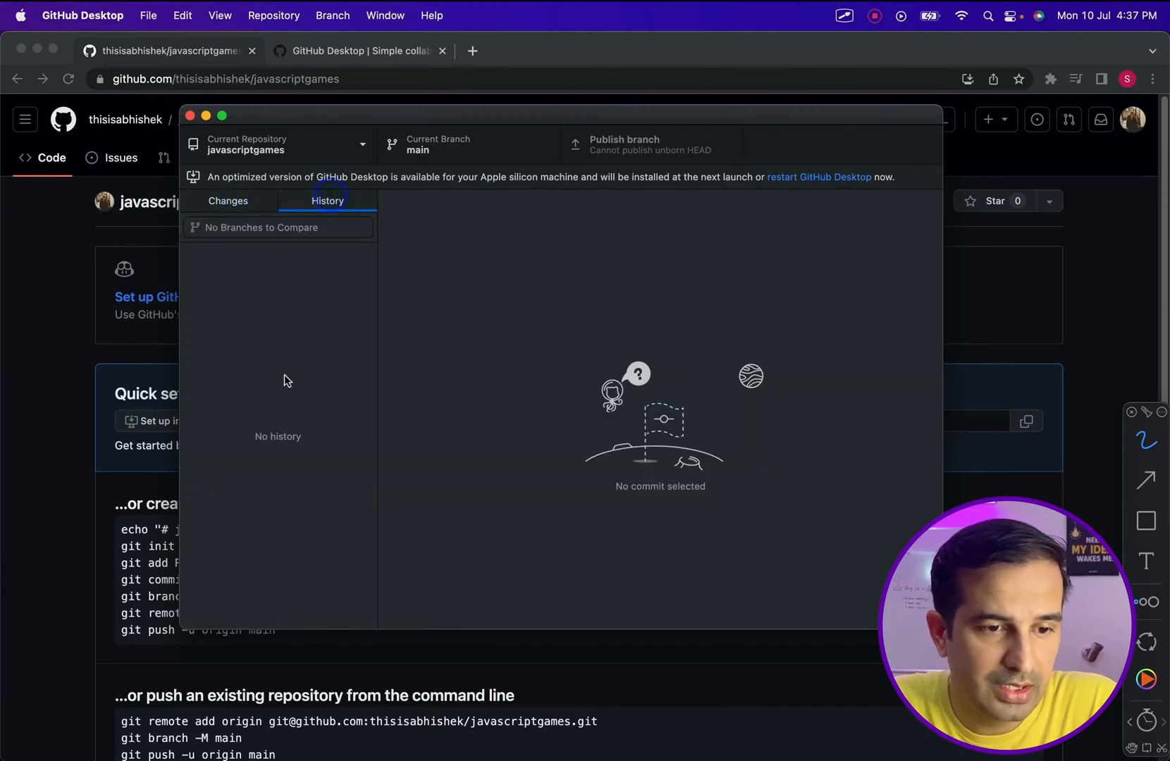
{"action": "left_click", "coordinate": [228, 200]}
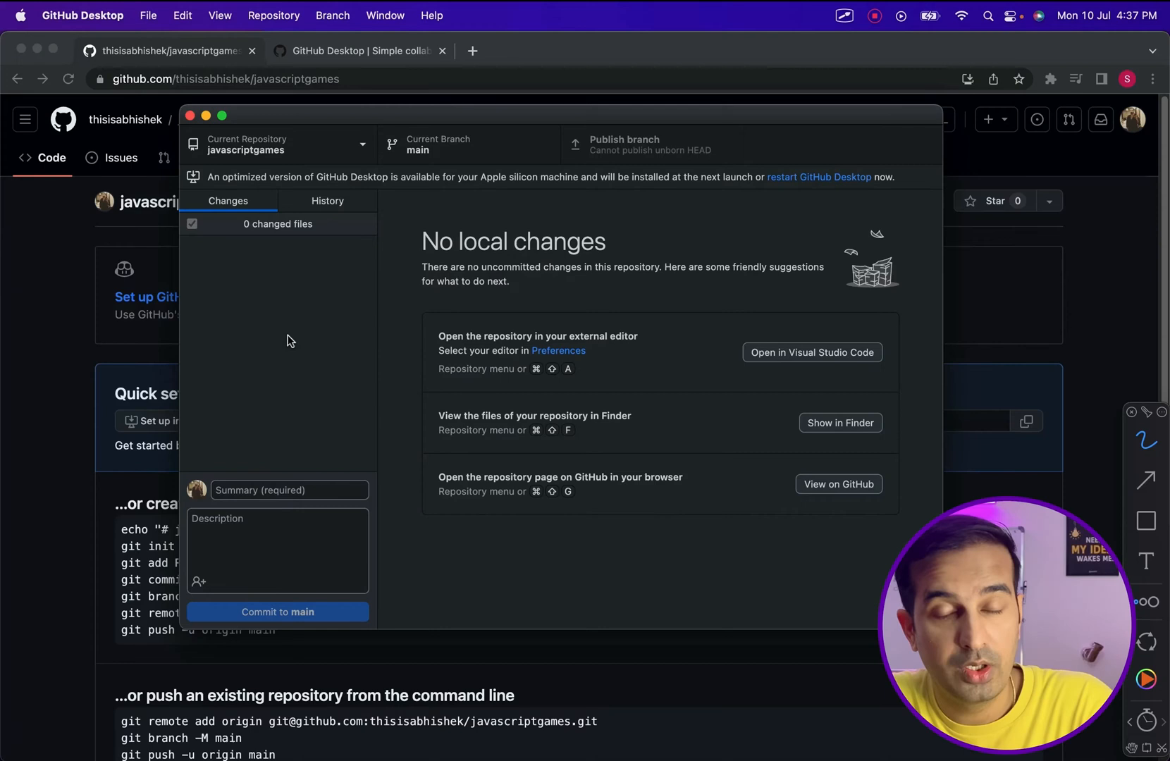
{"action": "left_click", "coordinate": [327, 201]}
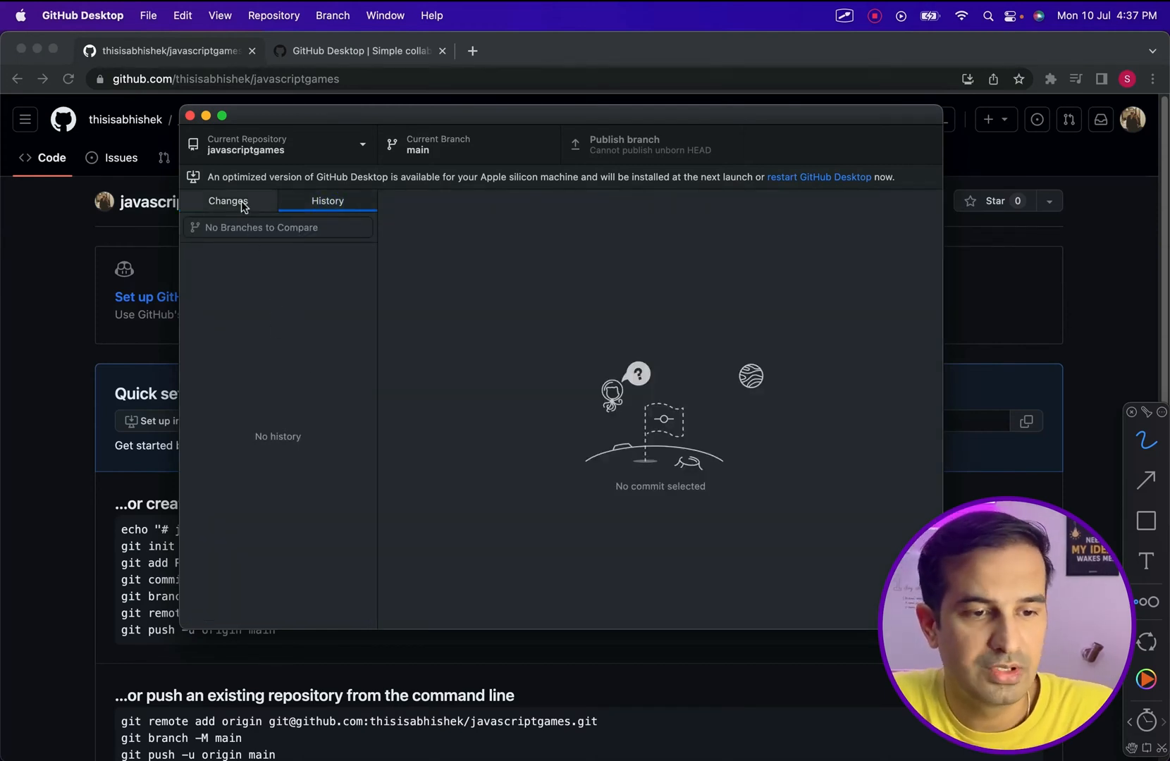
{"action": "left_click", "coordinate": [228, 200]}
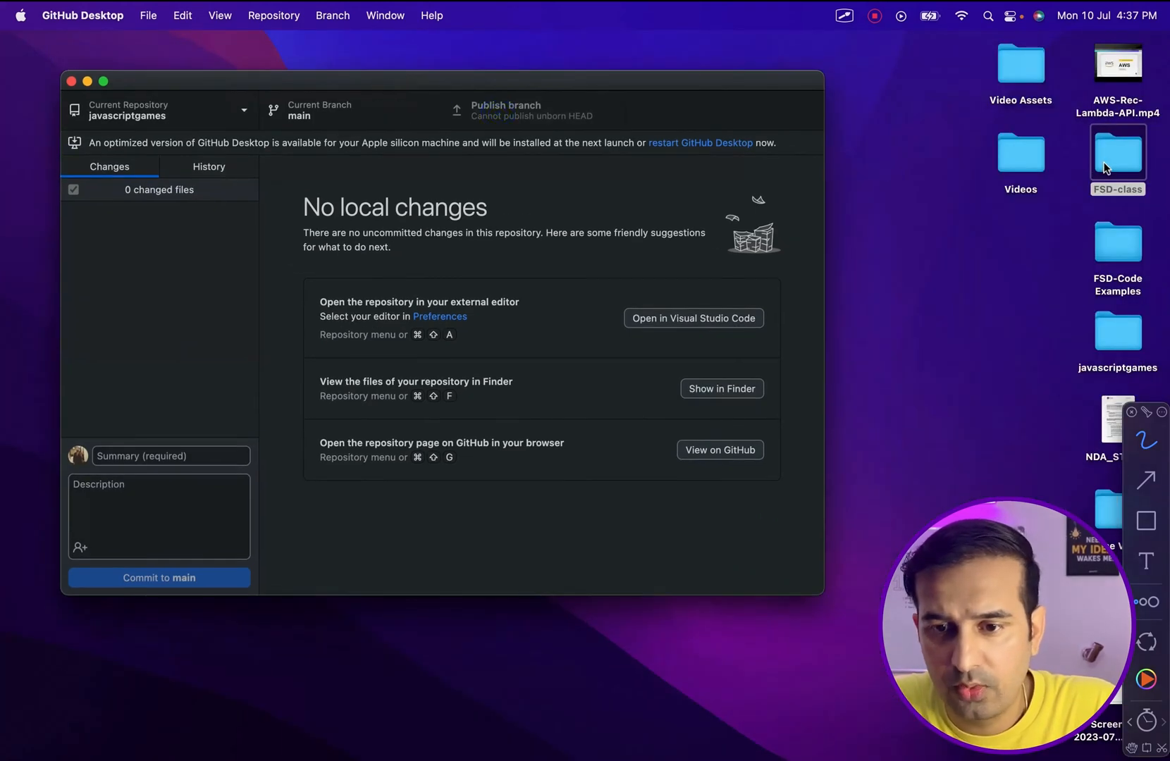
Select number-guessing-game.js and rock-paper-scissor.js in FSD-Code Examples/JS and go to the javascriptgames folder
{"action": "double_click", "coordinate": [1117, 149]}
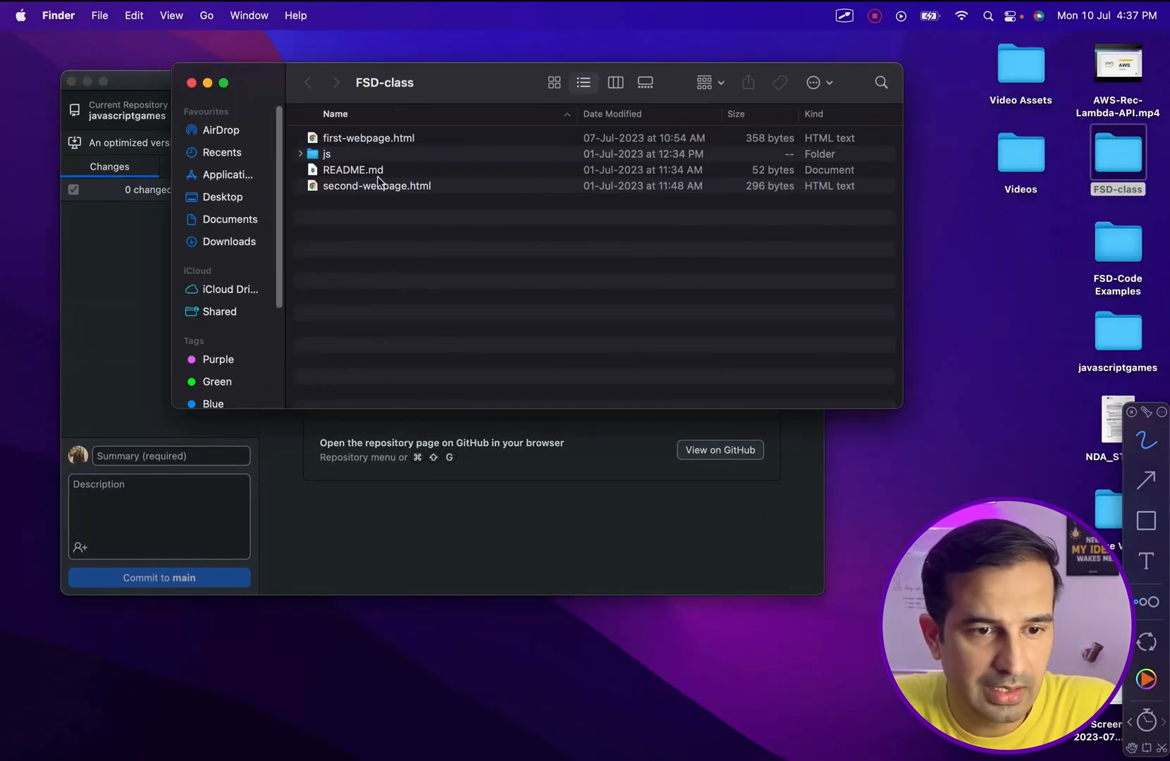
{"action": "left_click", "coordinate": [300, 153]}
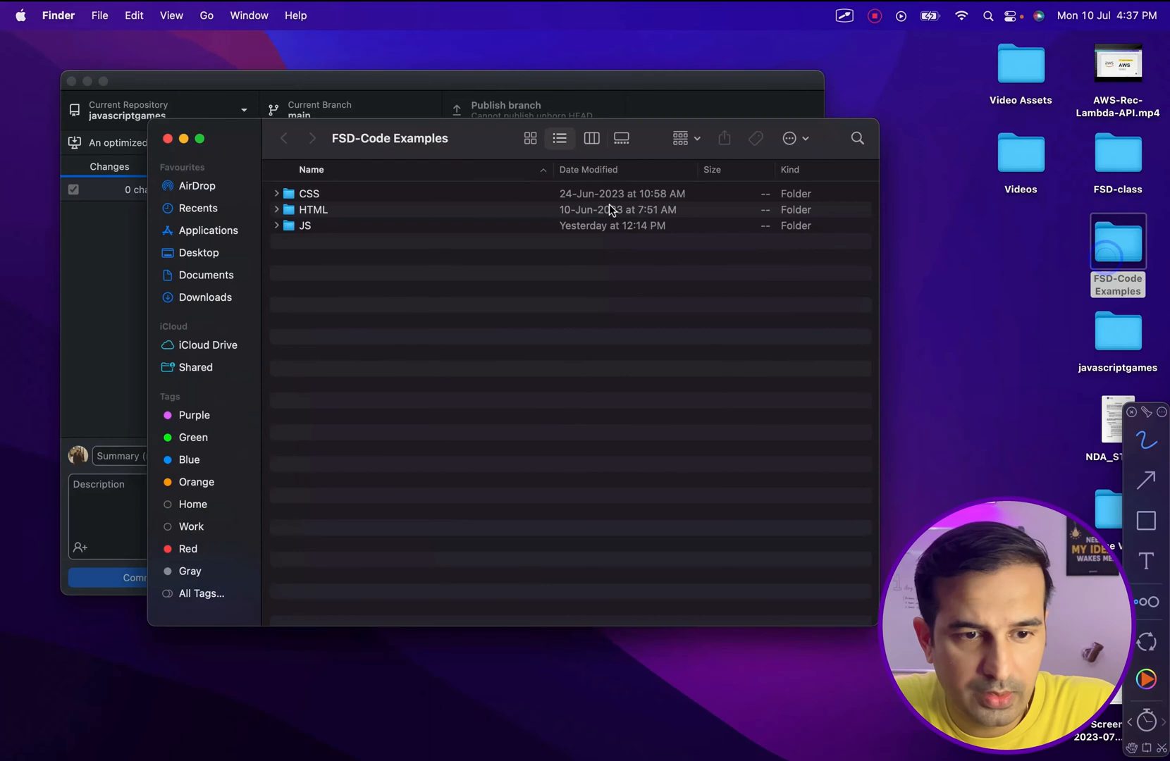
{"action": "left_click", "coordinate": [279, 226]}
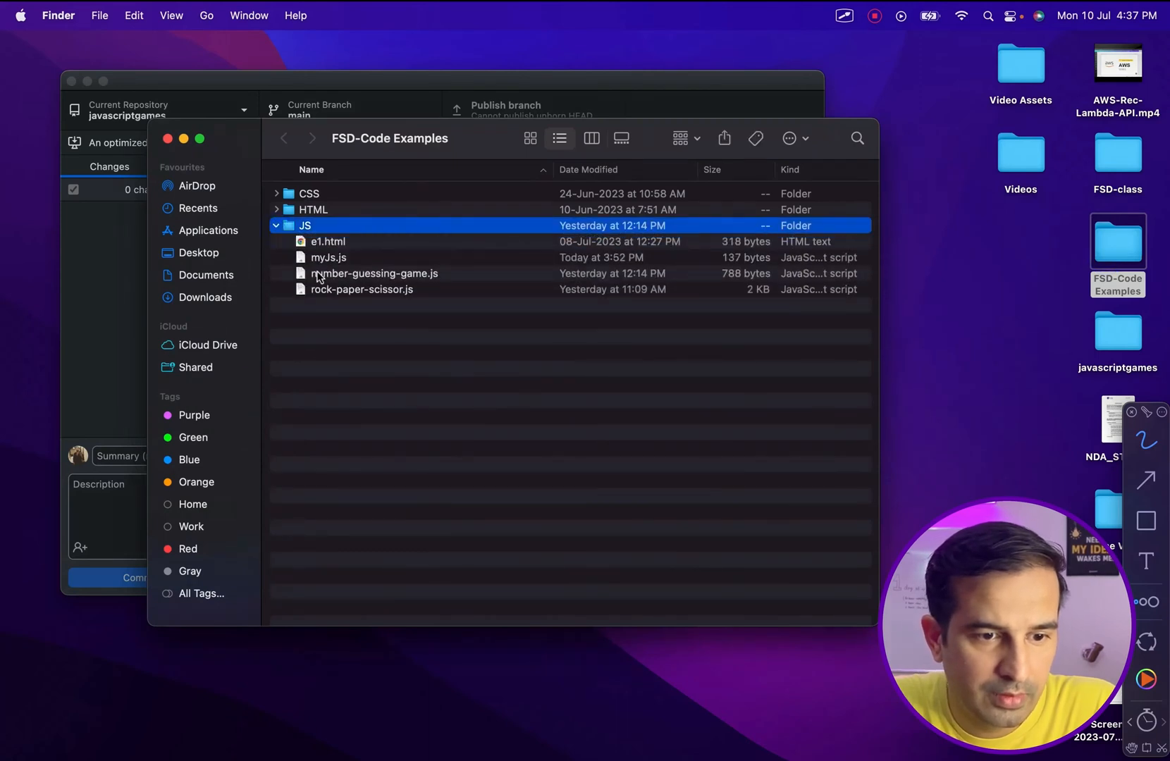
{"action": "left_click", "coordinate": [375, 274]}
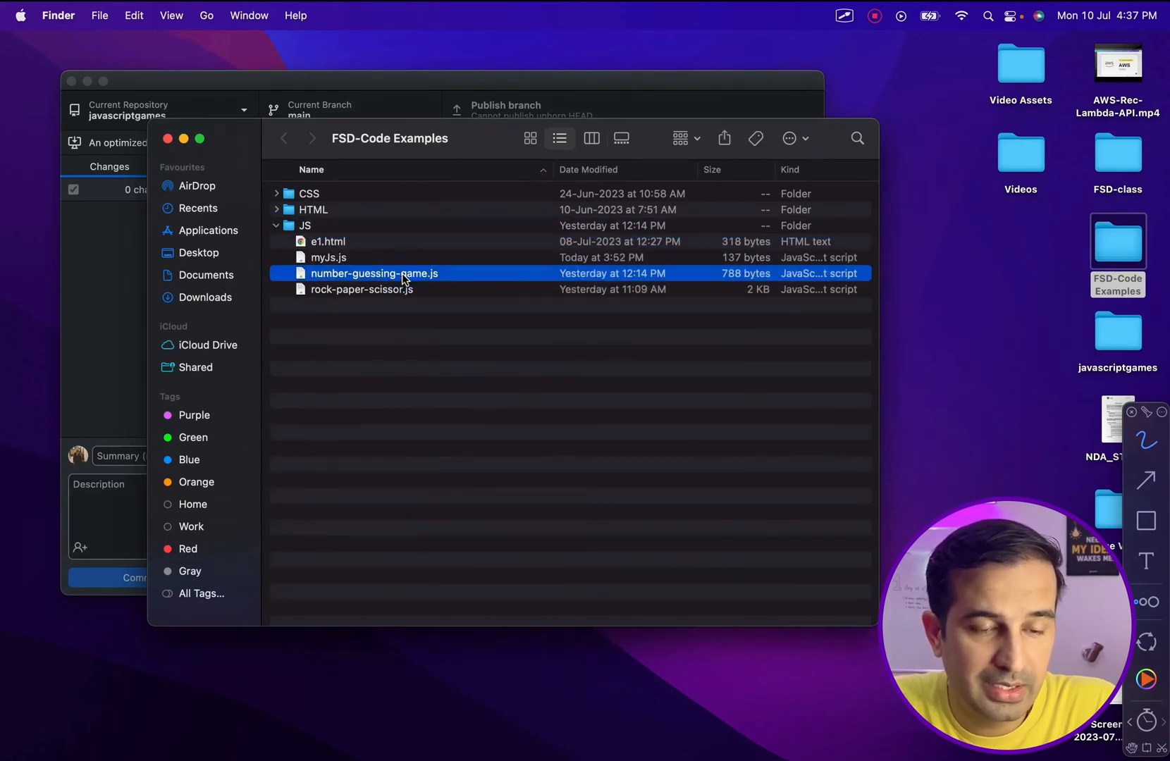
{"action": "left_click", "coordinate": [362, 289]}
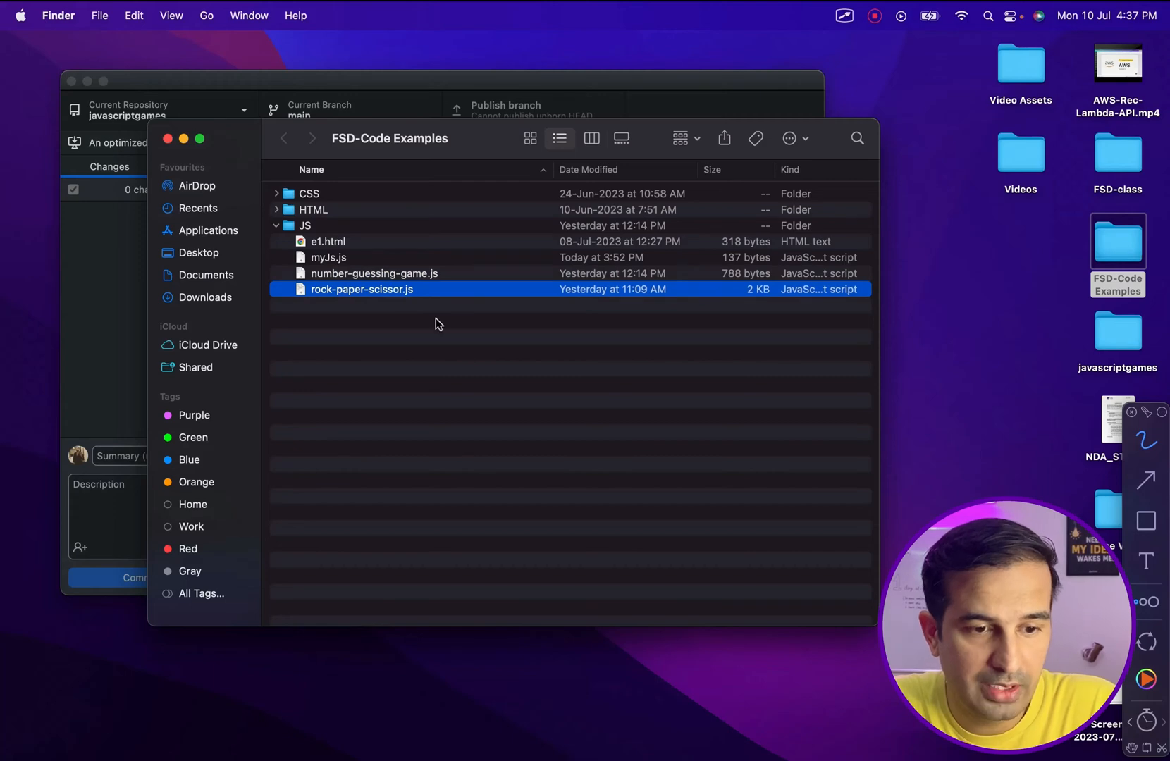
{"action": "left_click", "coordinate": [375, 274]}
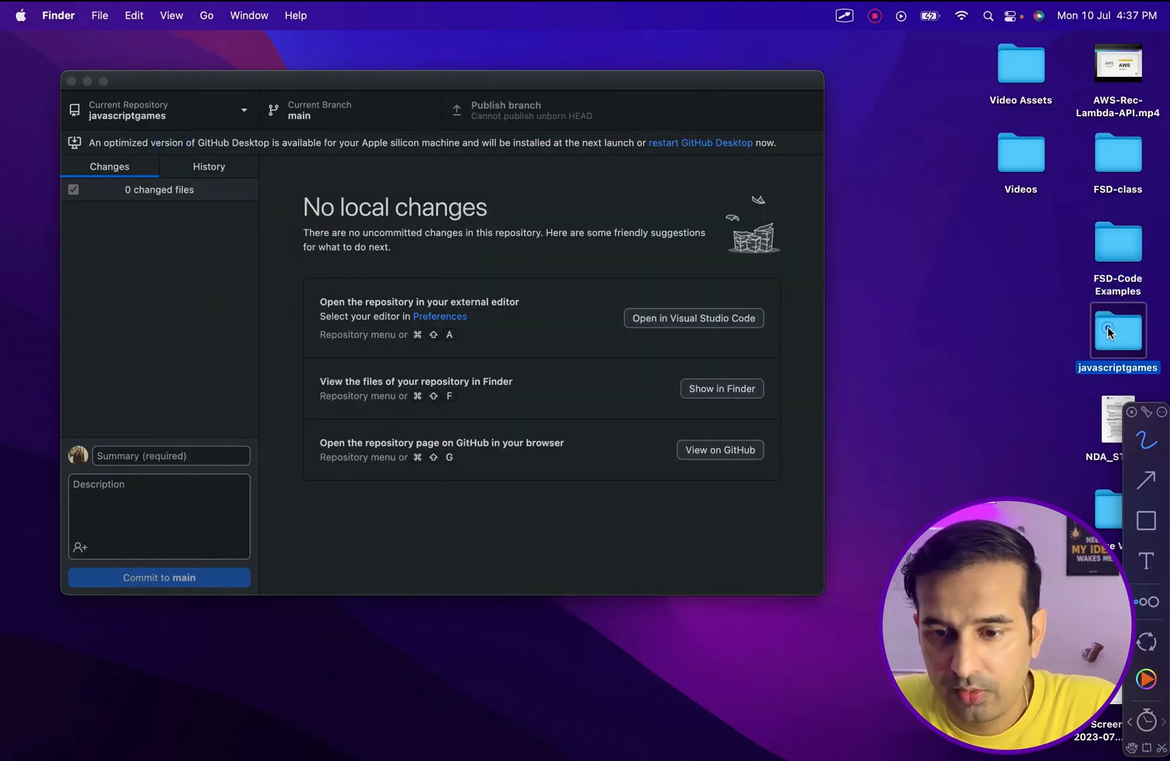
{"action": "double_click", "coordinate": [1117, 329]}
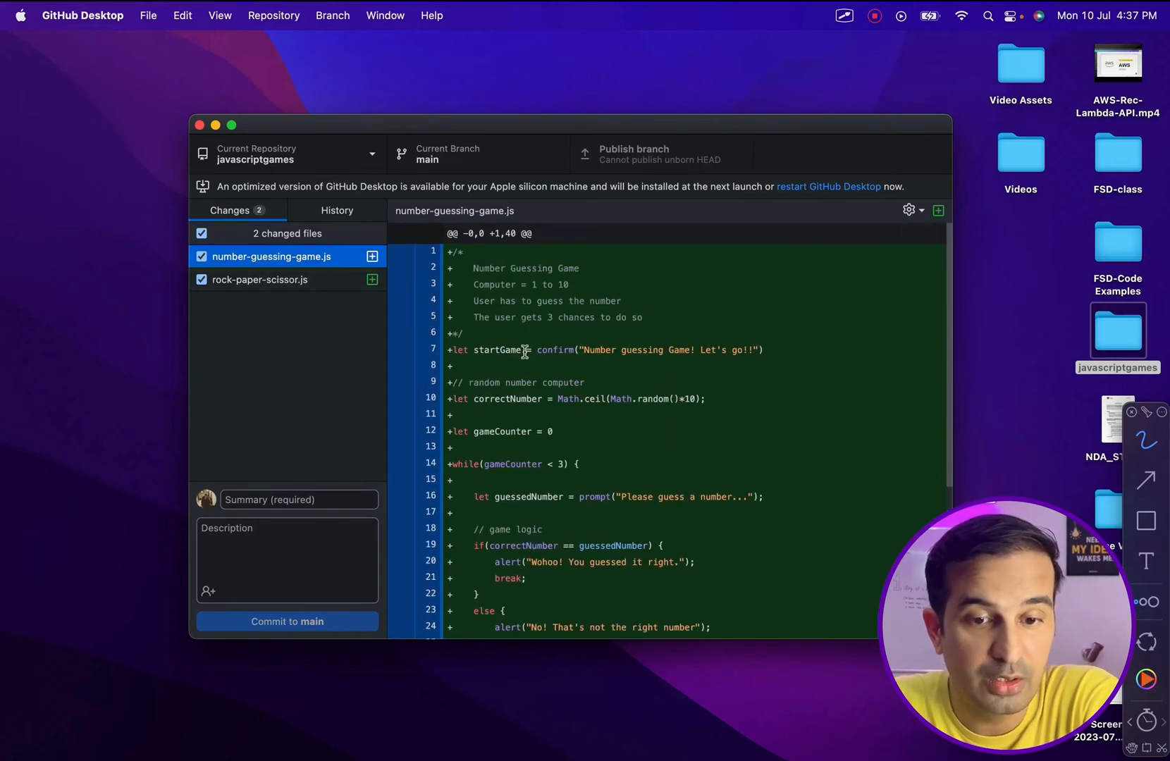
Review the diffs of rock-paper-scissor.js and number-guessing-game.js in the Changes list
{"action": "left_click", "coordinate": [261, 279]}
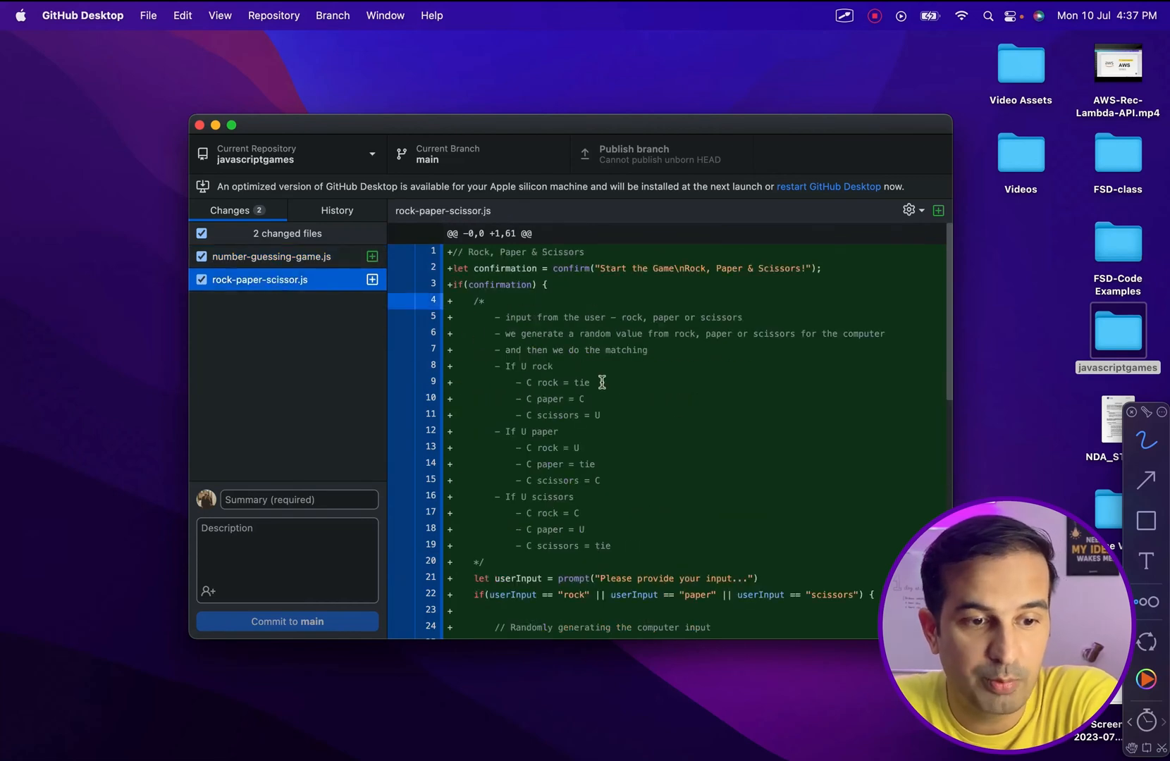
{"action": "left_click", "coordinate": [272, 257]}
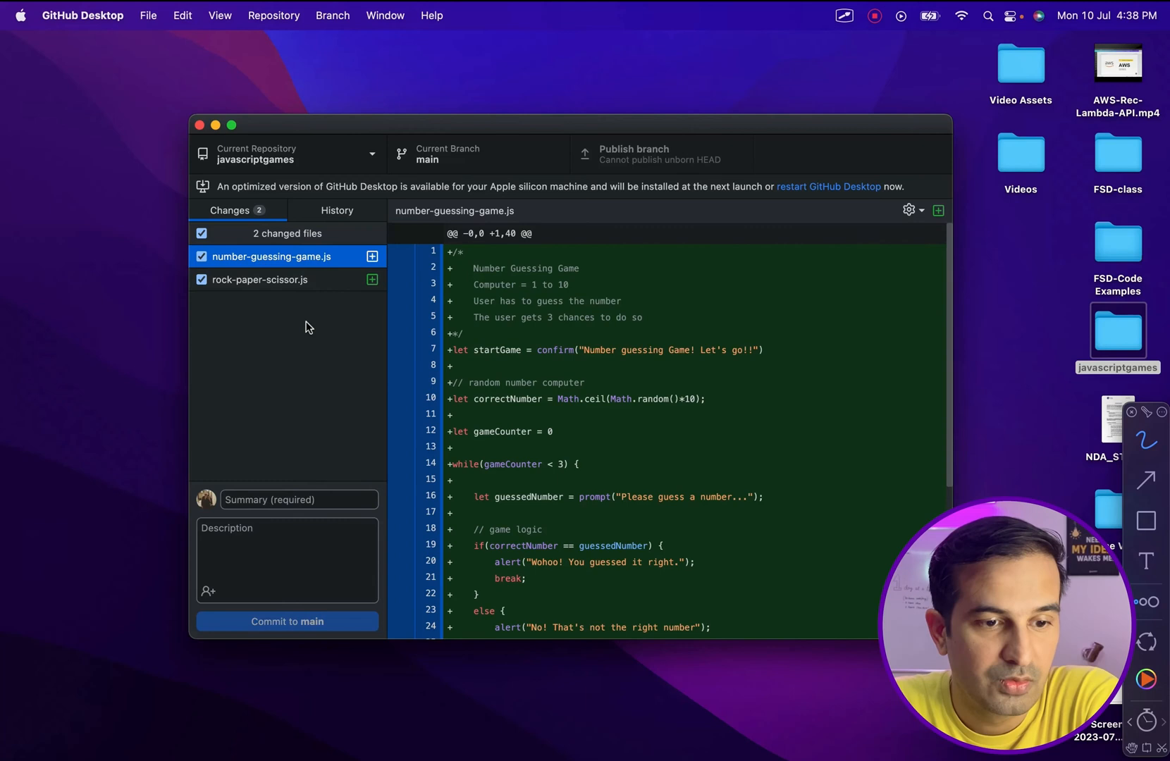
{"action": "left_click", "coordinate": [262, 279]}
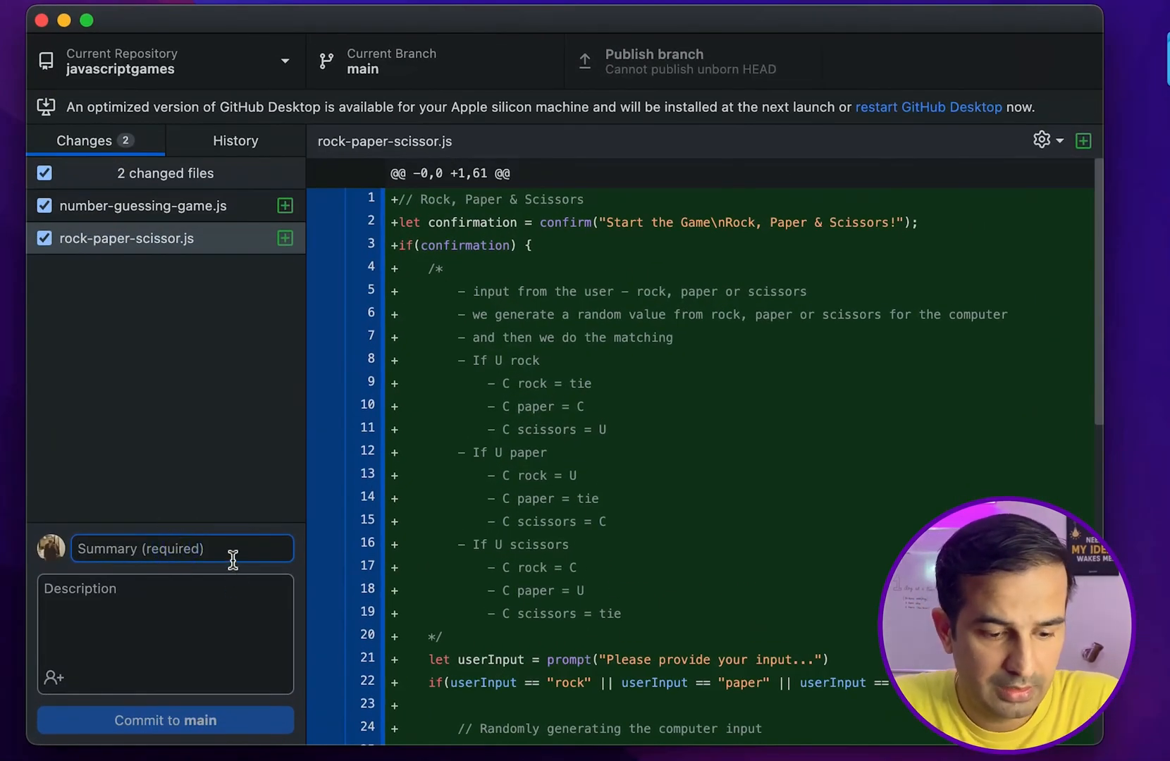
Write summary 'First few game files' and description 'Number guessing game and Rock, paper and scissors game JS code'
{"action": "type", "text": "First few game files"}
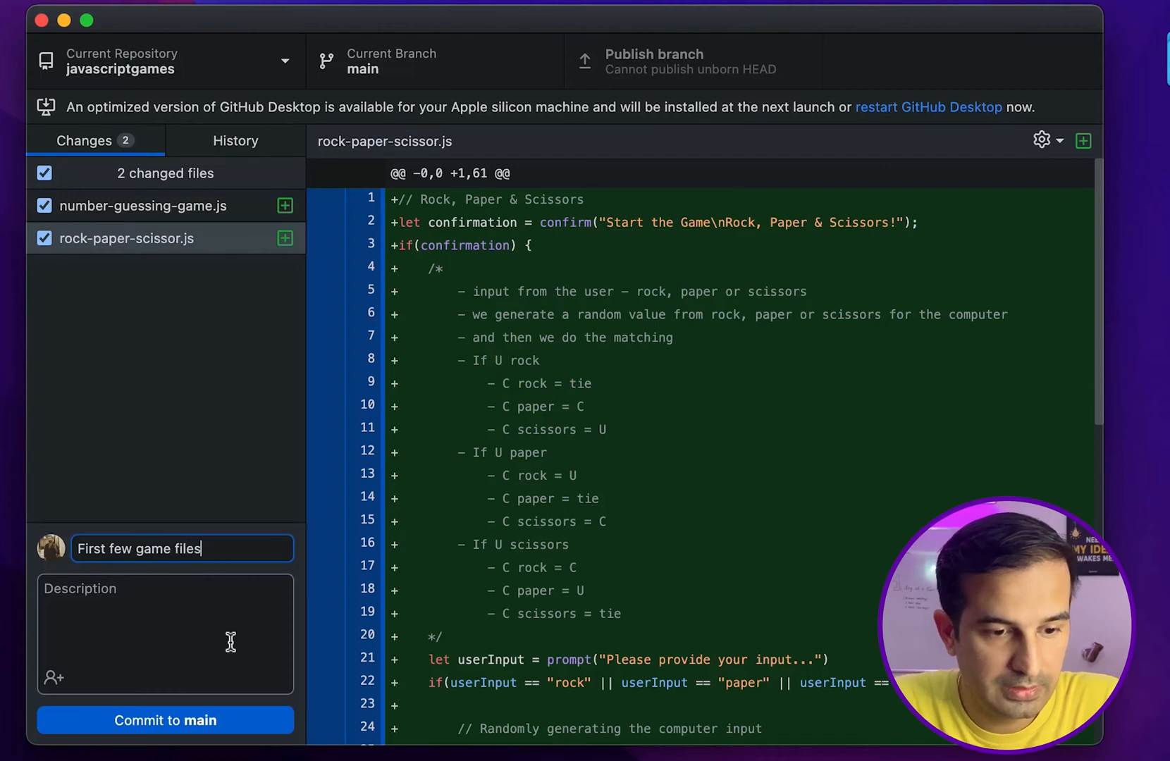
{"action": "type", "text": "Number guessin"}
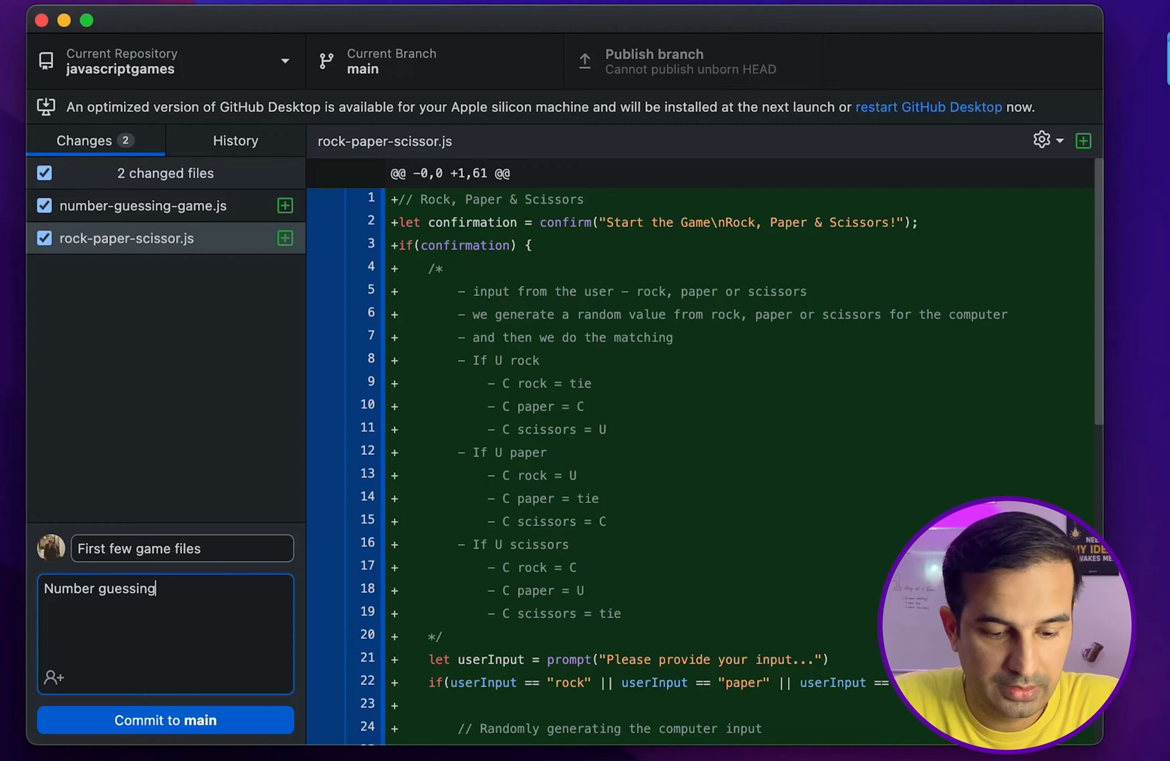
{"action": "type", "text": "game and"}
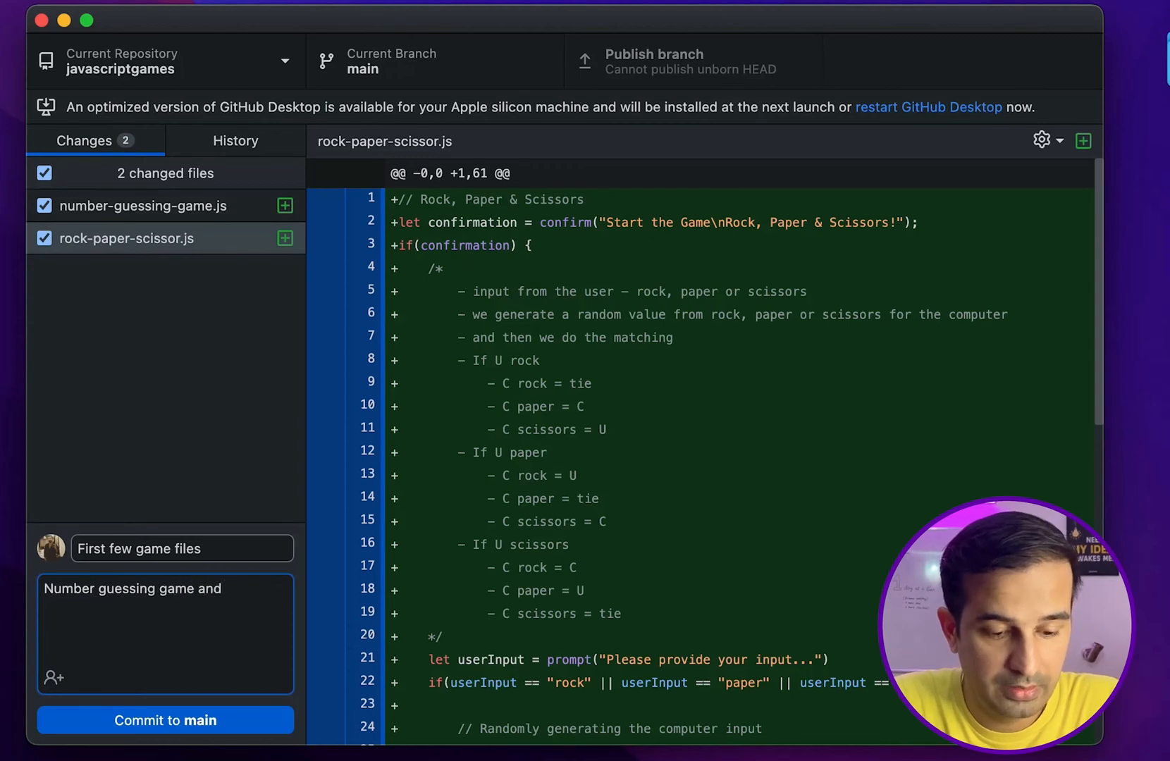
{"action": "type", "text": "Rock, p"}
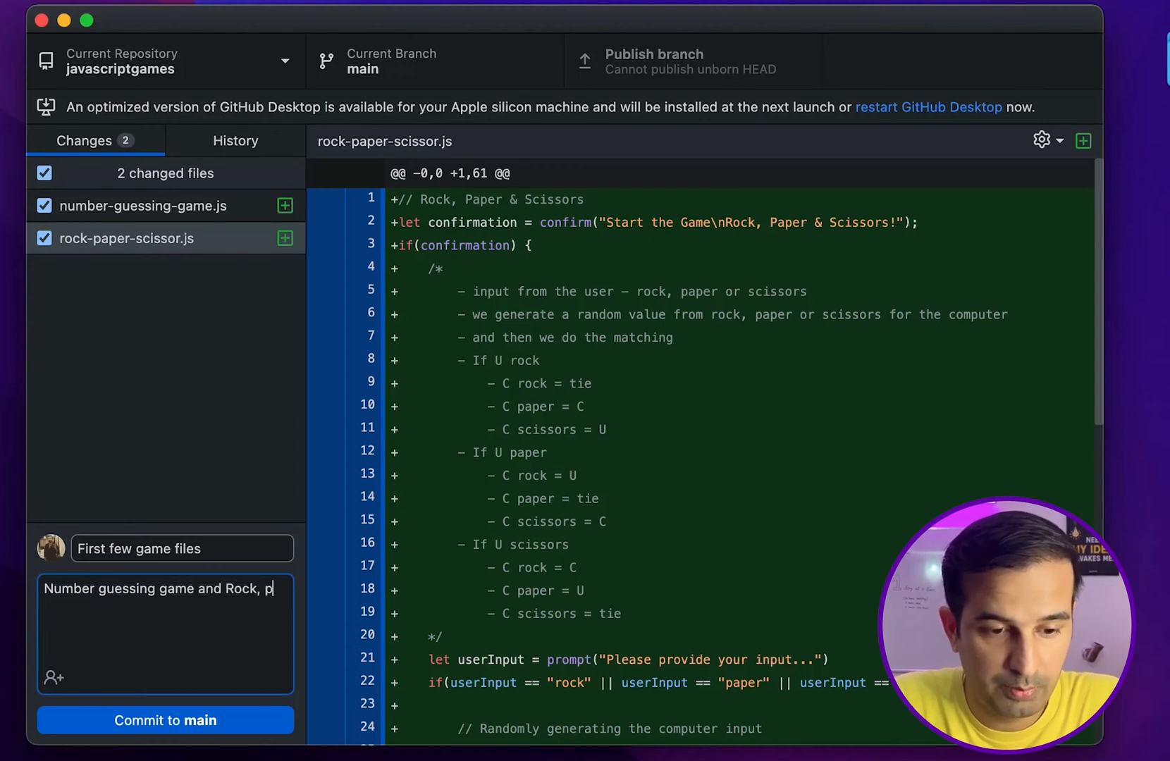
{"action": "type", "text": "aper and sci"}
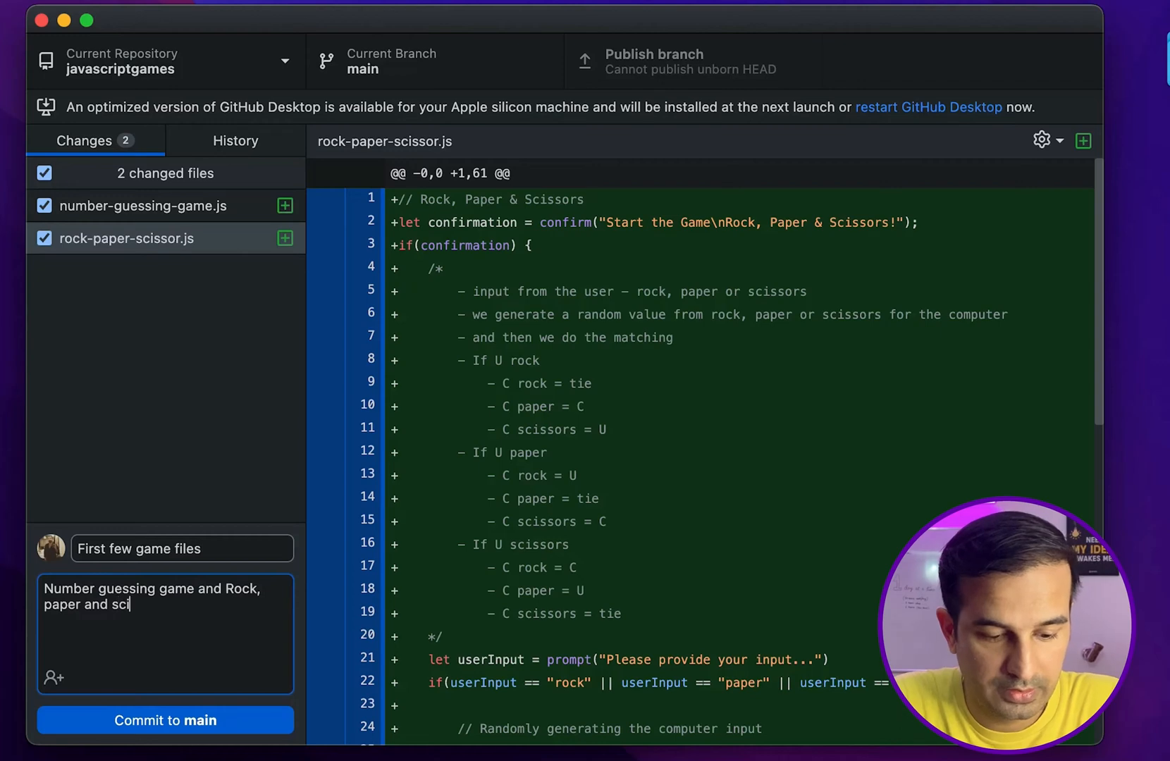
{"action": "type", "text": "ssors game"}
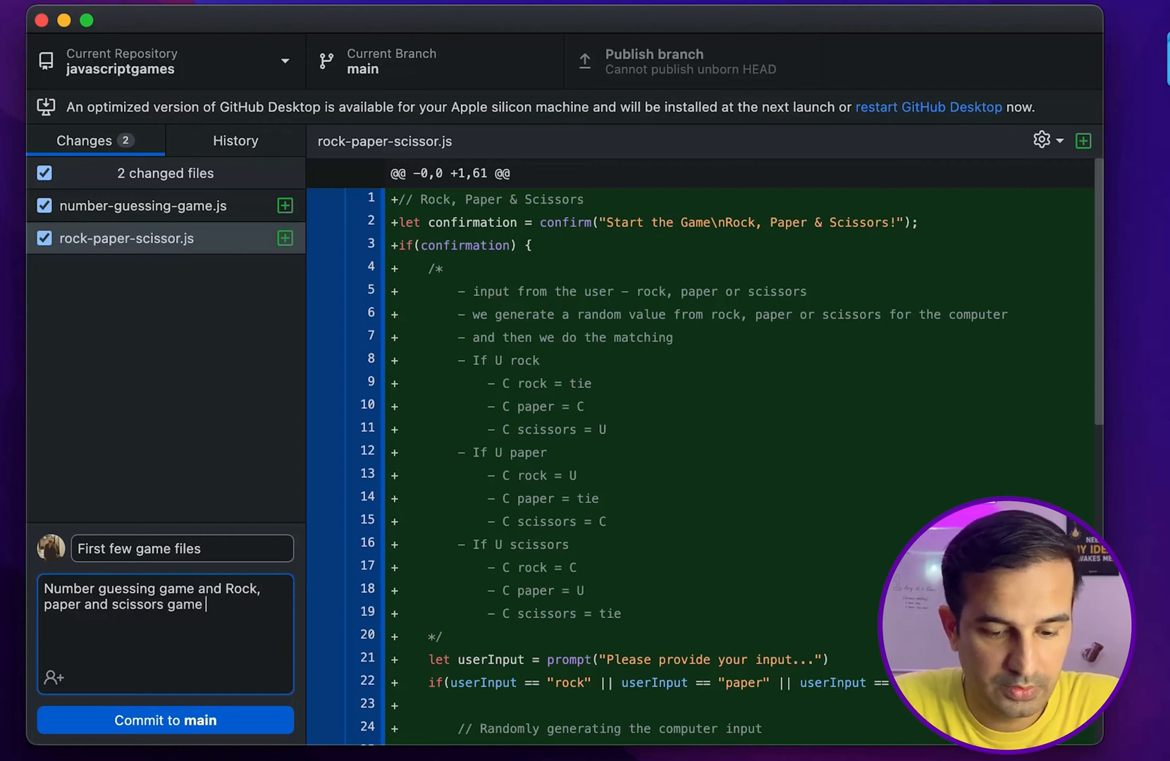
{"action": "type", "text": "JS code"}
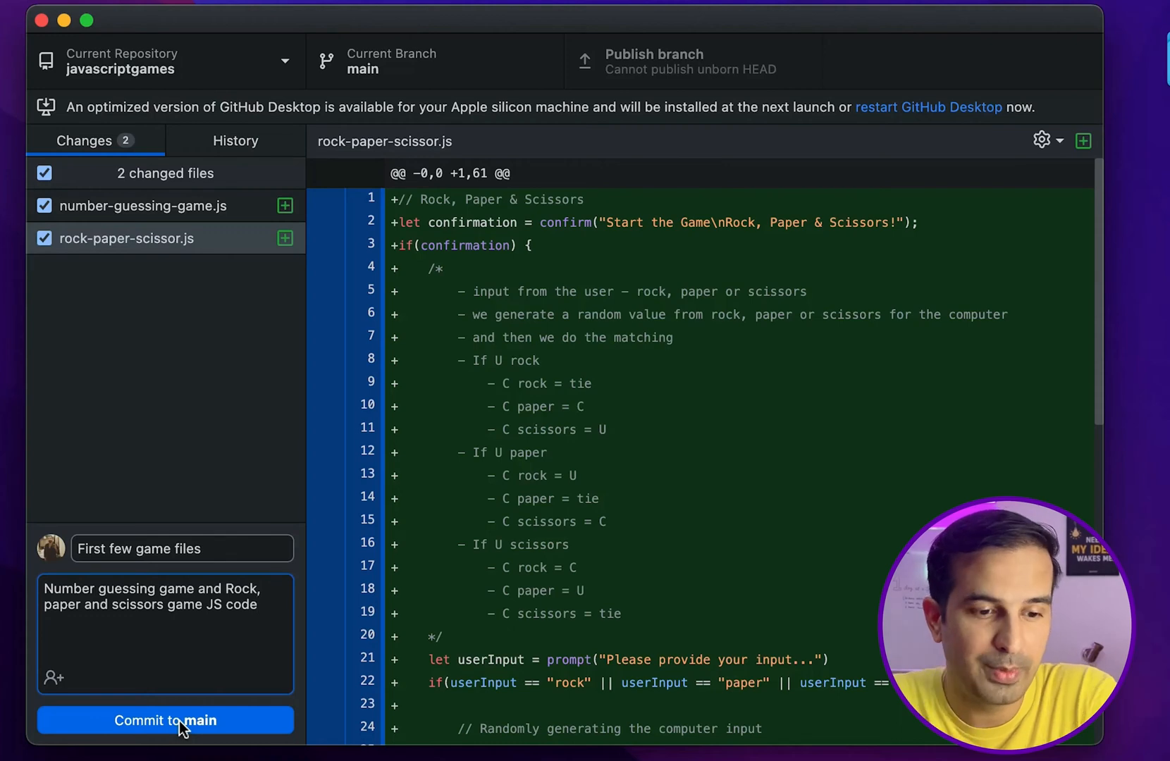
Commit to main, publish the branch to GitHub and view the commit in History
{"action": "left_click", "coordinate": [165, 720]}
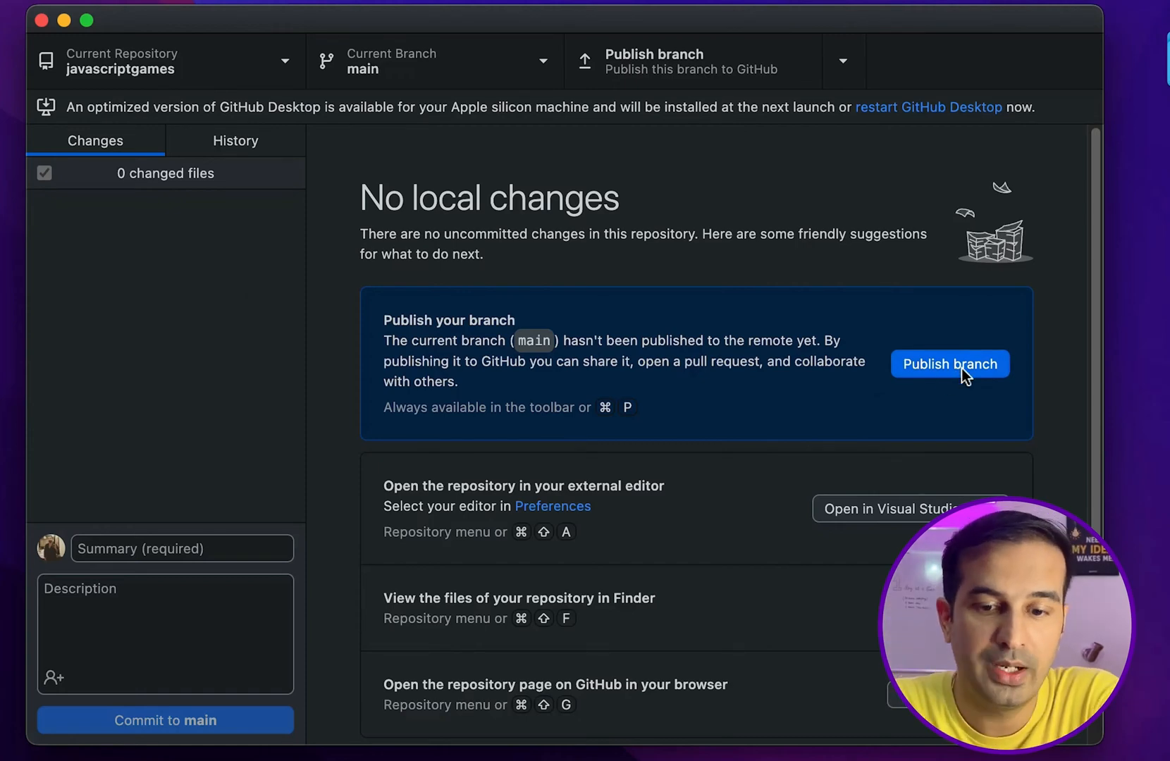
{"action": "left_click", "coordinate": [949, 364]}
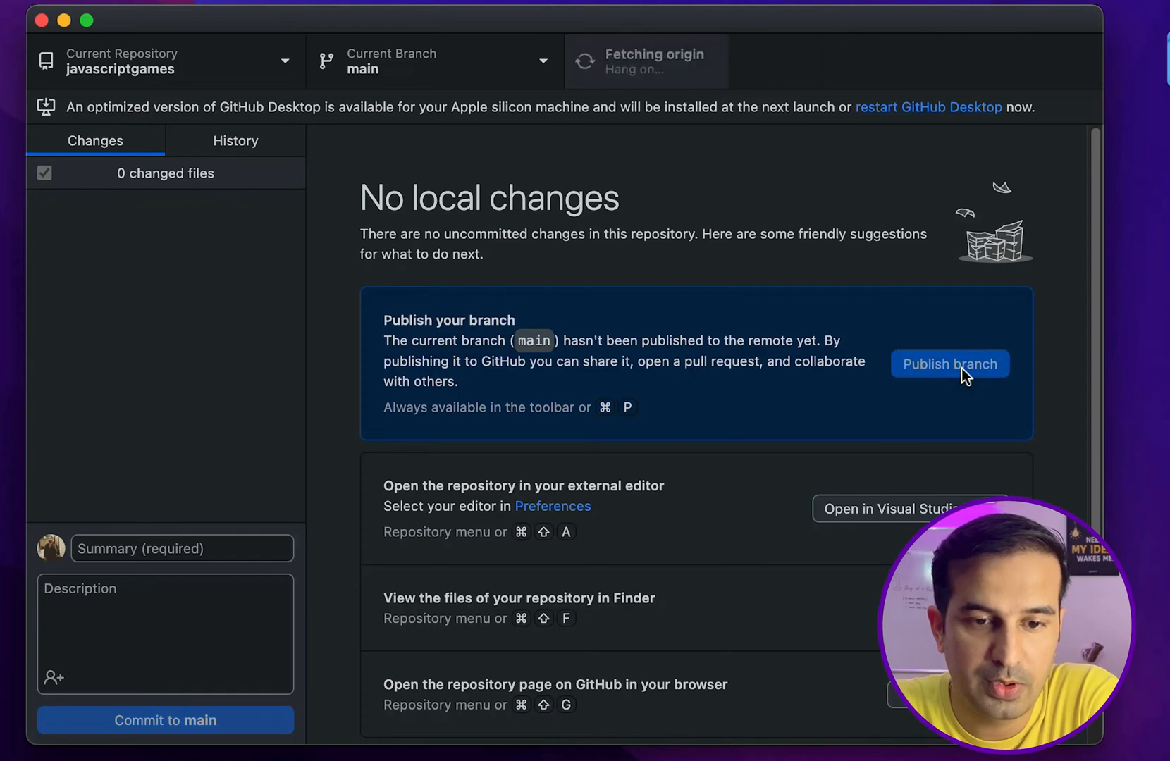
{"action": "left_click", "coordinate": [948, 364]}
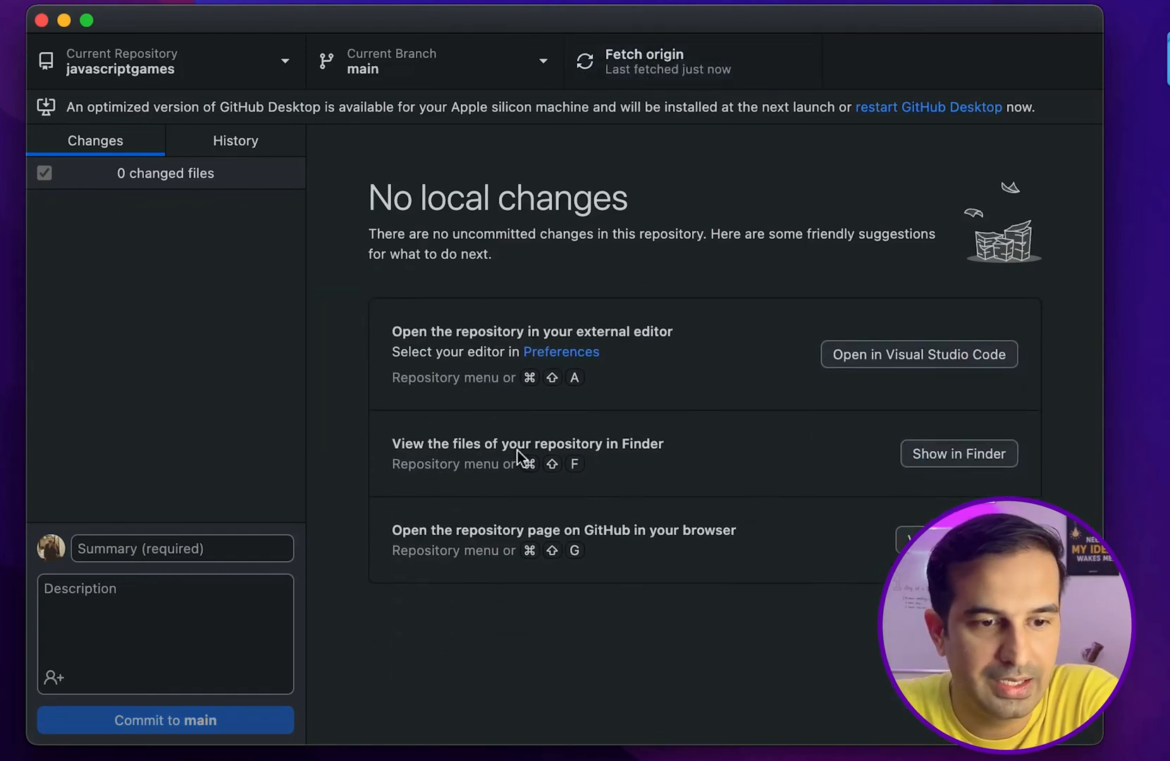
{"action": "left_click", "coordinate": [234, 141]}
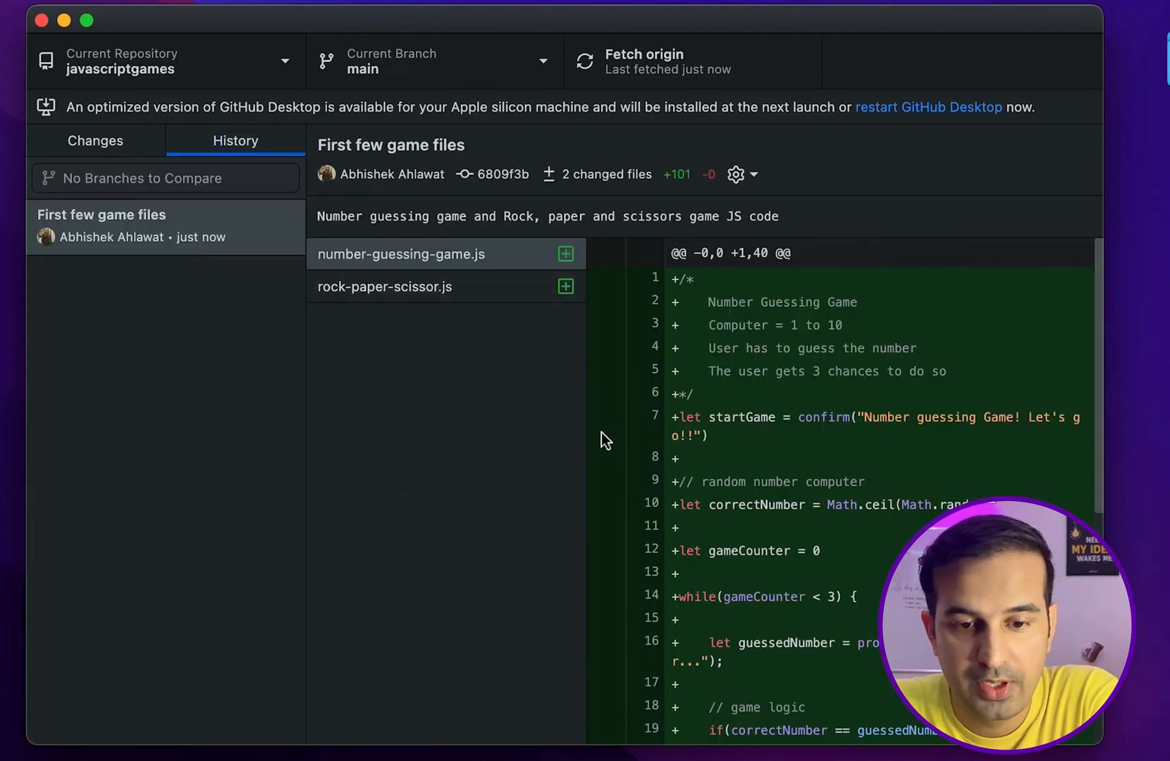
{"action": "mouse_move", "coordinate": [96, 232]}
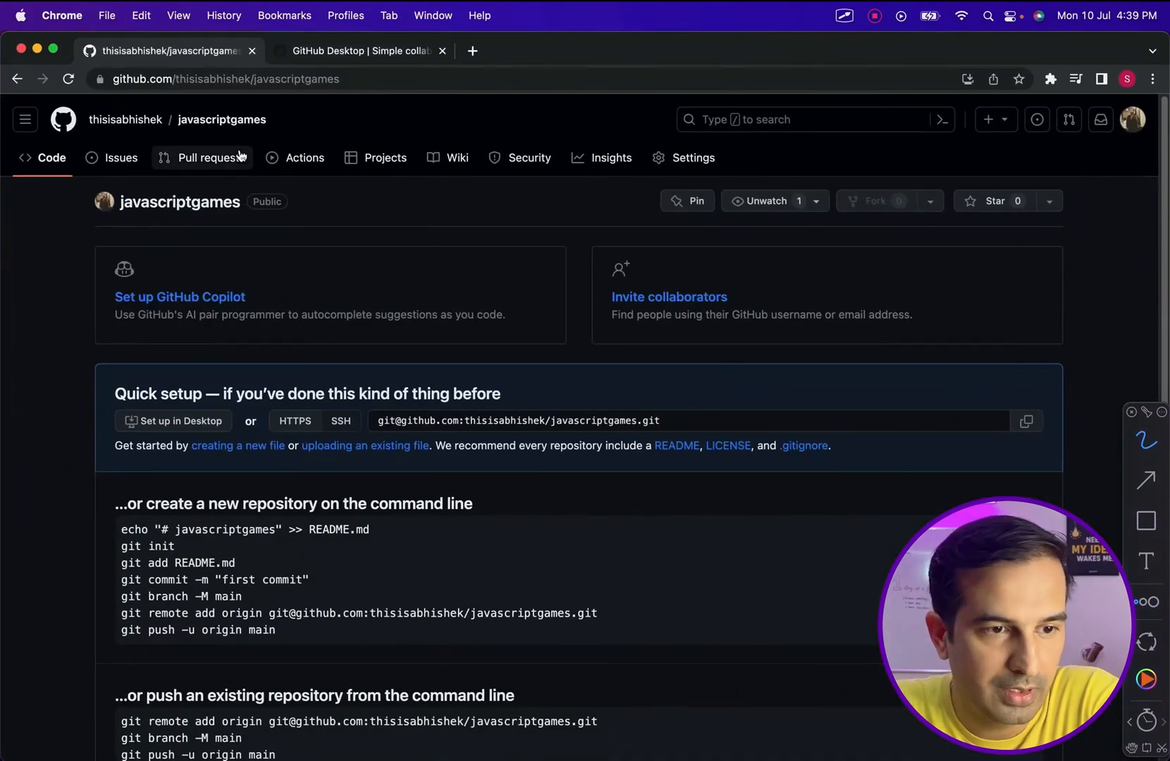
Reload the javascriptgames repository page to show both committed game files
{"action": "left_click", "coordinate": [67, 79]}
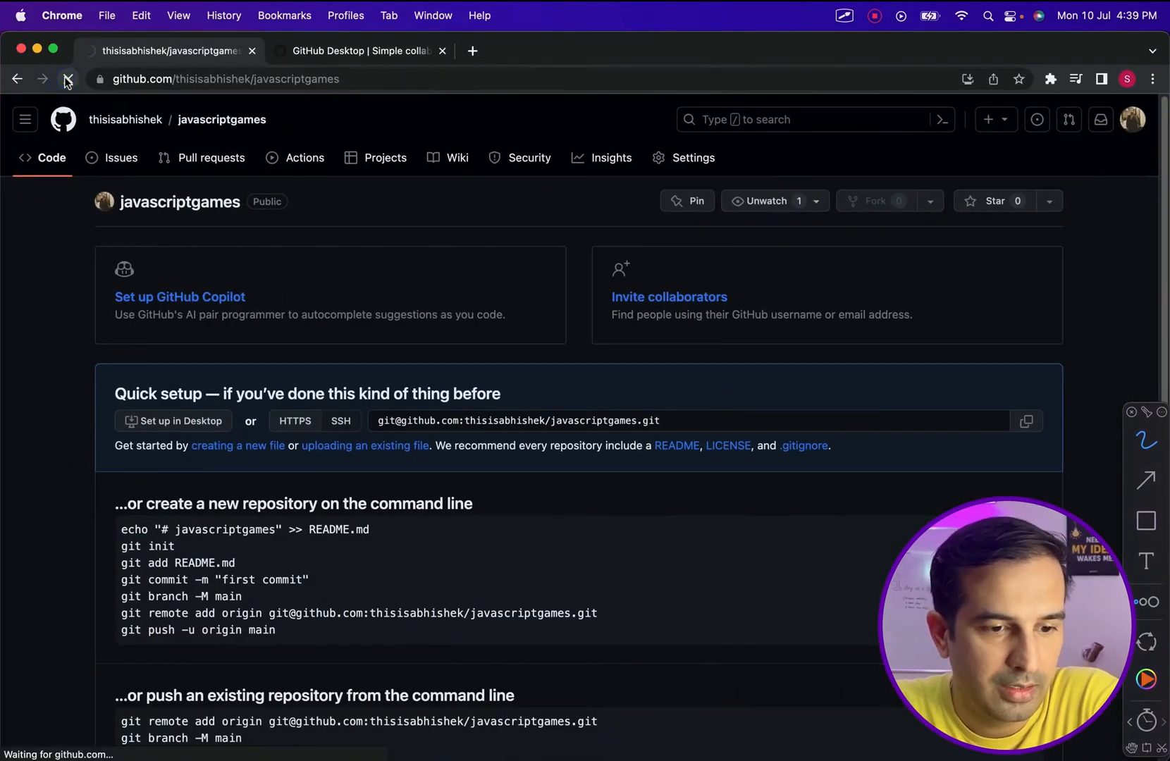
{"action": "left_click", "coordinate": [67, 79]}
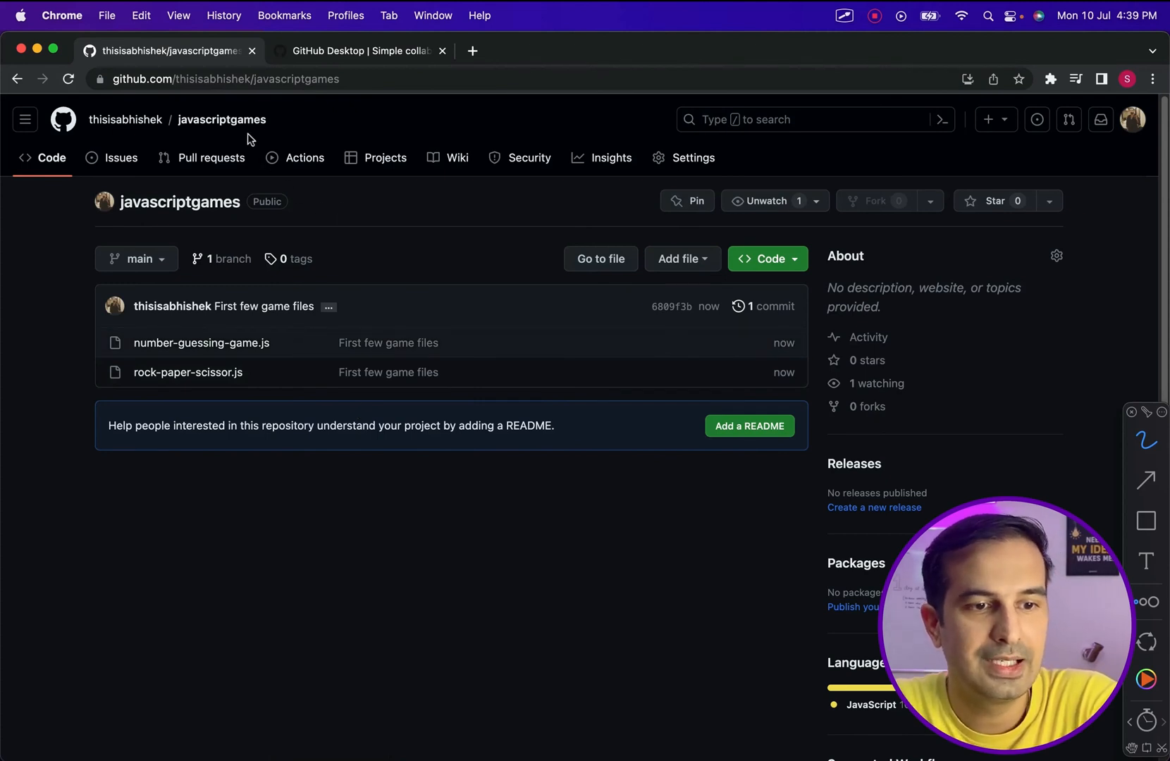
{"action": "mouse_move", "coordinate": [193, 179]}
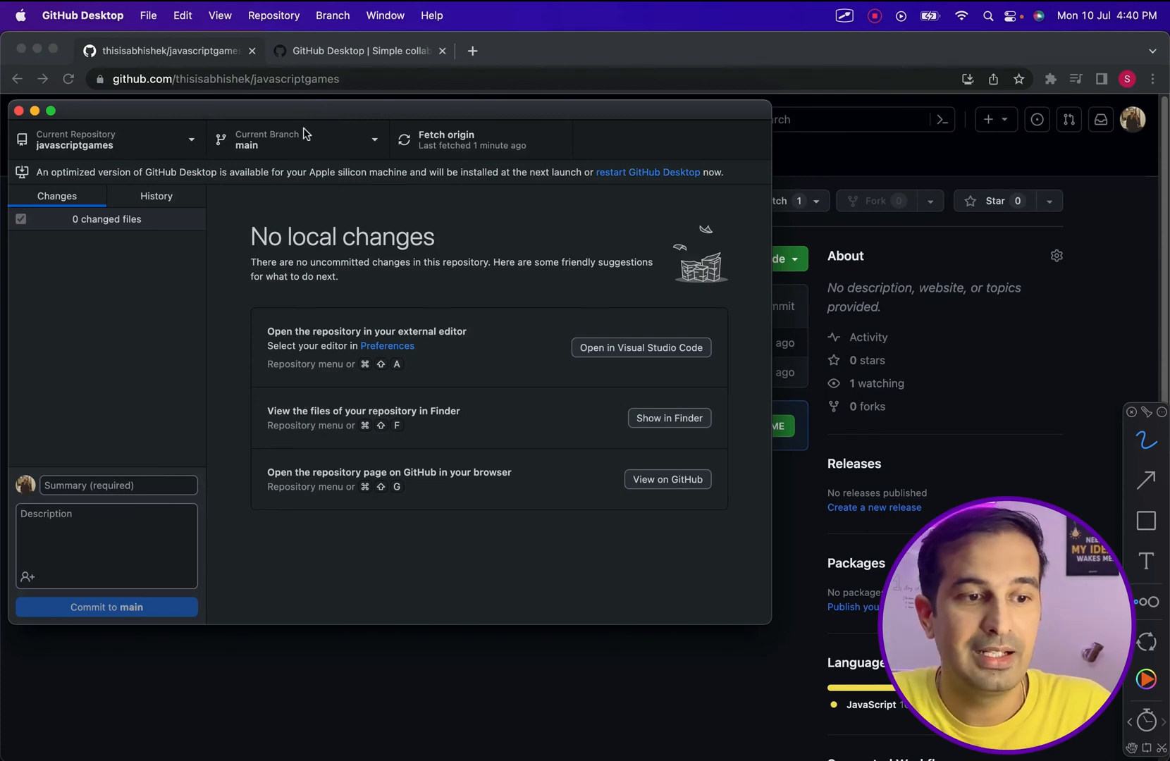
{"action": "mouse_move", "coordinate": [185, 315]}
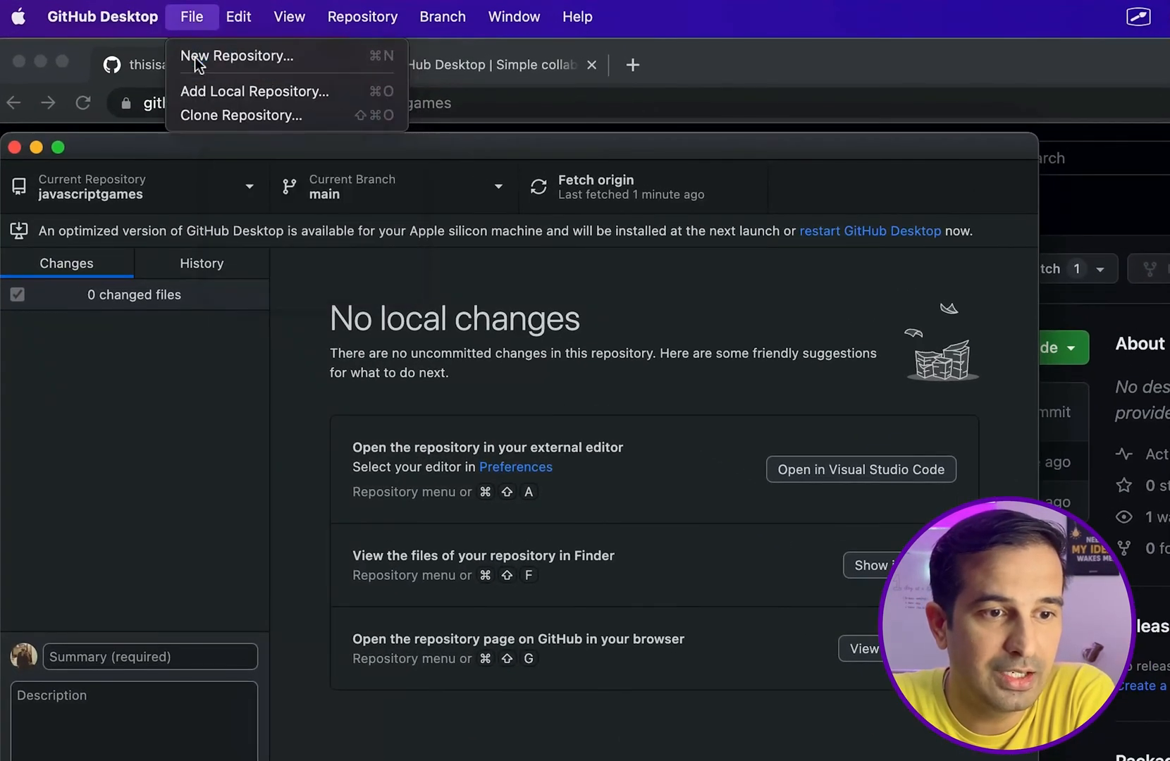
Cancel a New Repository form and bring up the Clone a Repository dialog with its URL field instead
{"action": "left_click", "coordinate": [237, 55]}
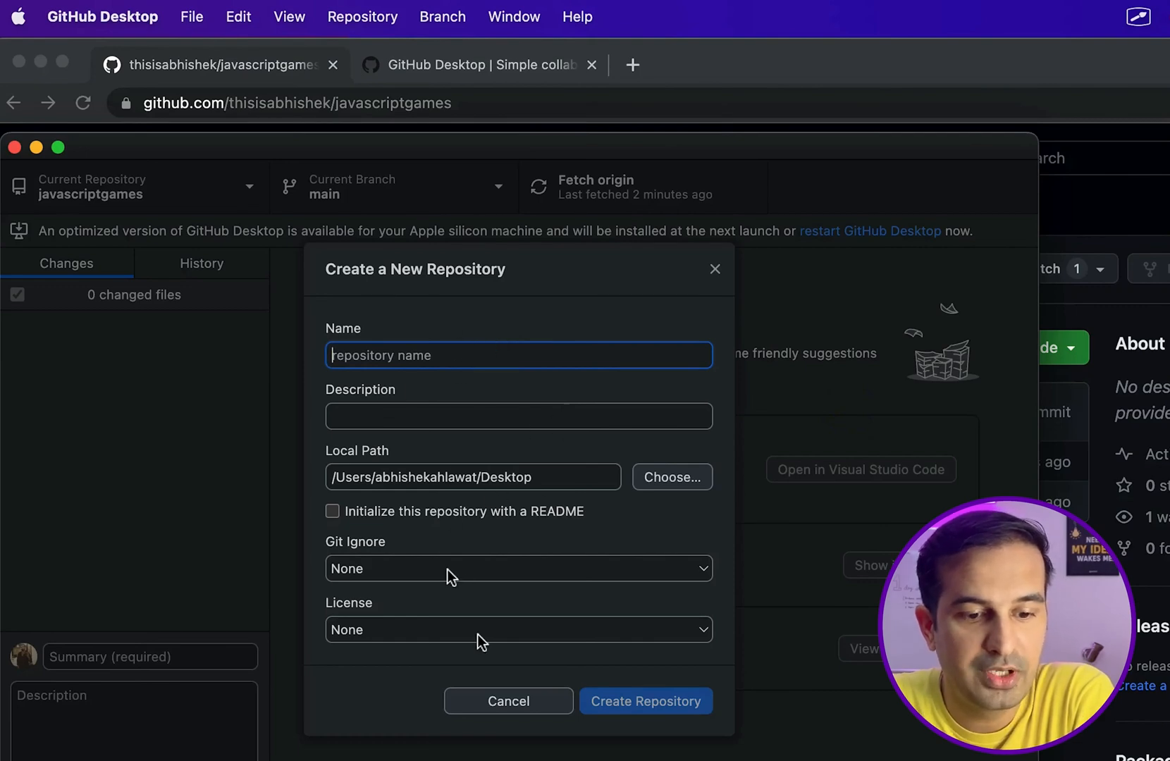
{"action": "left_click", "coordinate": [192, 17]}
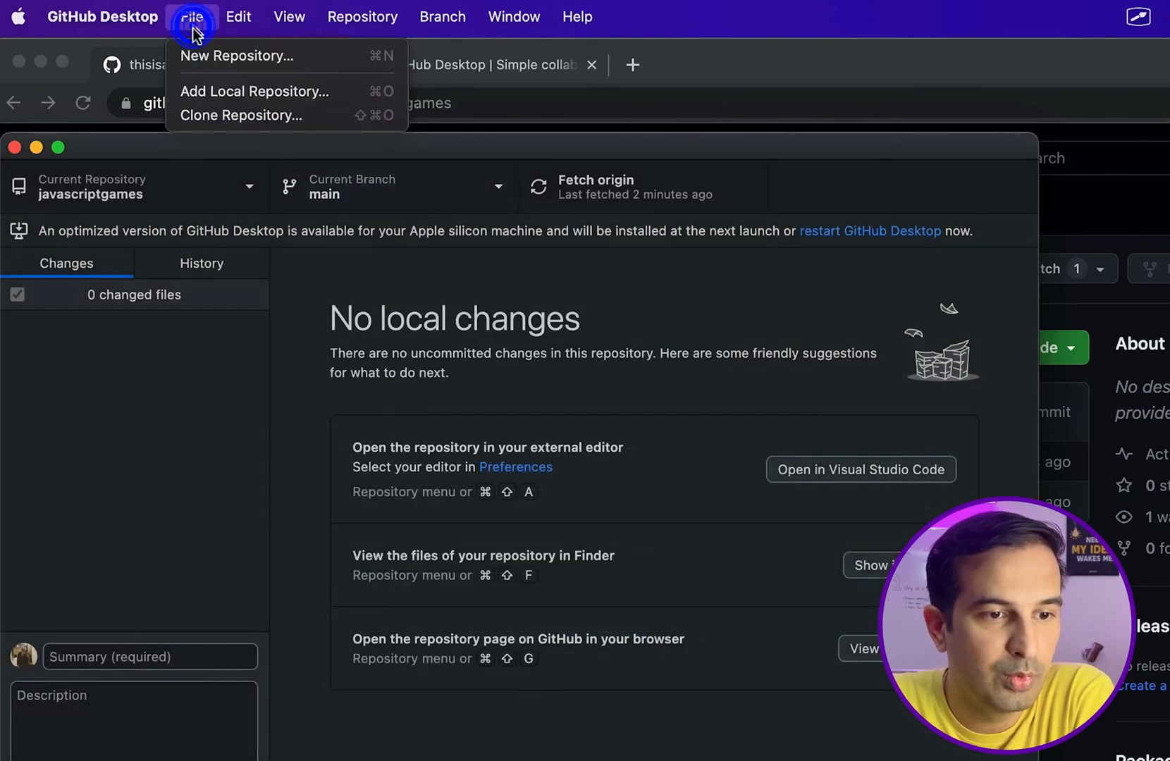
{"action": "left_click", "coordinate": [239, 116]}
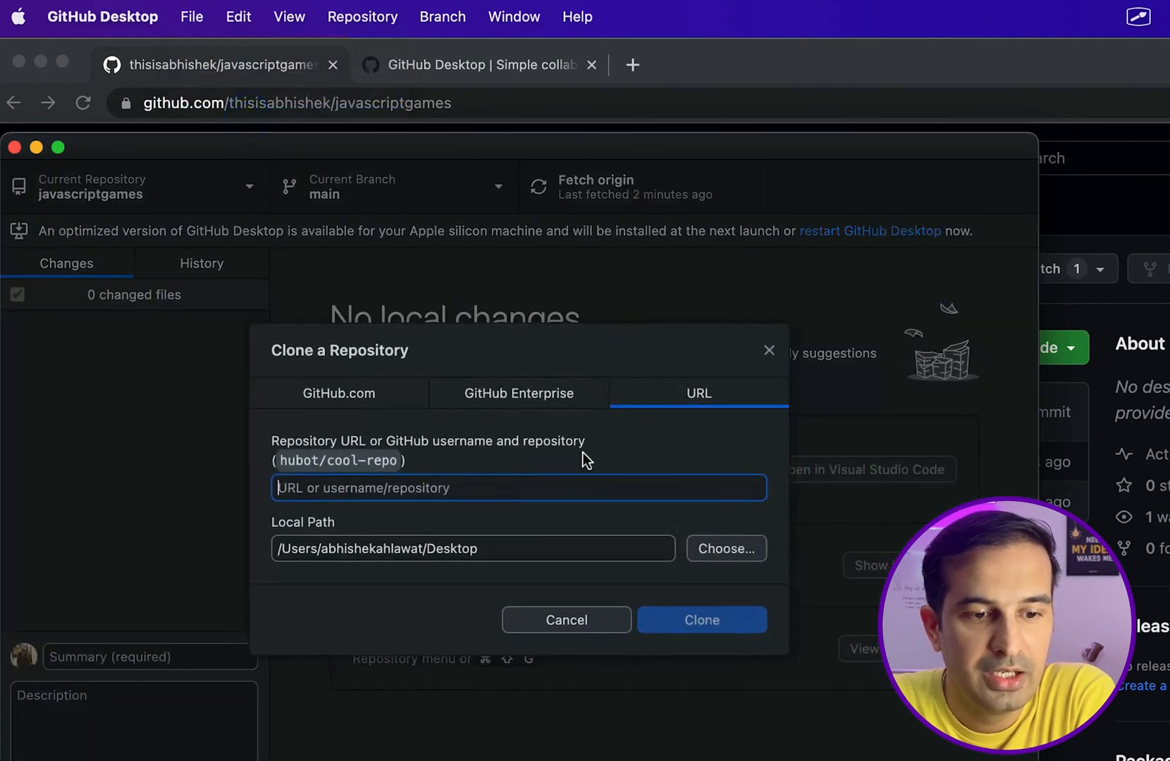
{"action": "mouse_move", "coordinate": [479, 110]}
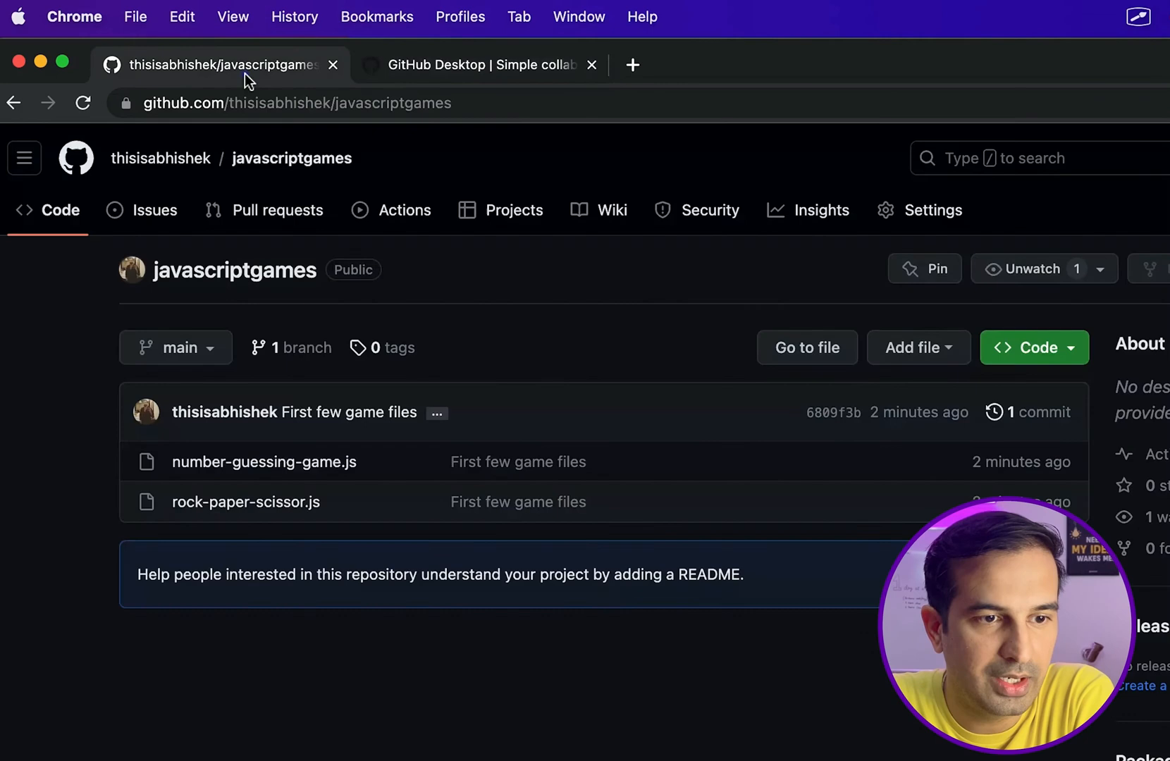
{"action": "mouse_move", "coordinate": [159, 158]}
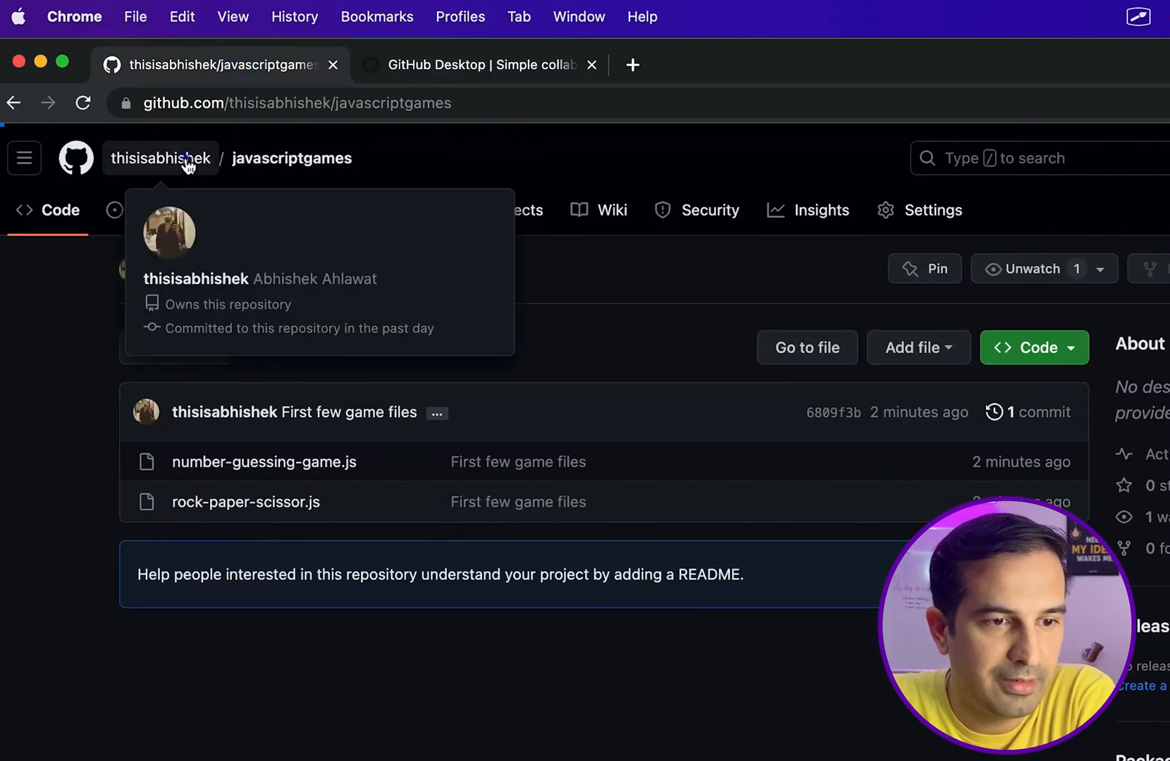
From the owner's profile, reach testApp1 and copy its SSH clone address from the Code menu
{"action": "left_click", "coordinate": [159, 158]}
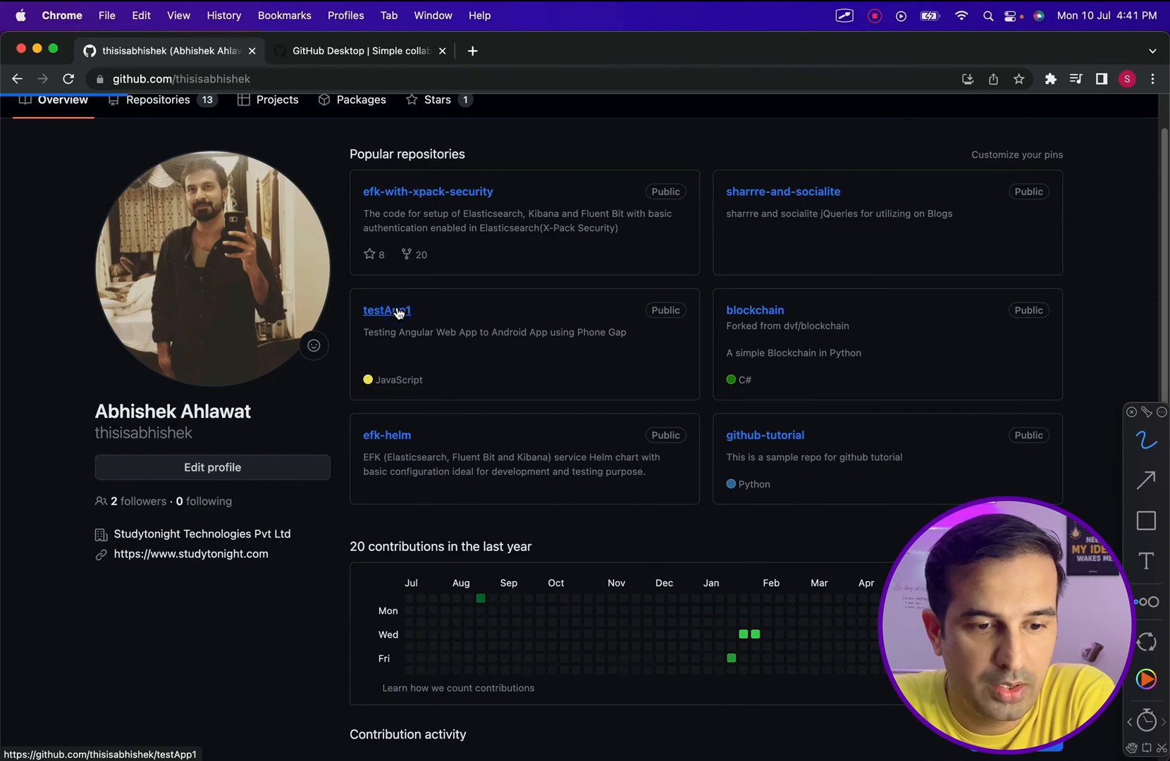
{"action": "left_click", "coordinate": [388, 310]}
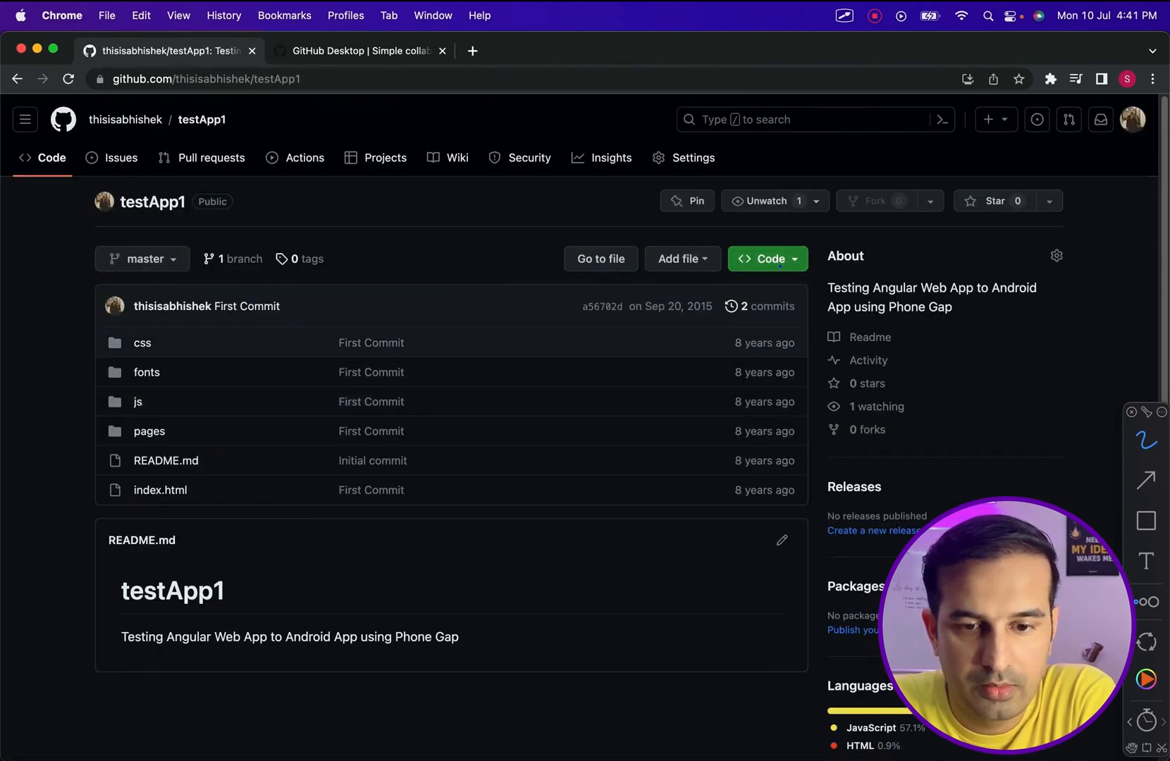
{"action": "left_click", "coordinate": [767, 259]}
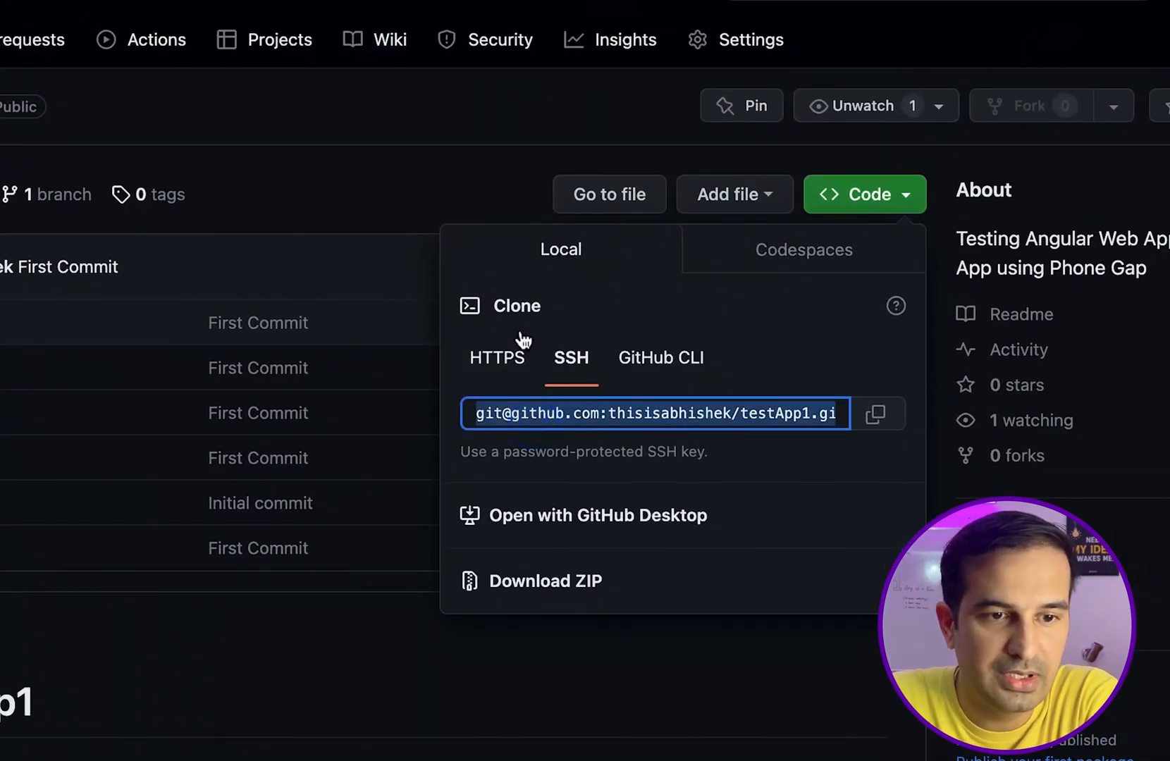
{"action": "left_click", "coordinate": [596, 514]}
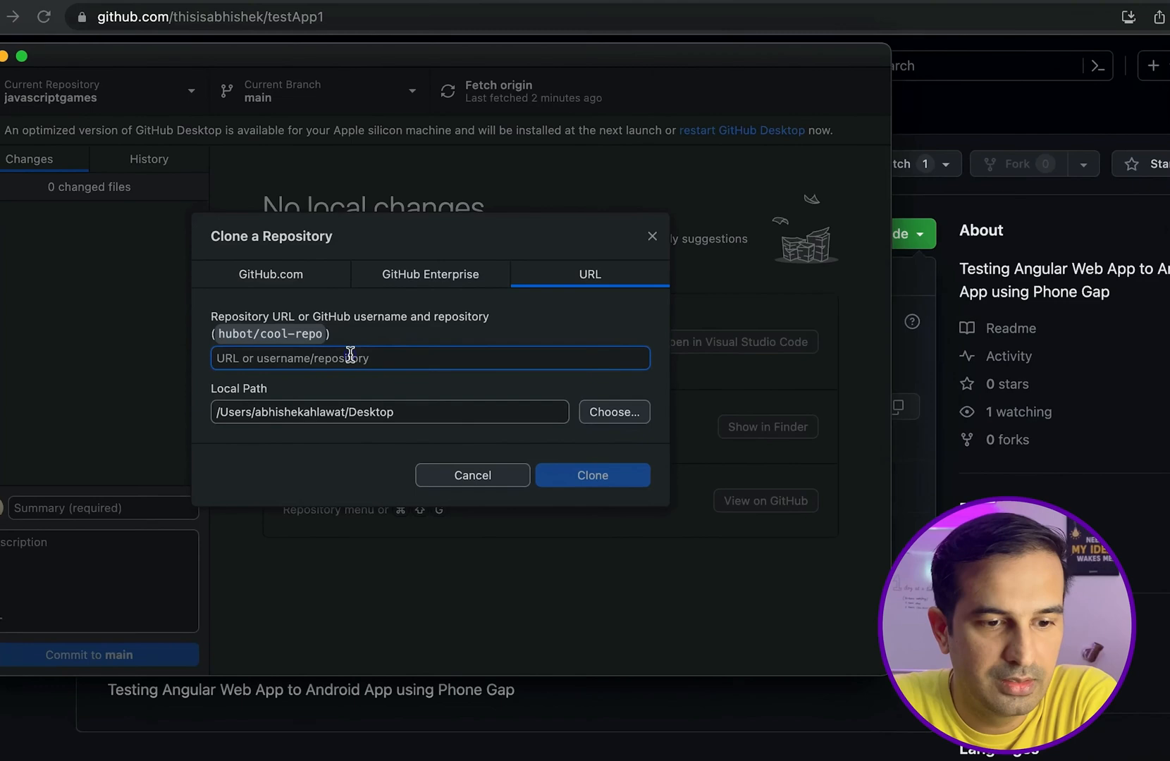
{"action": "type", "text": "git@github.com:thisisabhishek/testApp1.git"}
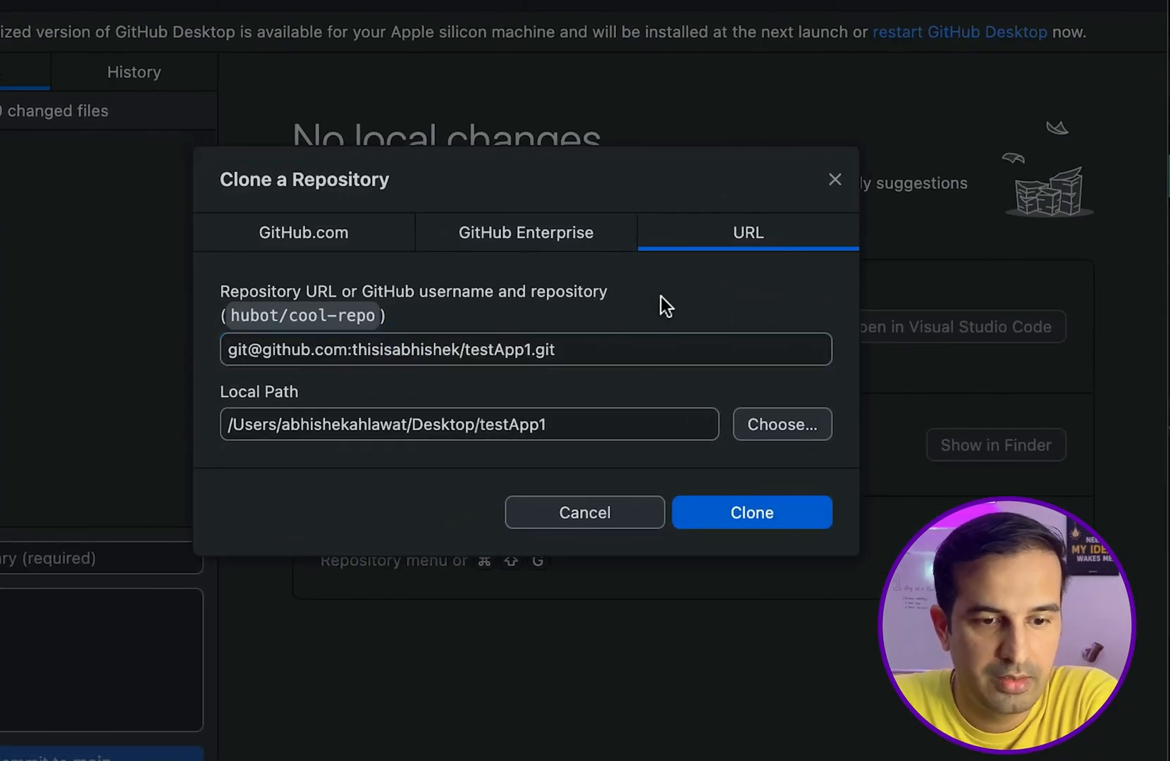
{"action": "left_click", "coordinate": [526, 350]}
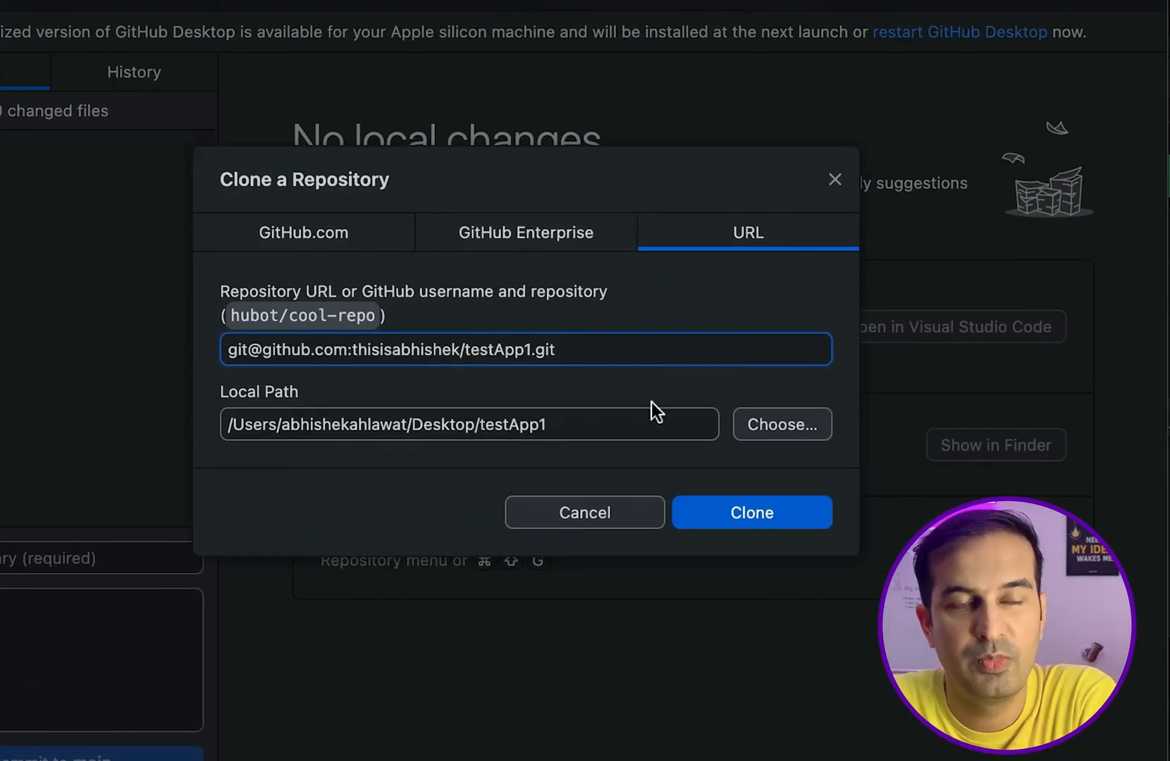